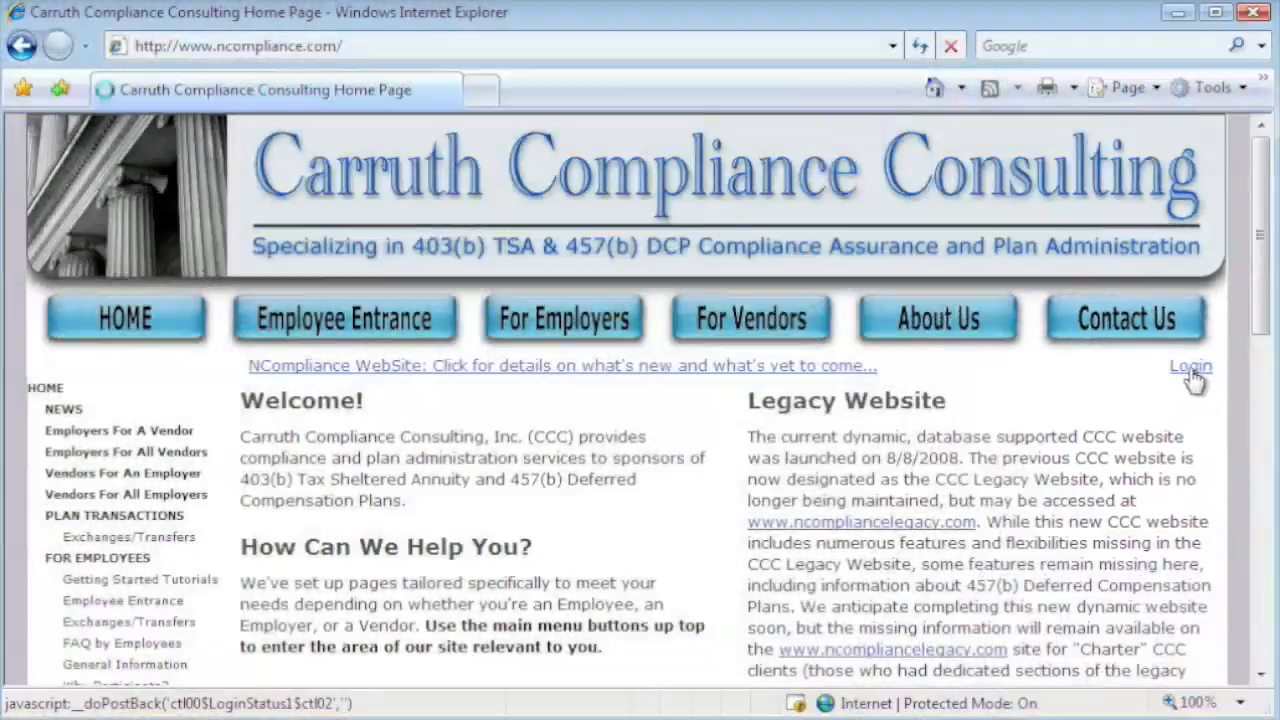
Step: Sign in to NCompliance with the vendor account's user name and password
click(1190, 365)
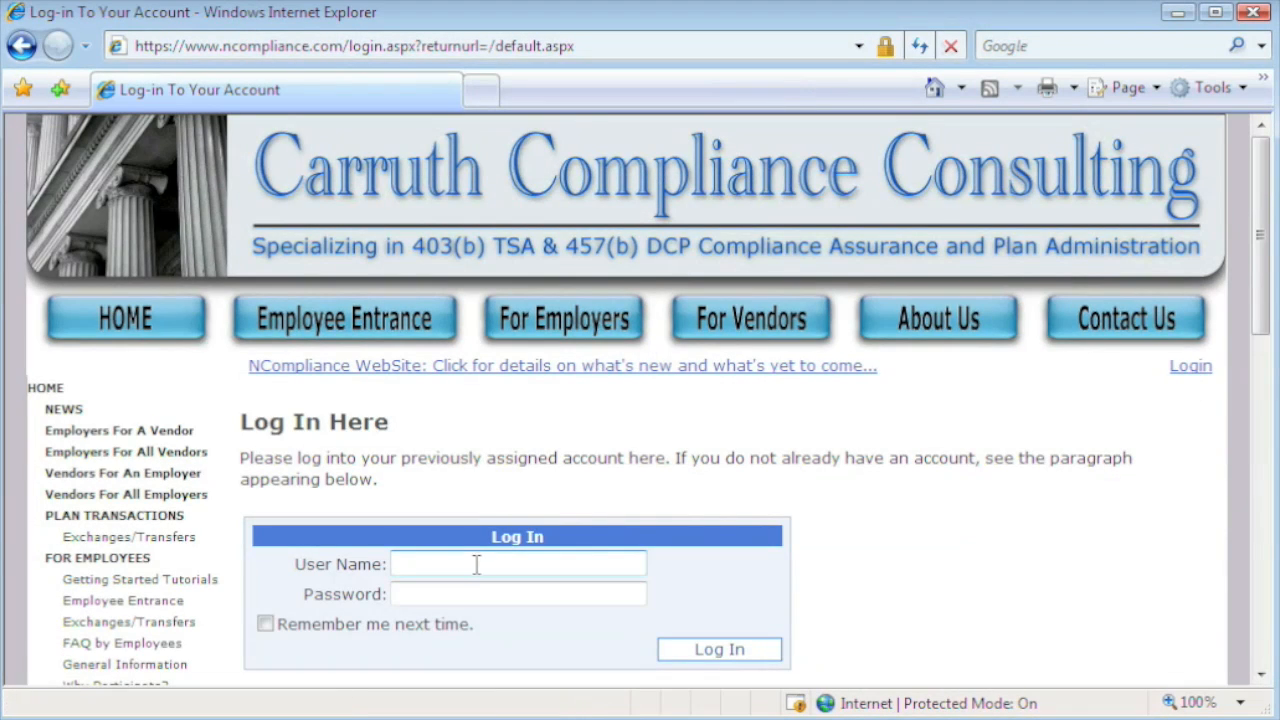
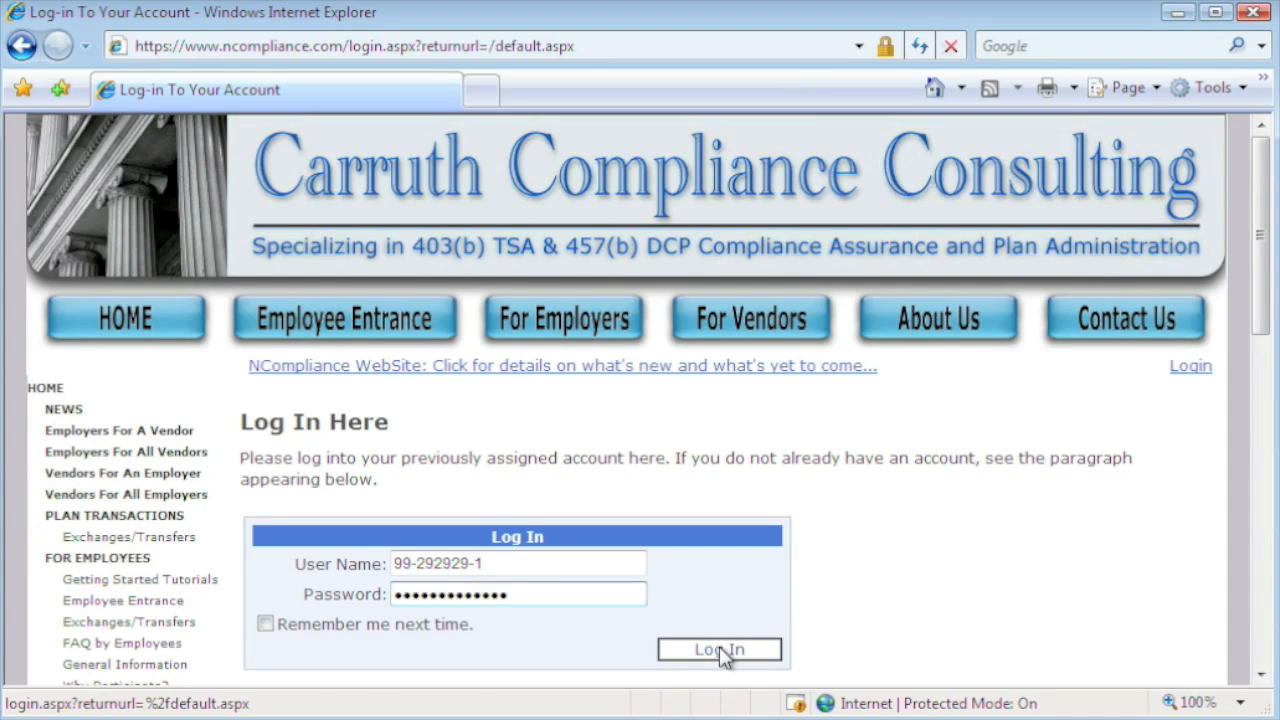
click(719, 649)
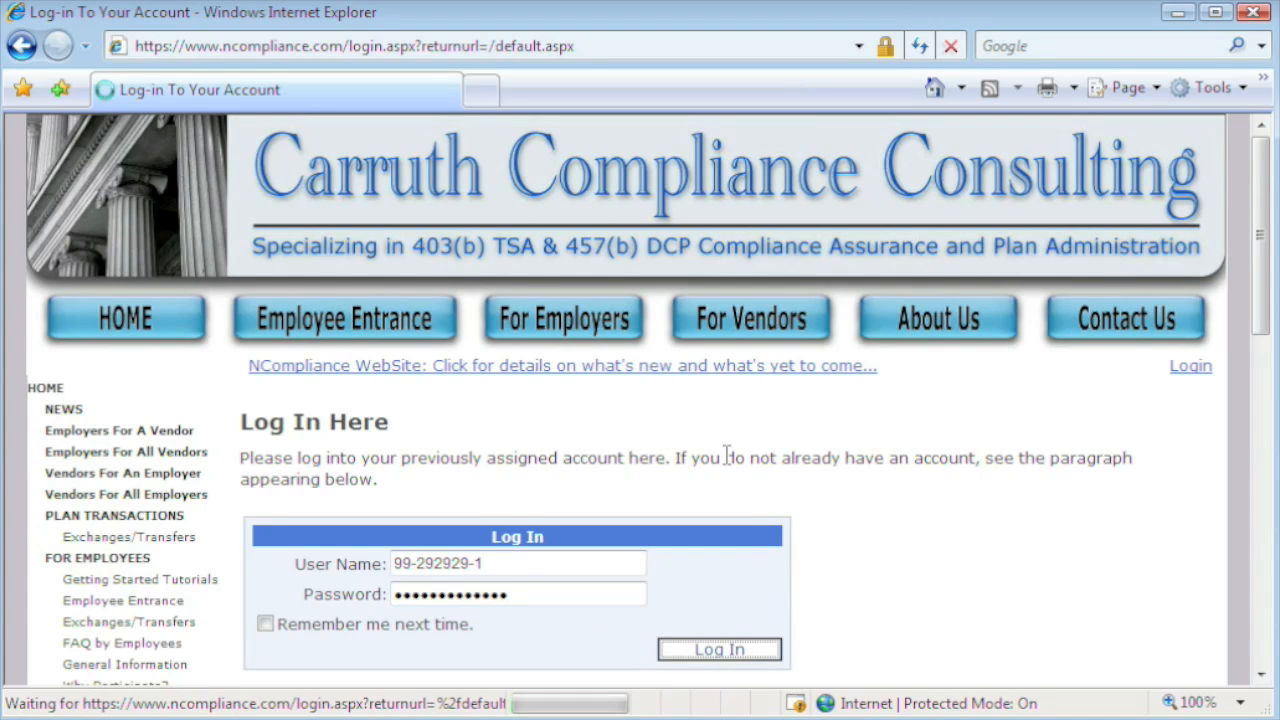
Step: Review the ACME Investments (Test Vendor) to-do page's weblinks, status notes and comments
click(719, 649)
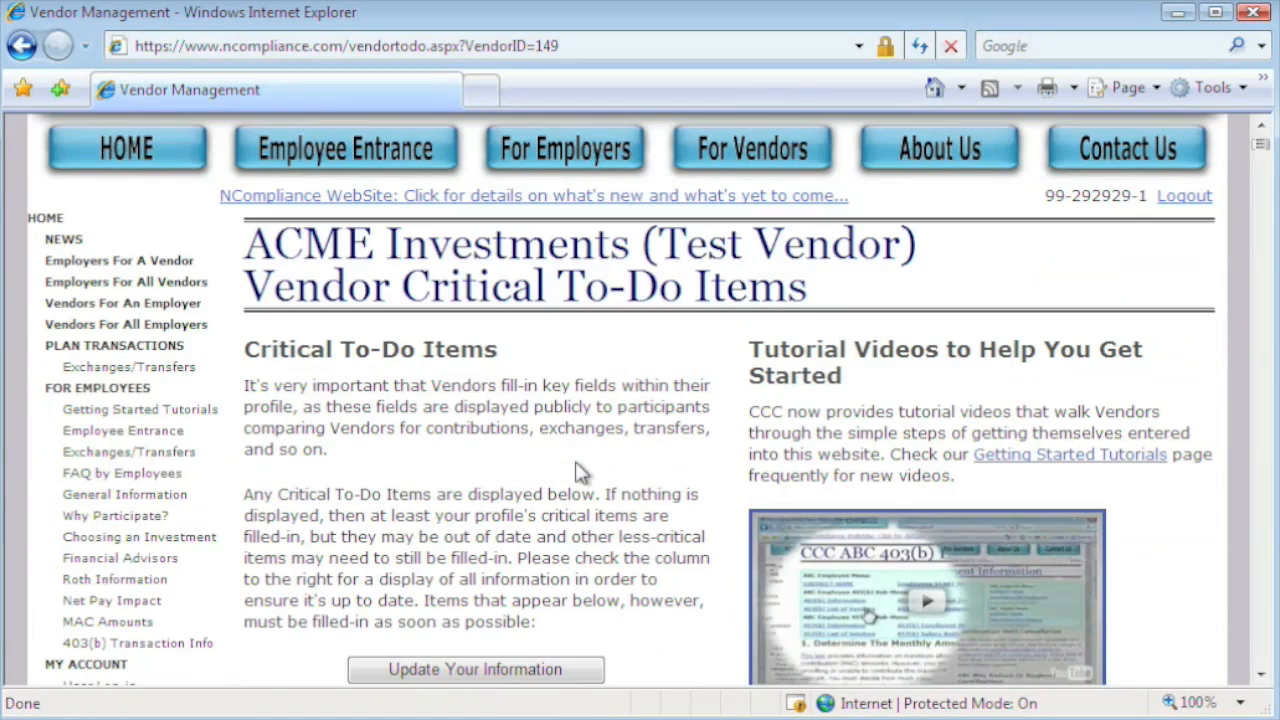
scroll(down, 3)
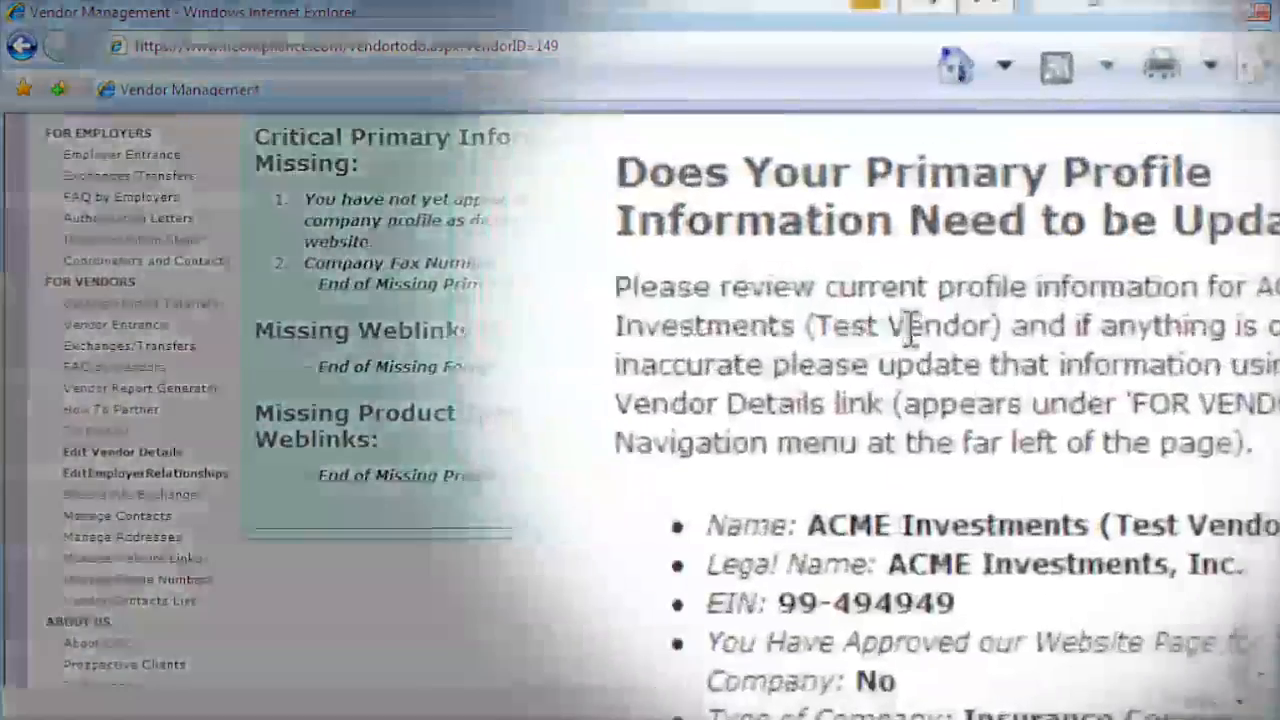
scroll(down, 3)
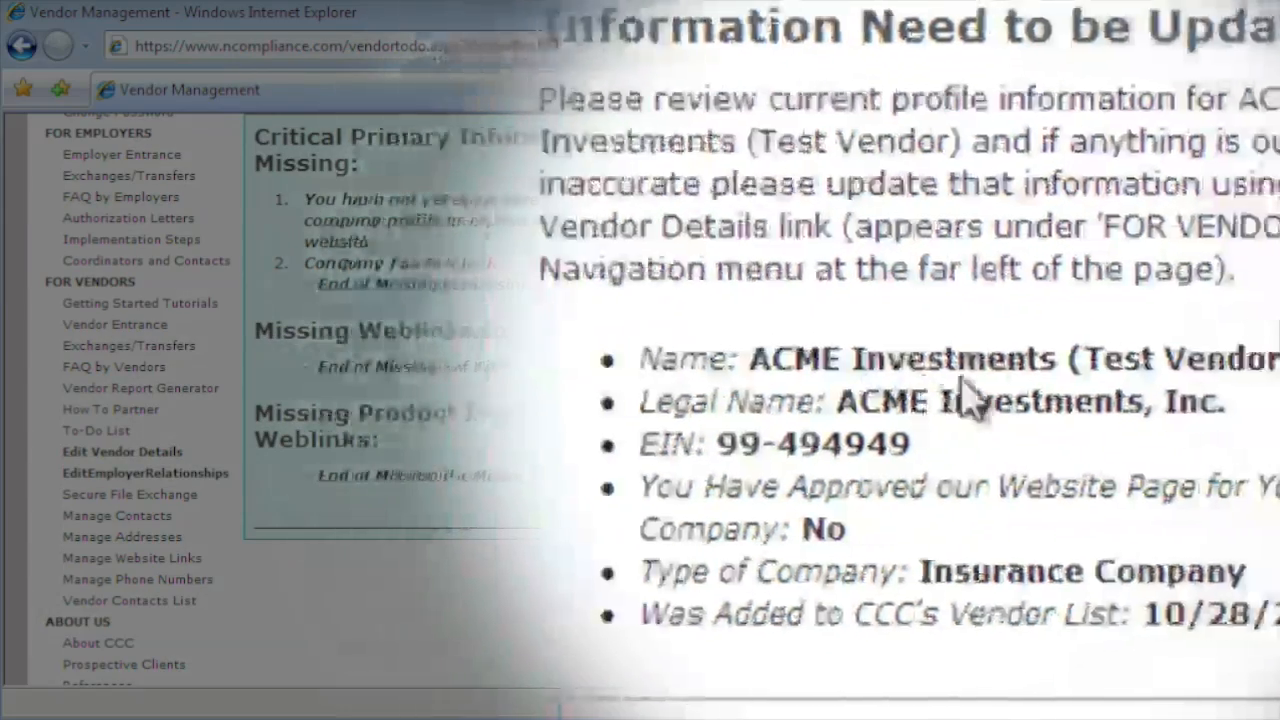
scroll(down, 3)
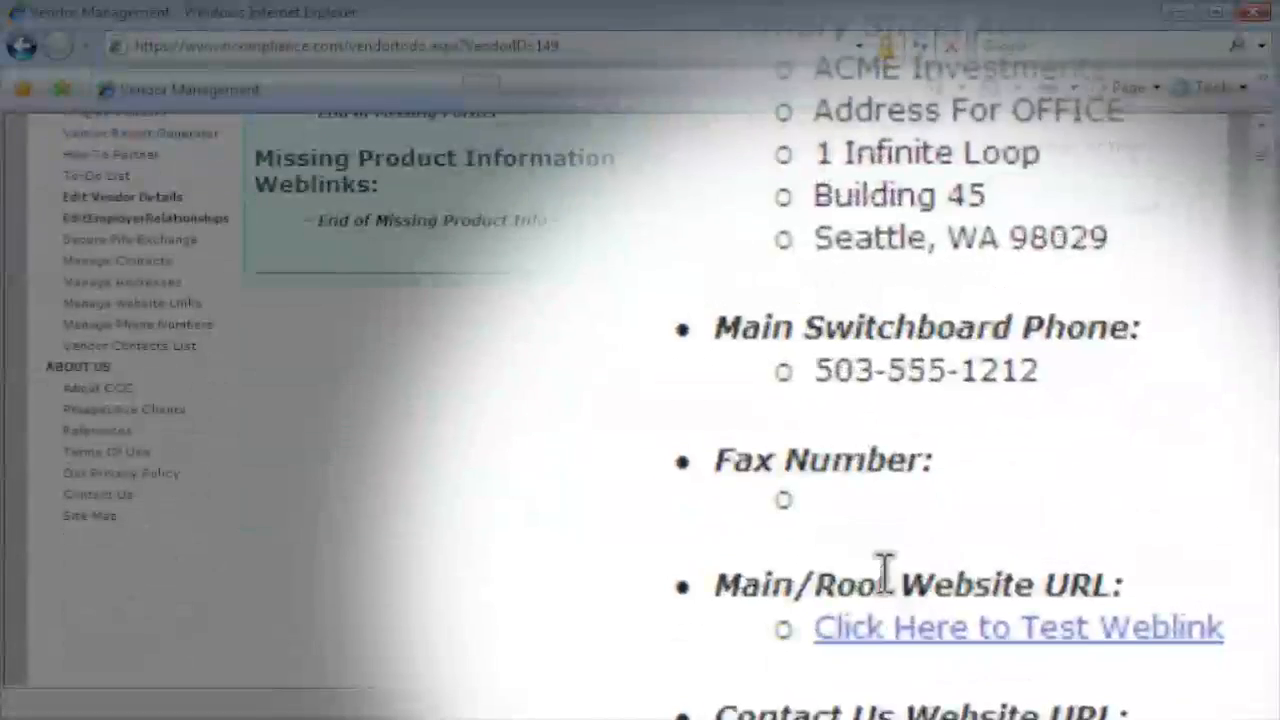
scroll(down, 3)
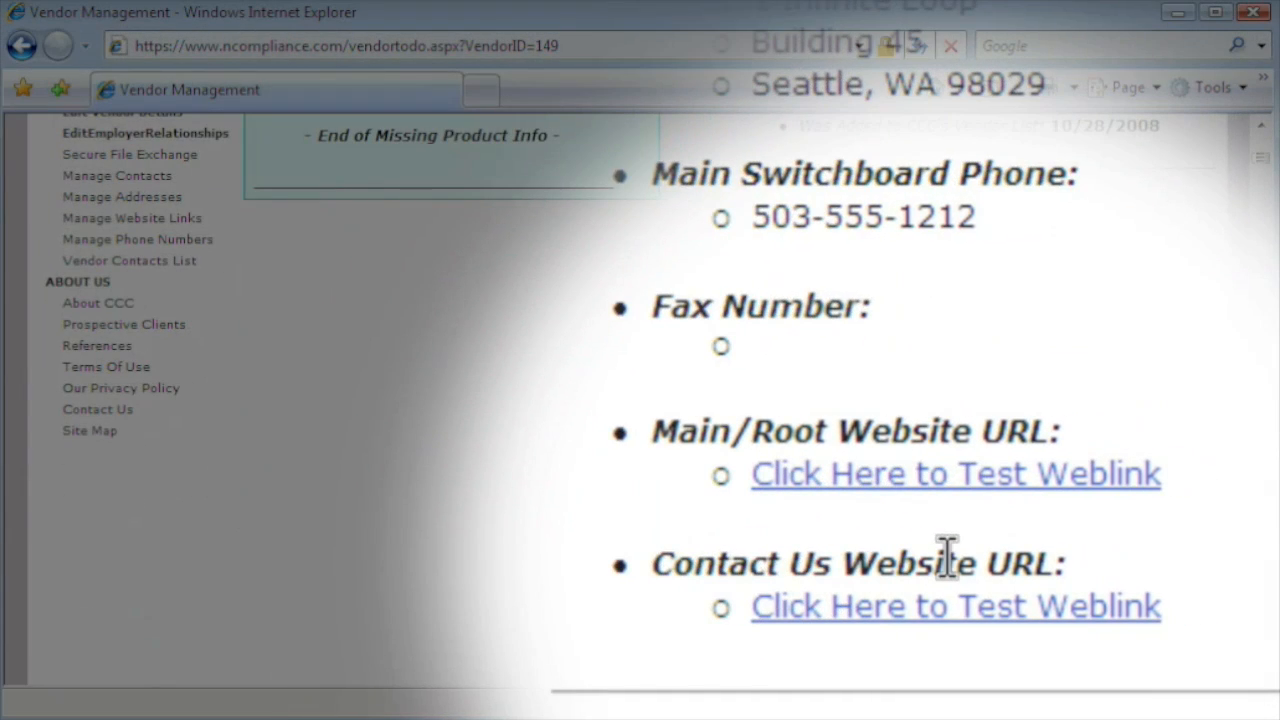
scroll(down, 3)
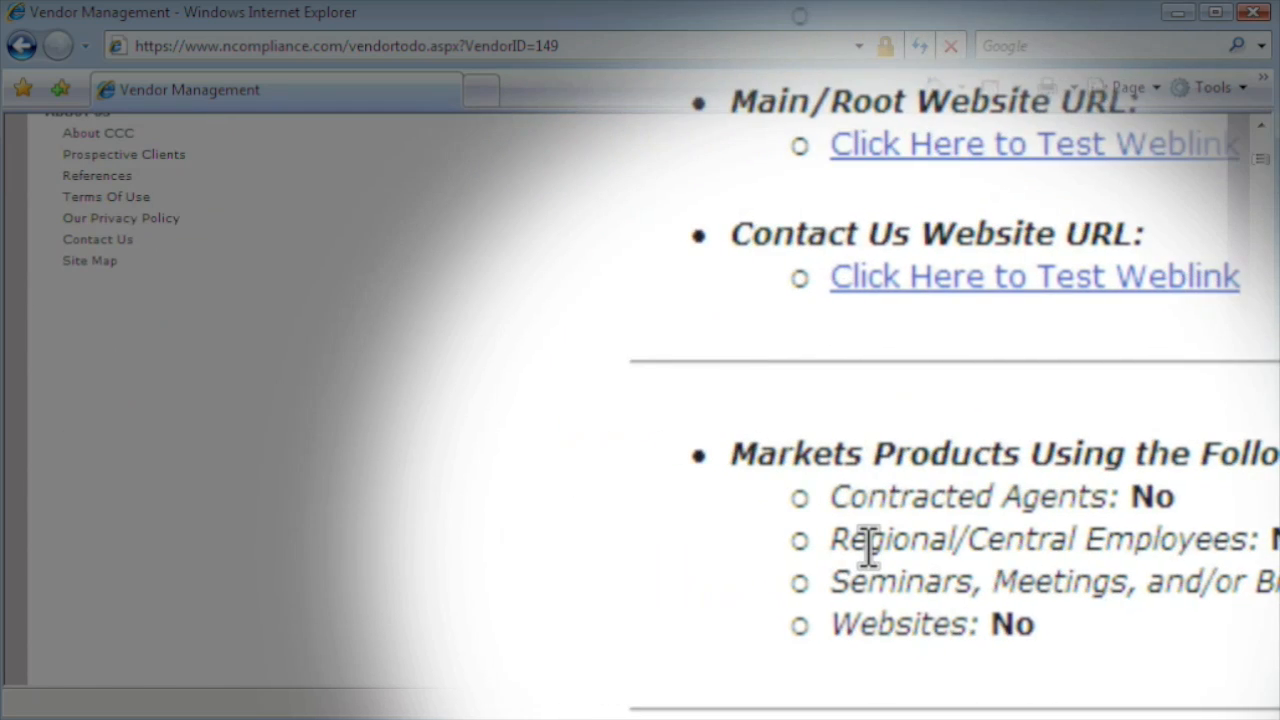
scroll(down, 3)
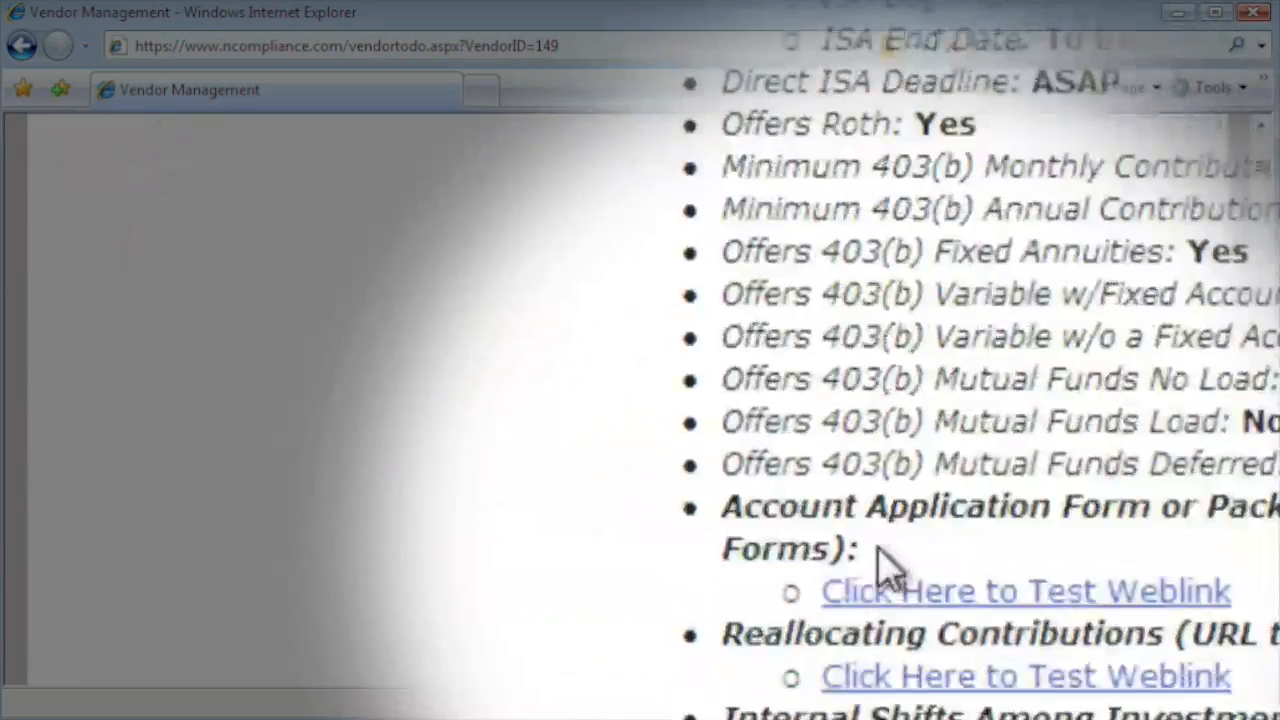
scroll(down, 3)
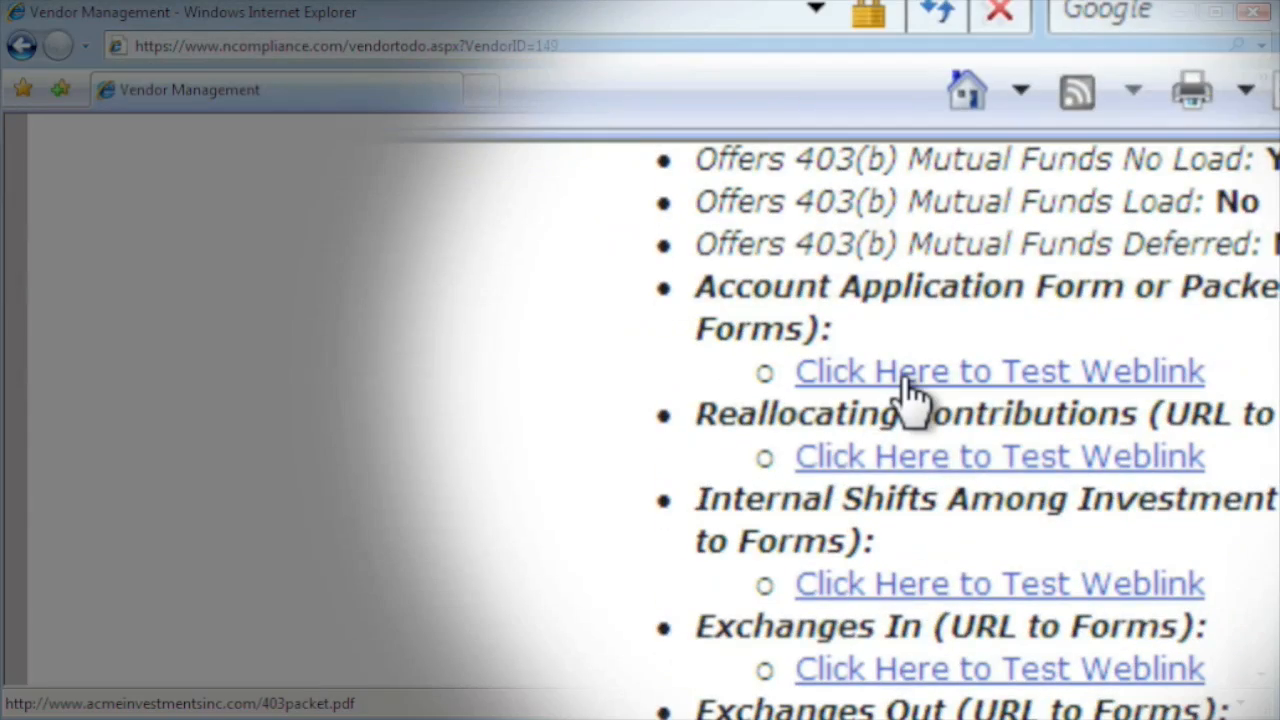
scroll(down, 3)
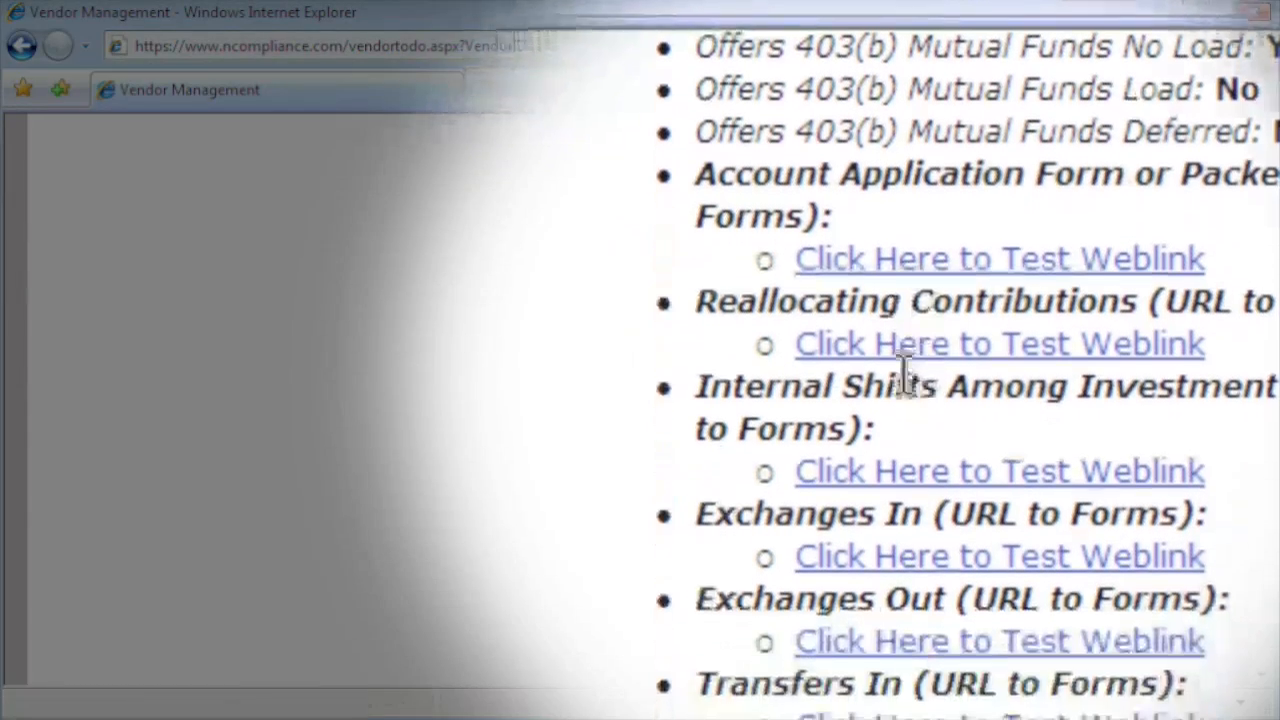
scroll(down, 3)
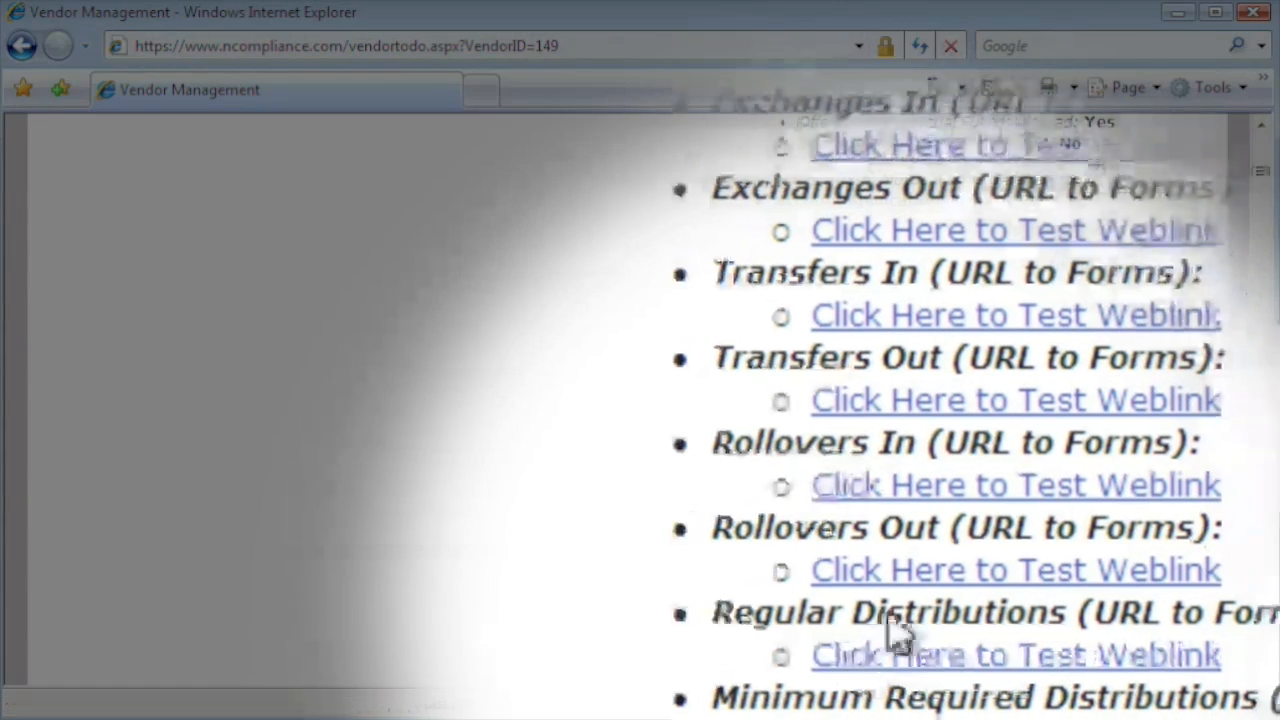
scroll(down, 3)
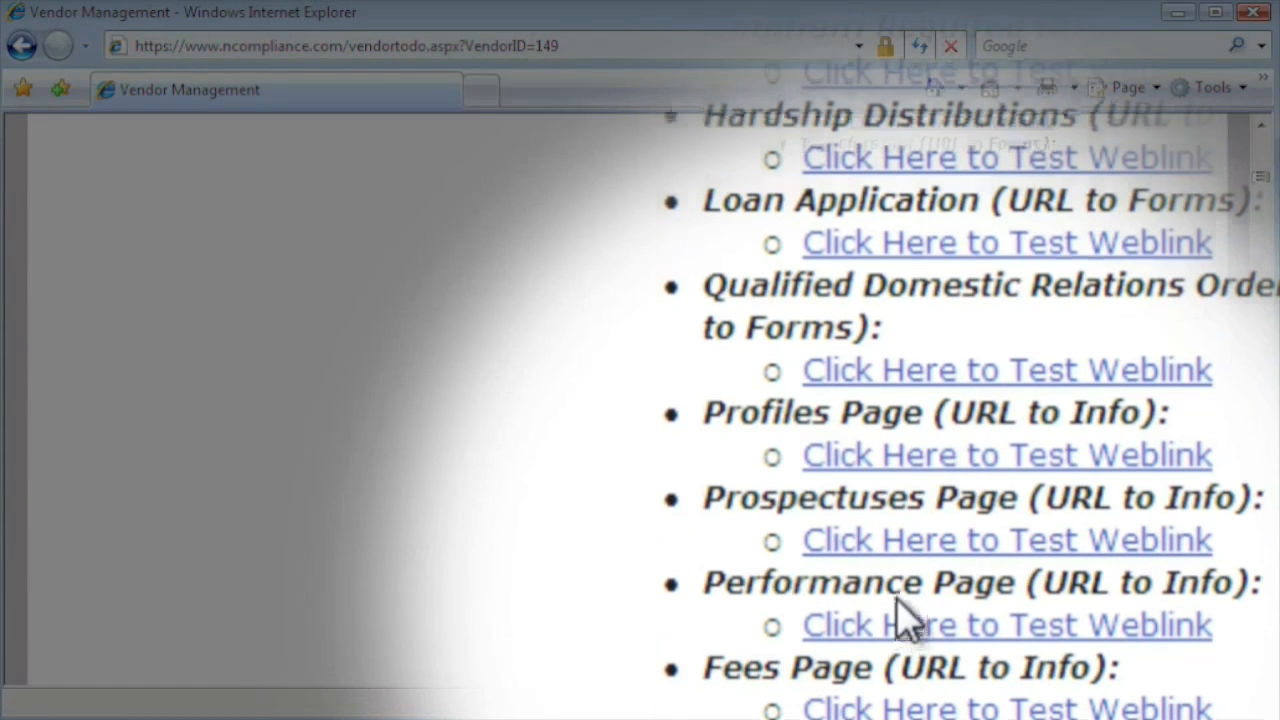
scroll(down, 3)
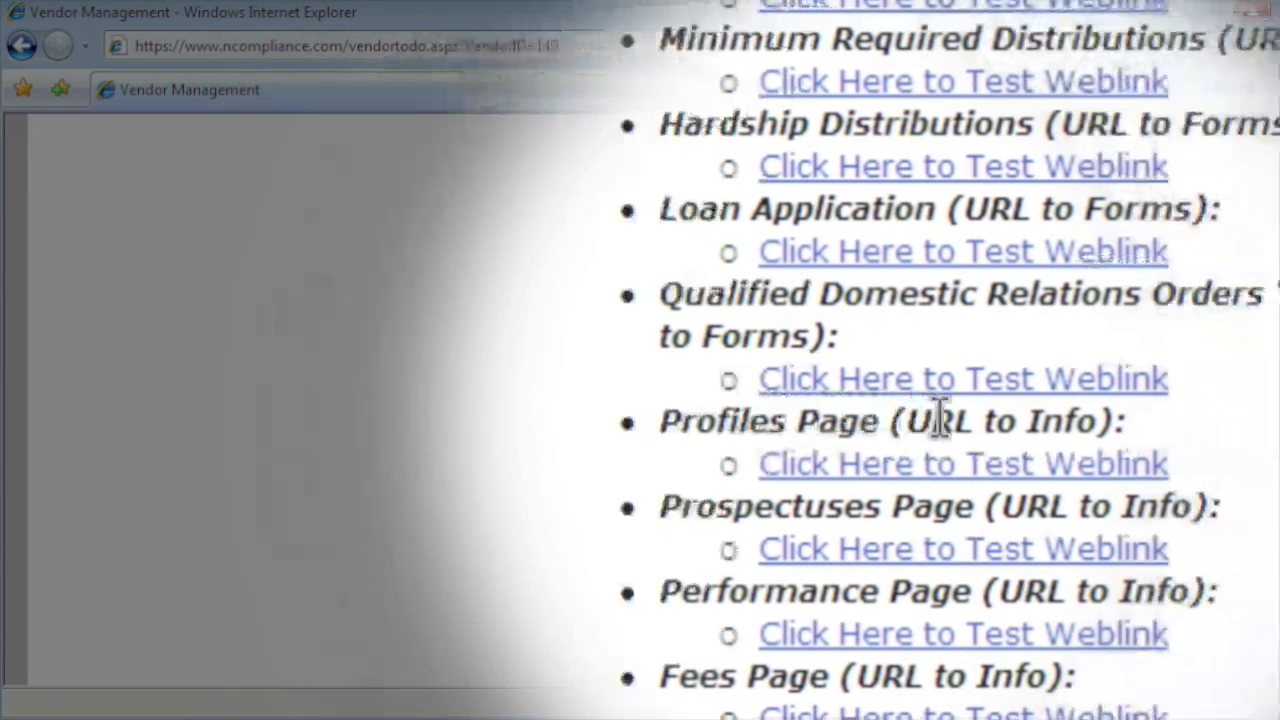
scroll(down, 3)
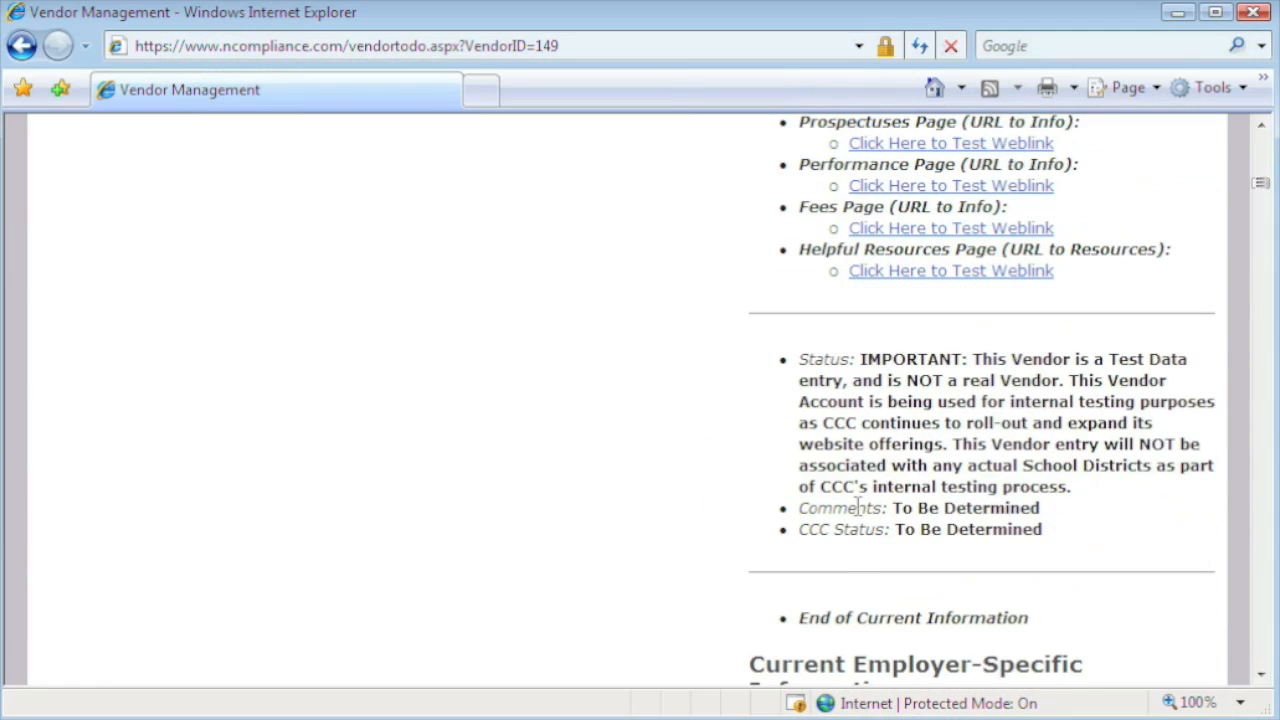
mouse_move(1043, 432)
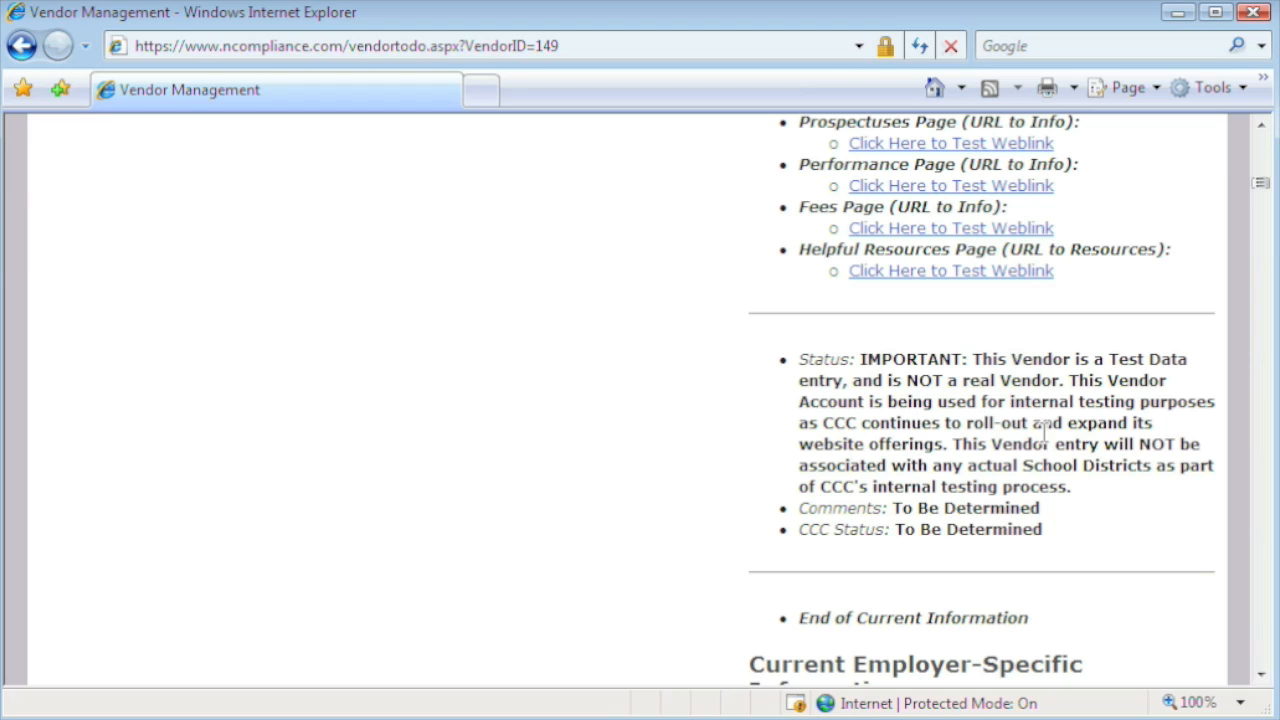
scroll(down, 3)
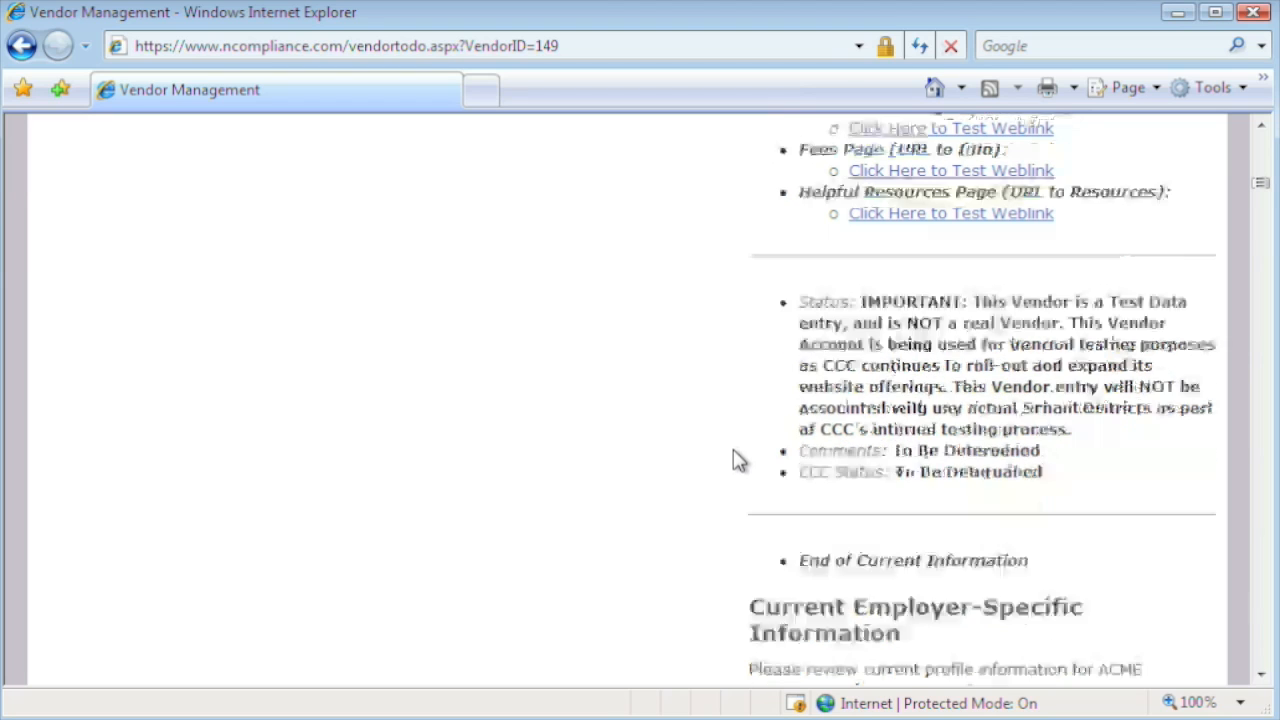
scroll(down, 3)
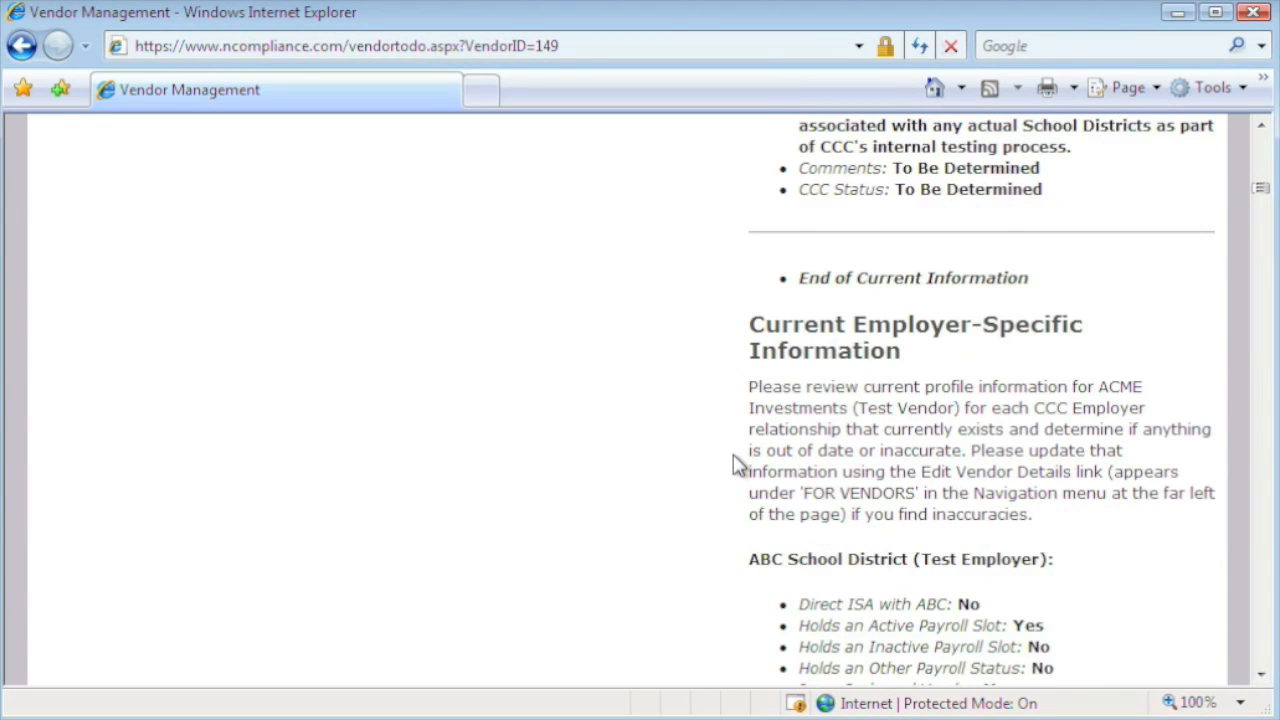
scroll(down, 3)
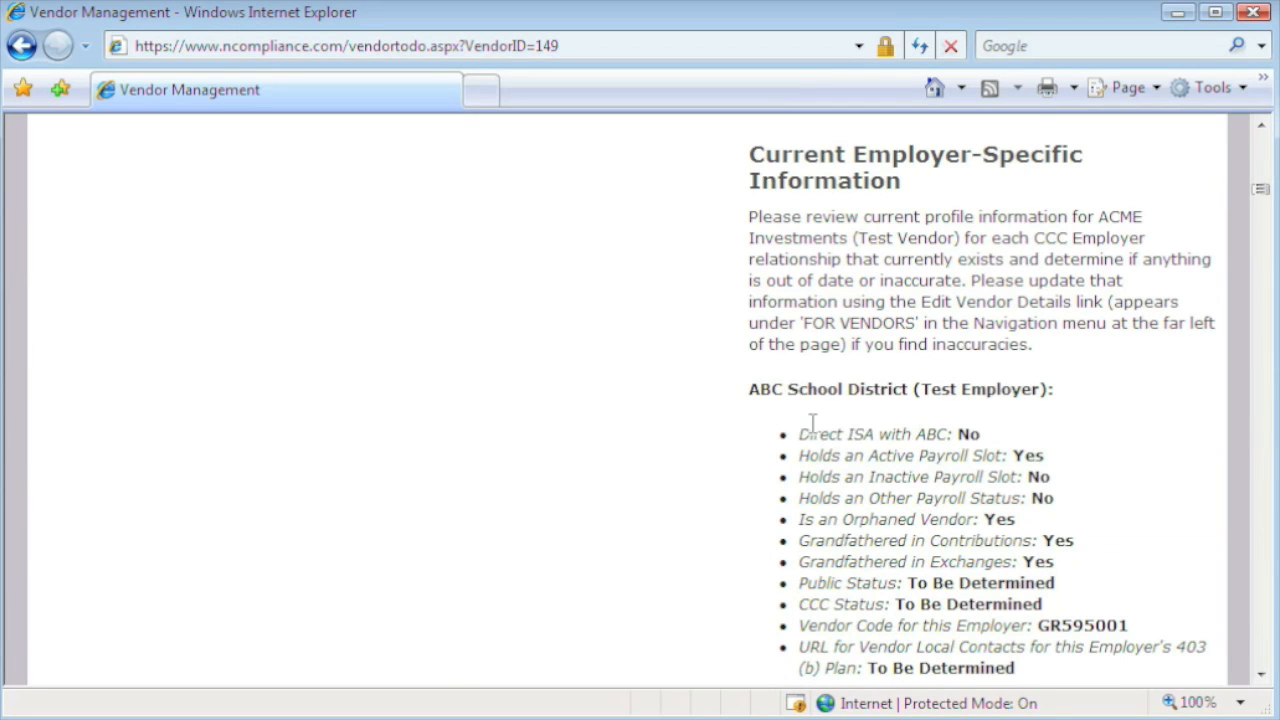
mouse_move(958, 628)
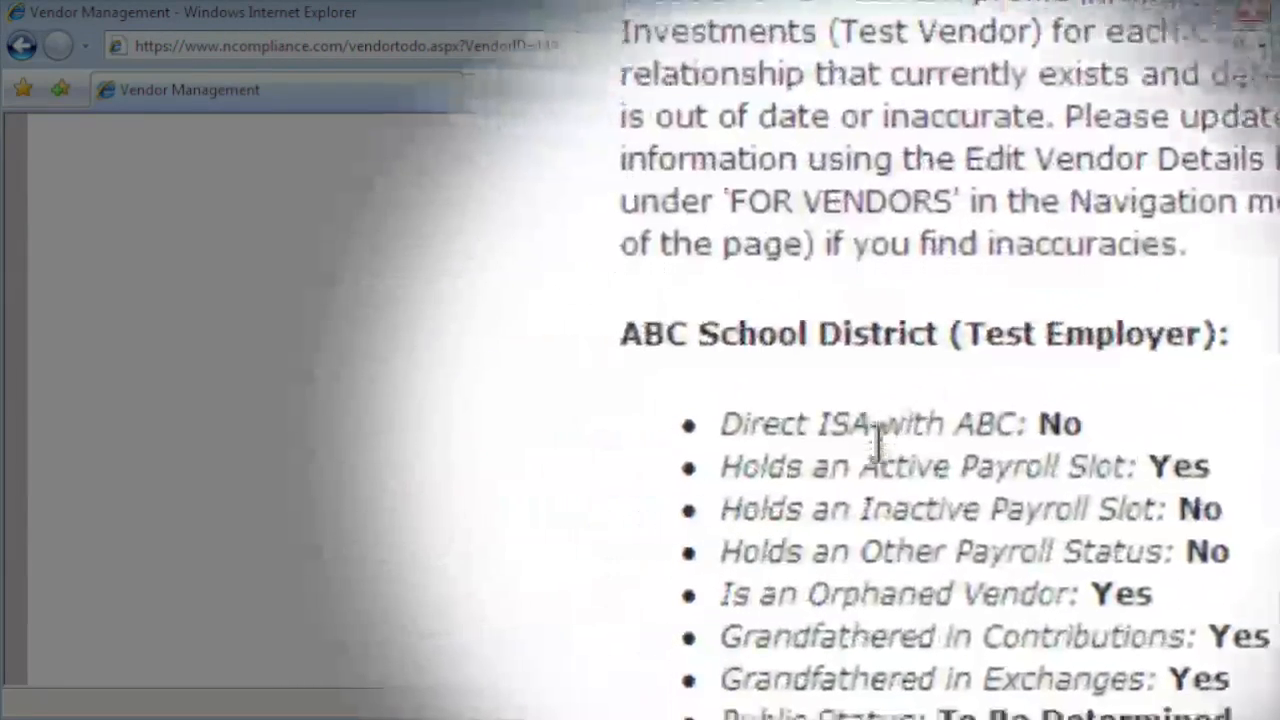
scroll(down, 3)
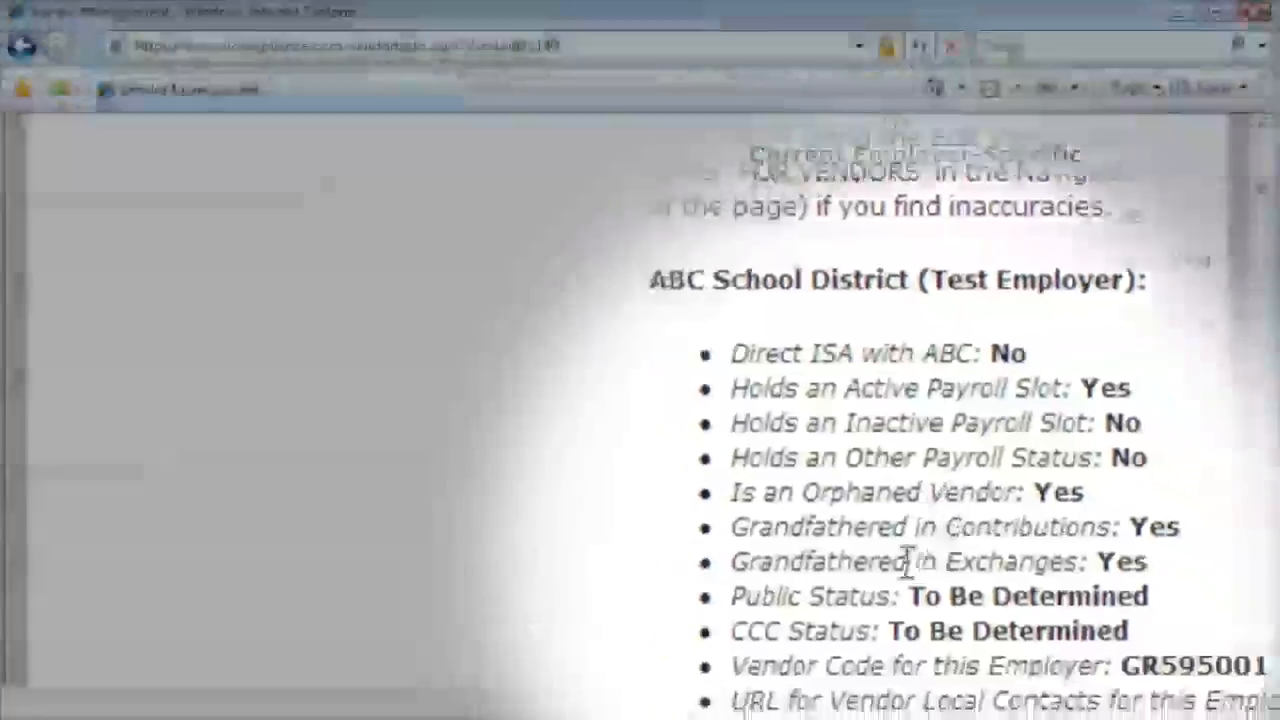
scroll(down, 3)
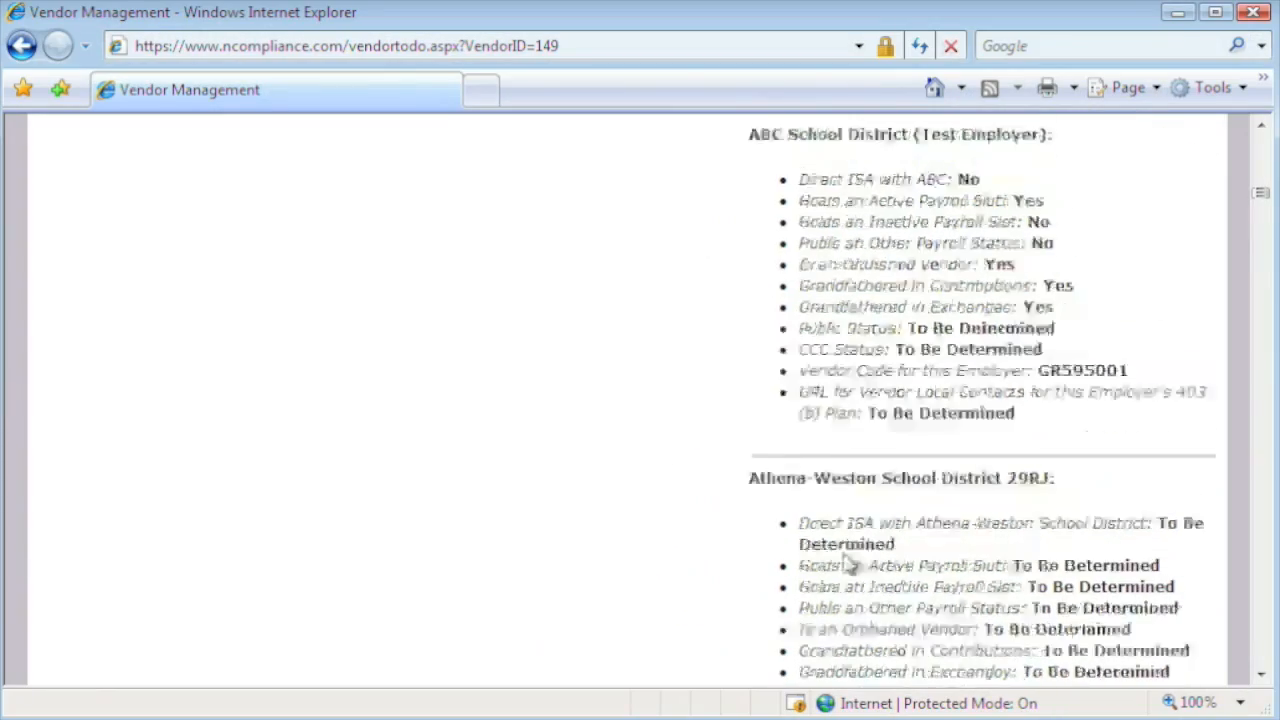
scroll(down, 3)
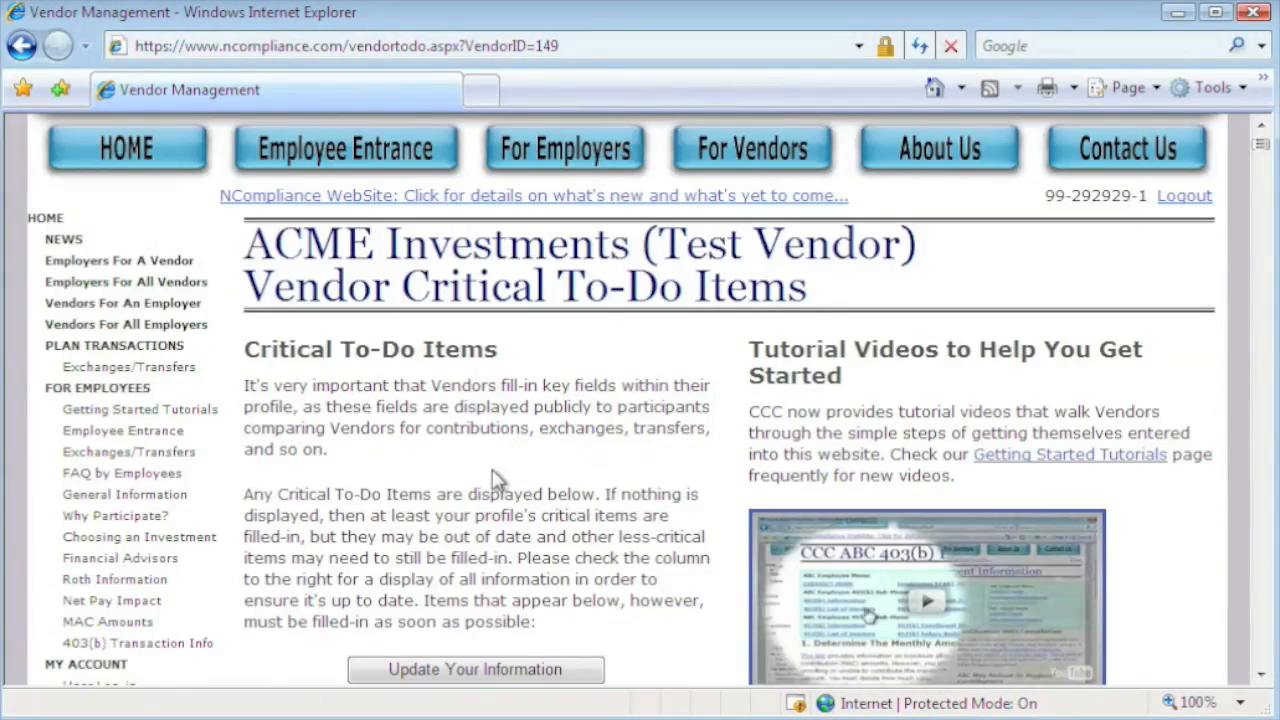
Step: Review the missing items: company profile not approved and company fax missing
scroll(down, 3)
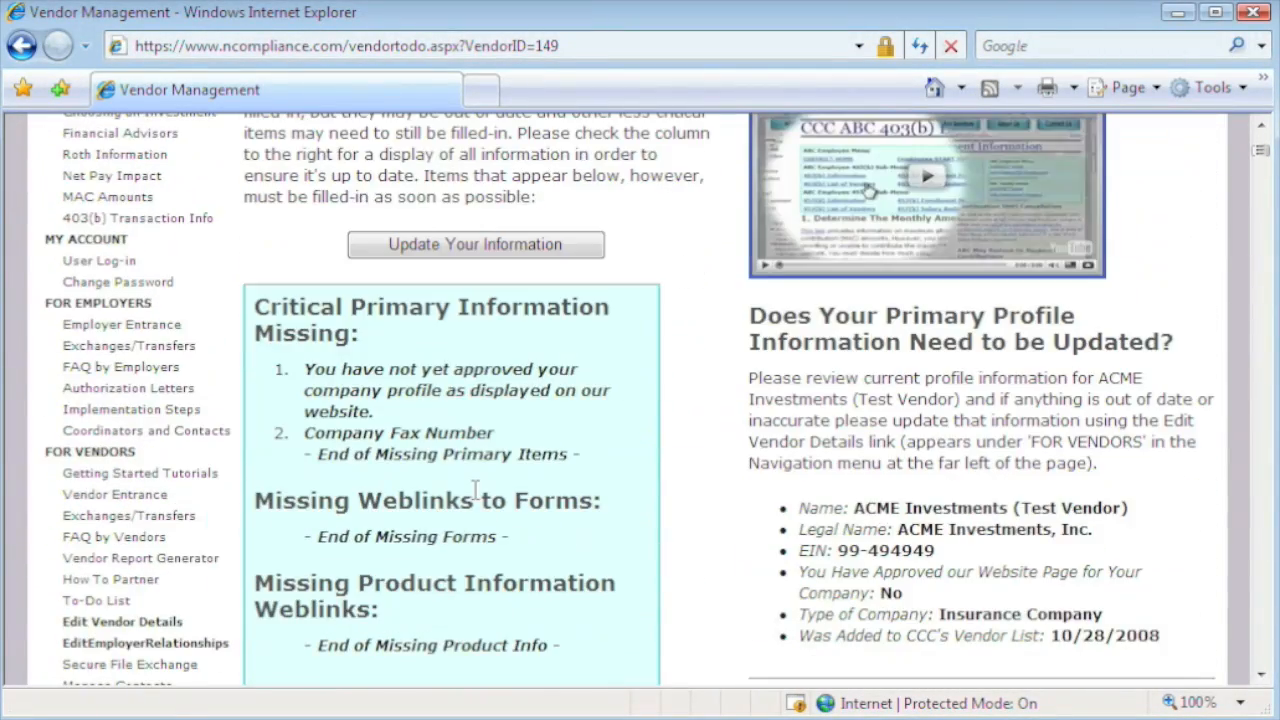
scroll(down, 3)
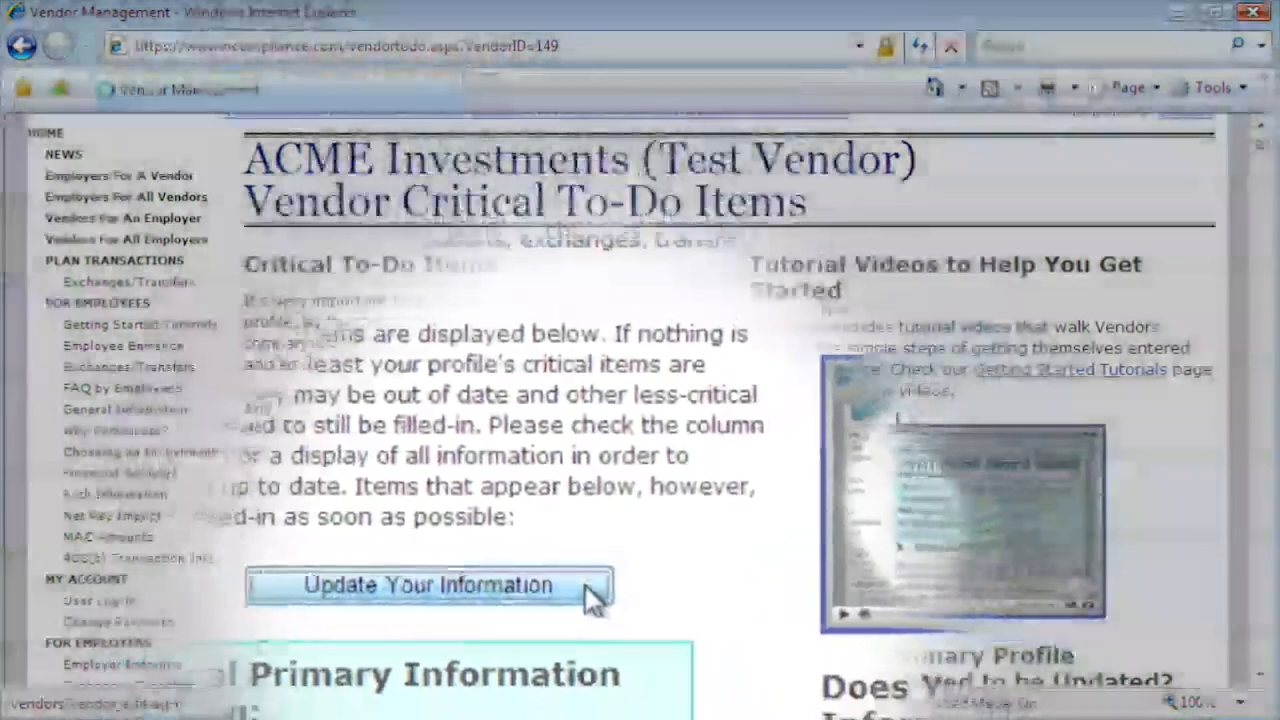
click(430, 585)
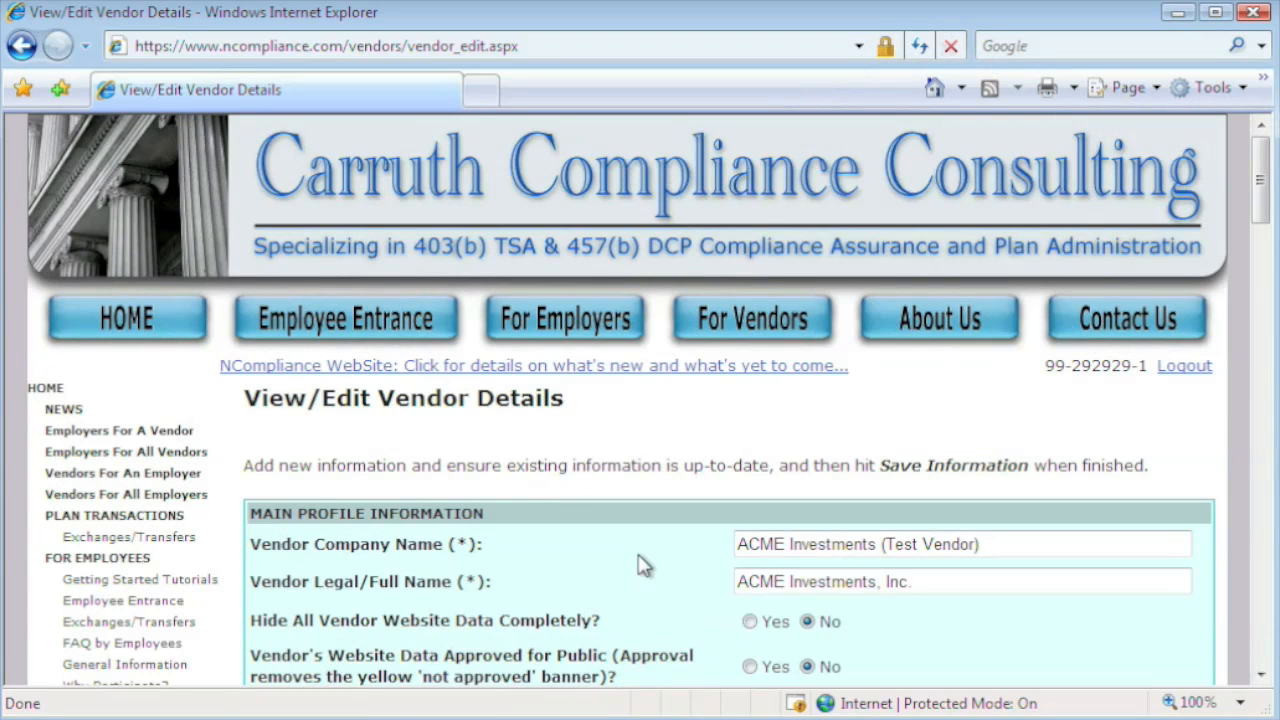
scroll(down, 3)
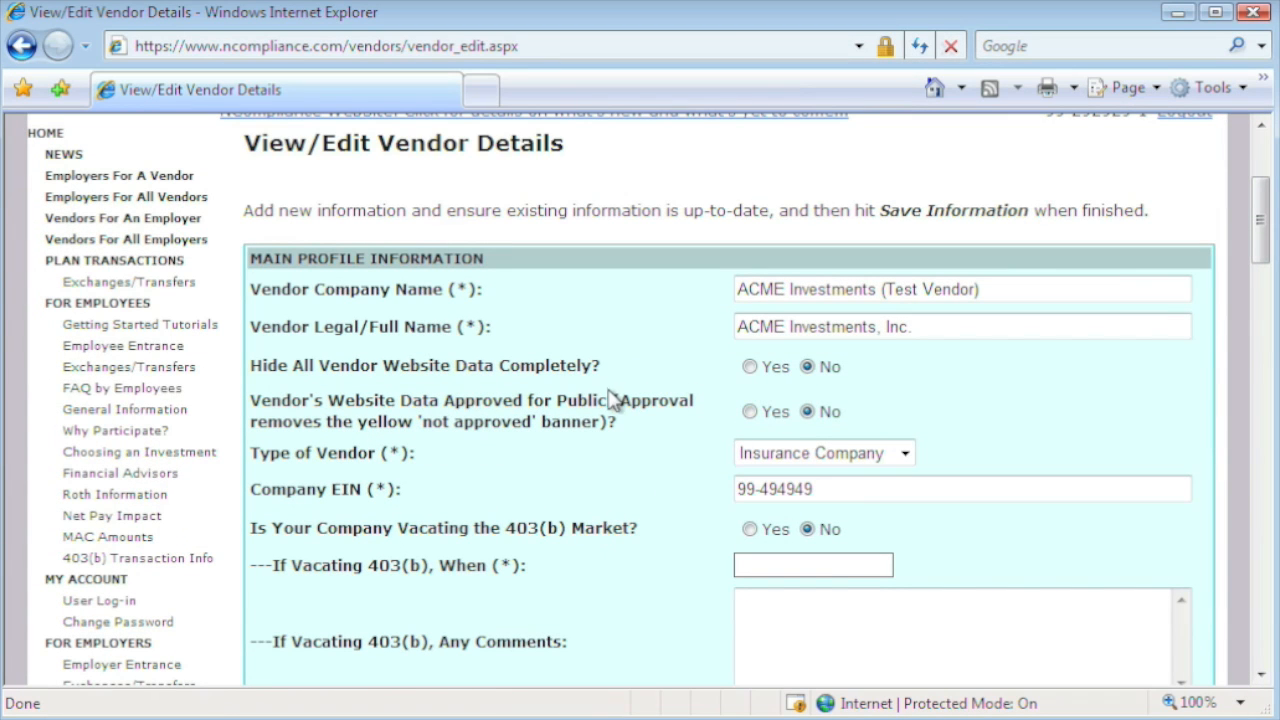
mouse_move(550, 390)
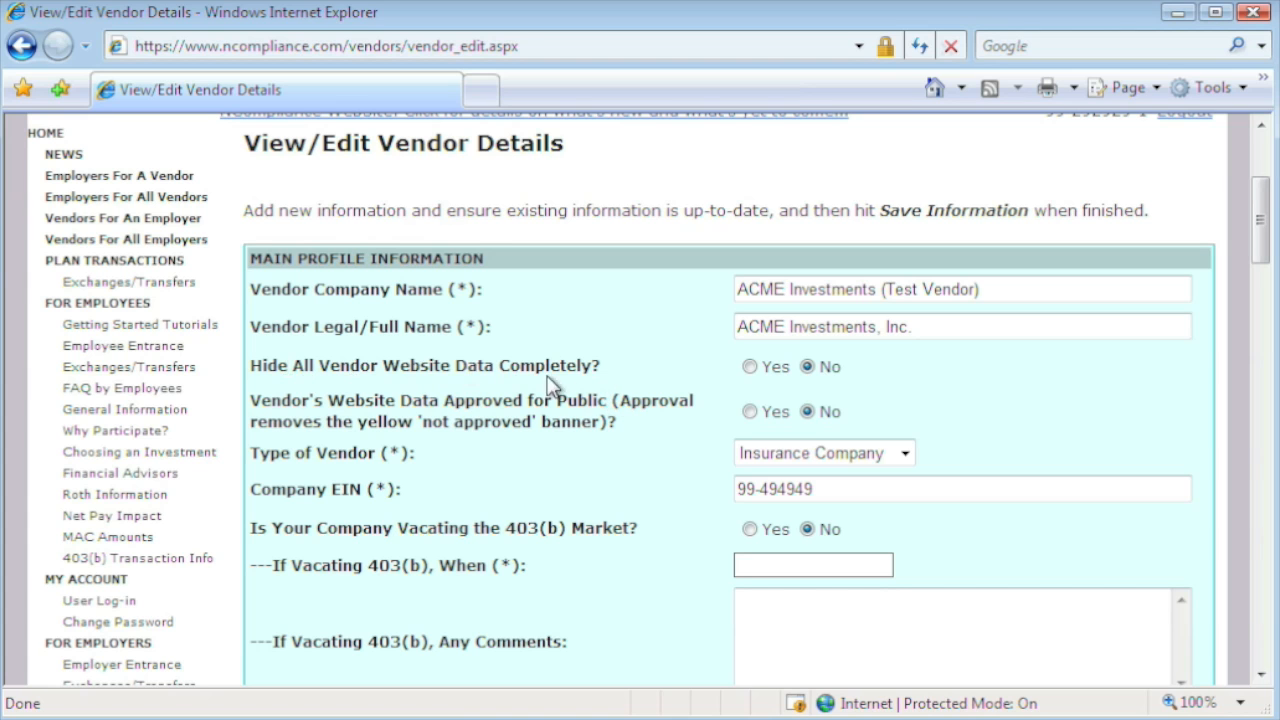
mouse_move(750, 403)
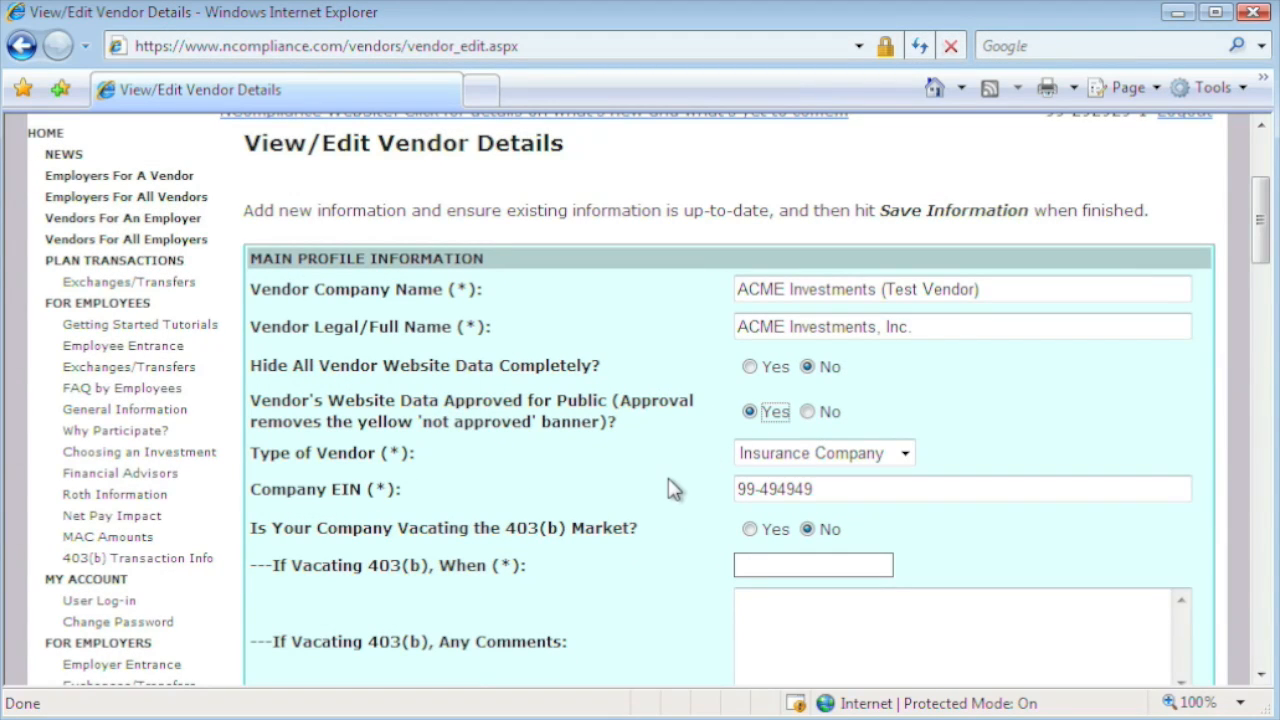
scroll(down, 3)
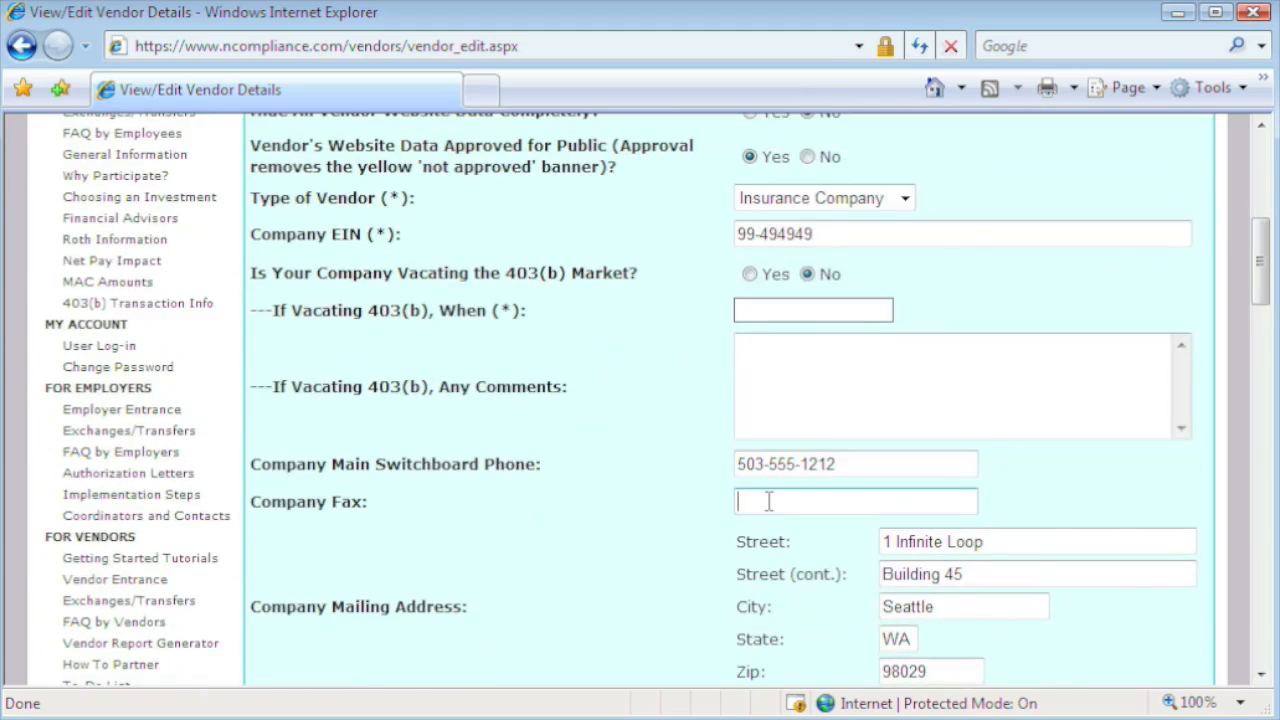
text(503-555-9873)
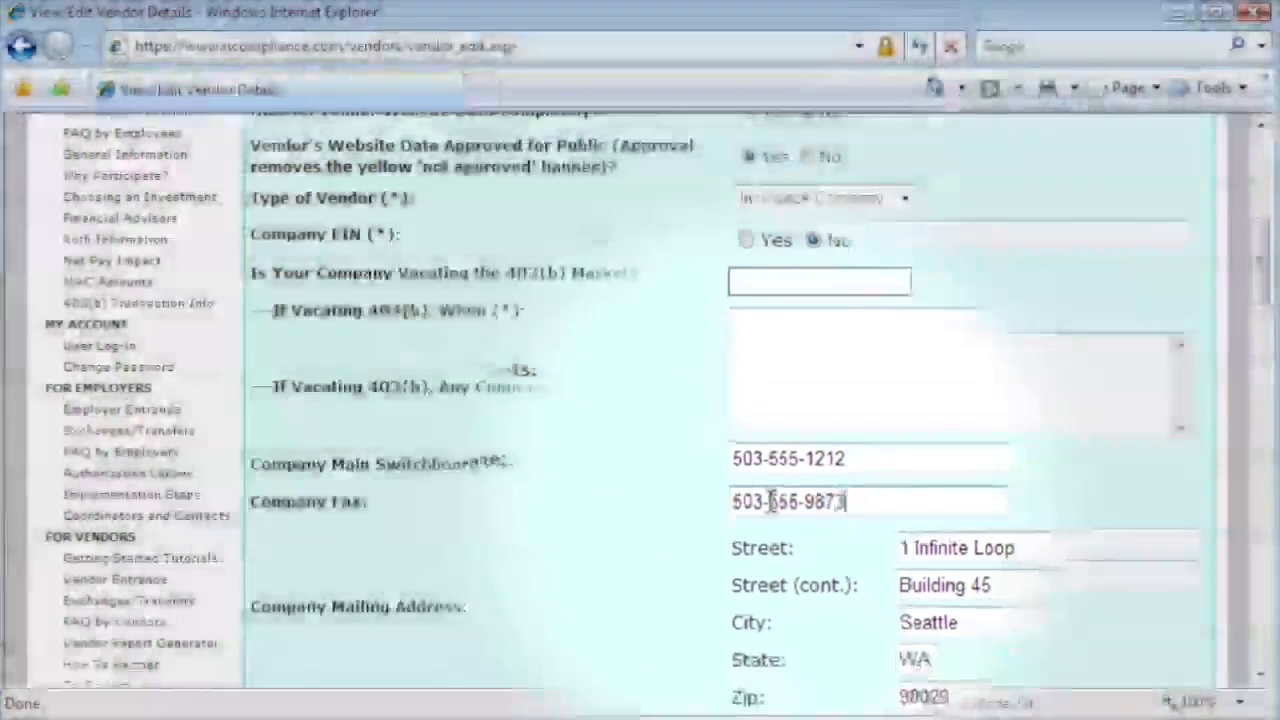
scroll(down, 3)
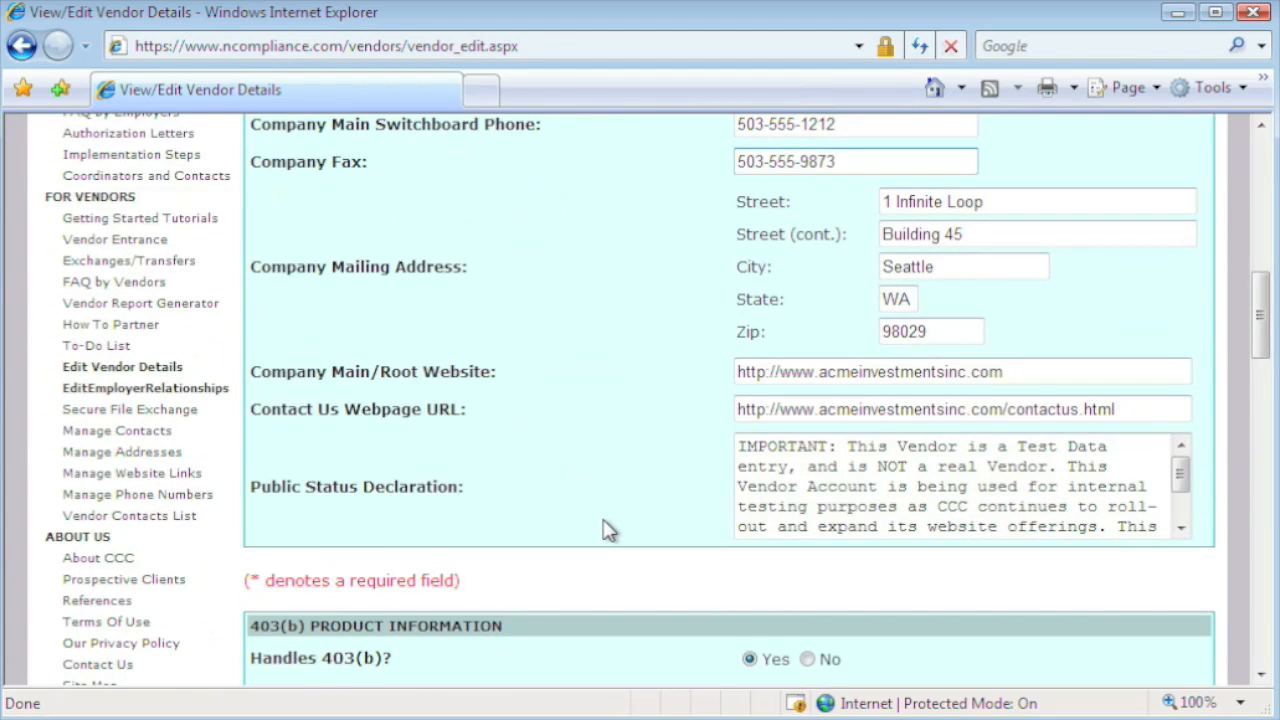
scroll(down, 3)
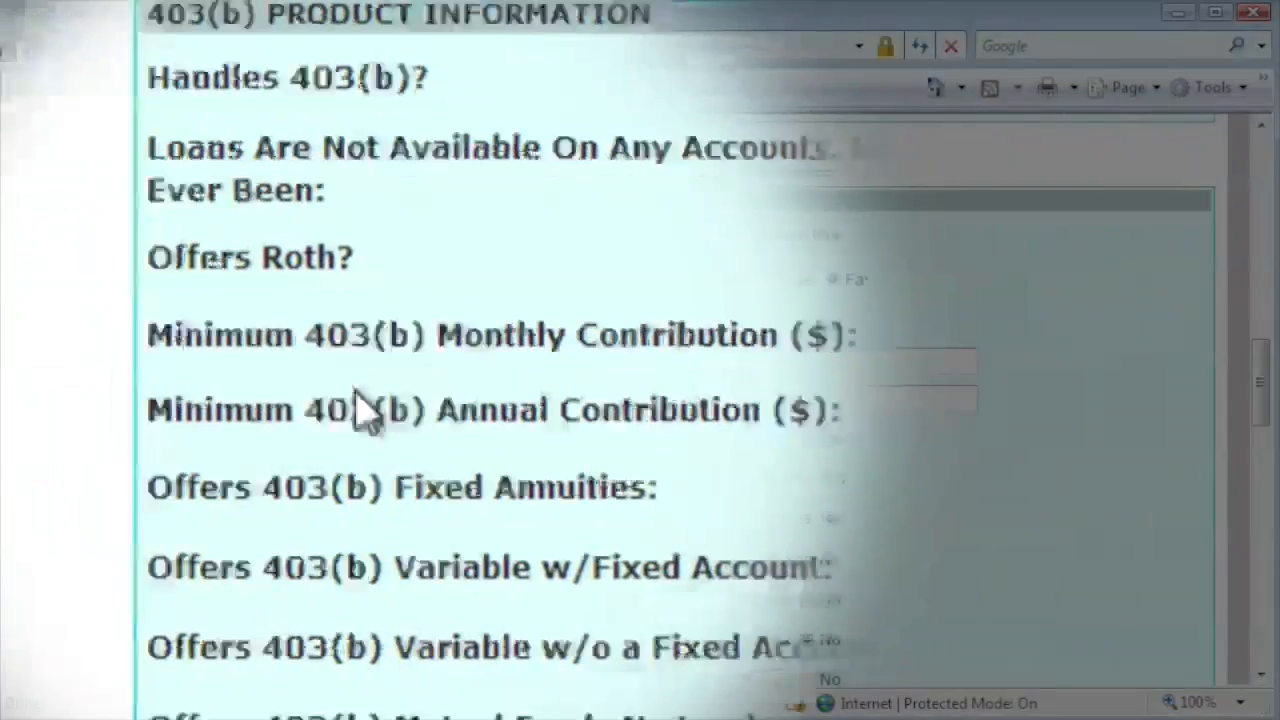
scroll(down, 3)
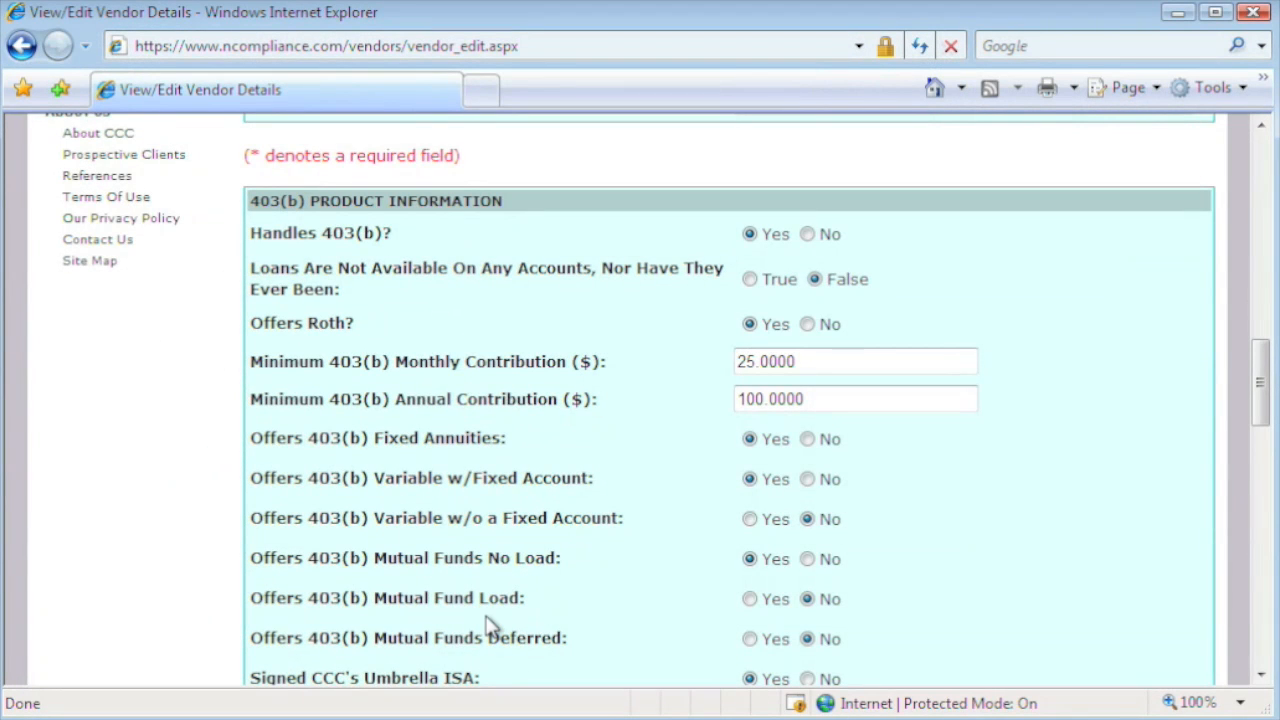
scroll(down, 3)
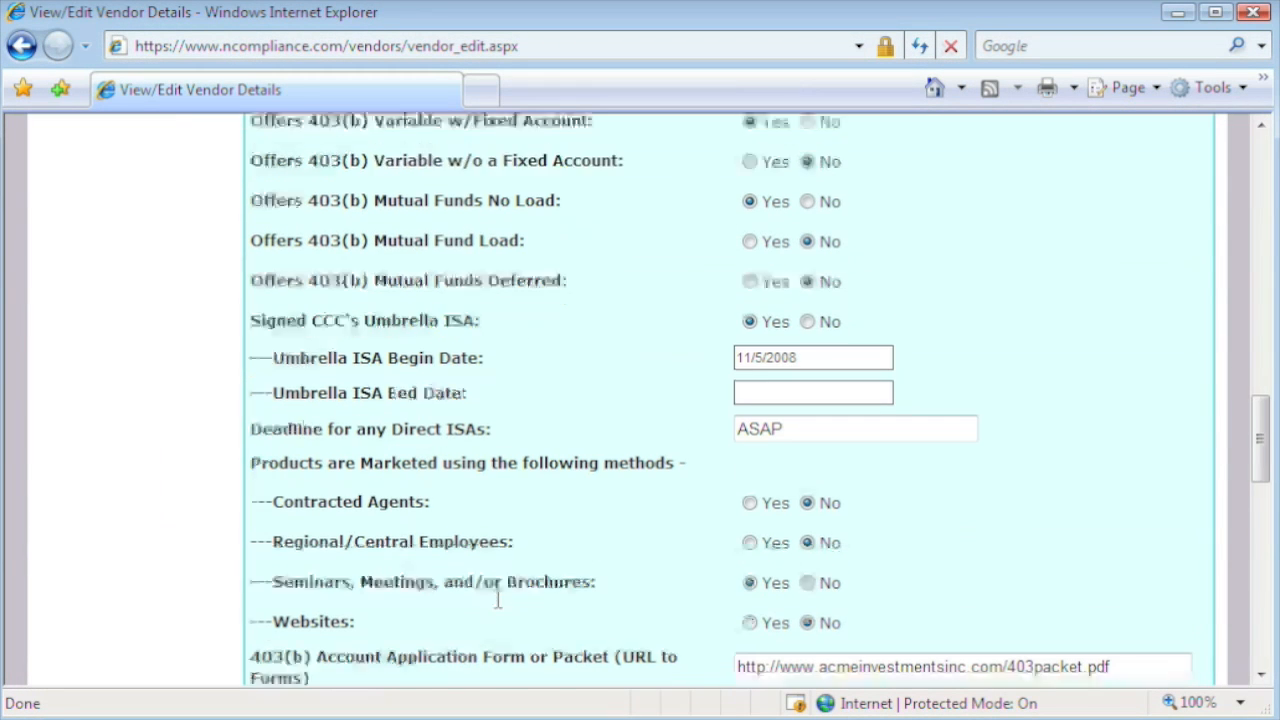
scroll(down, 3)
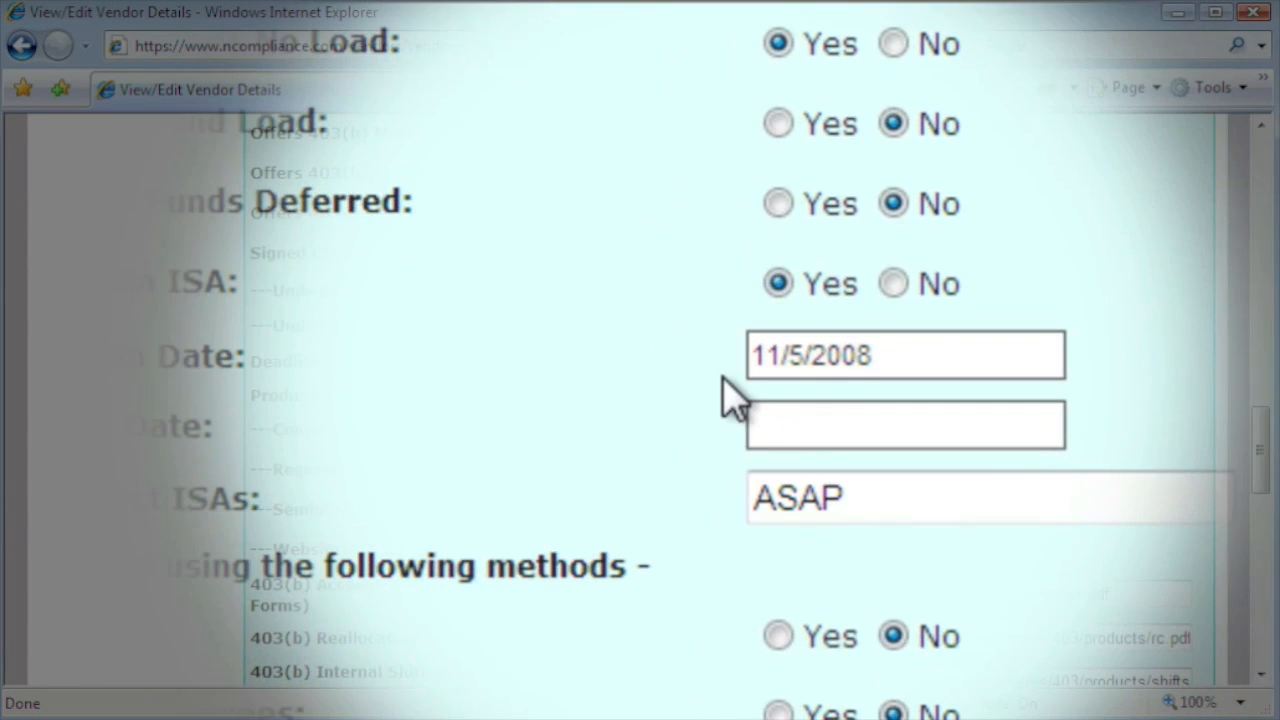
scroll(down, 3)
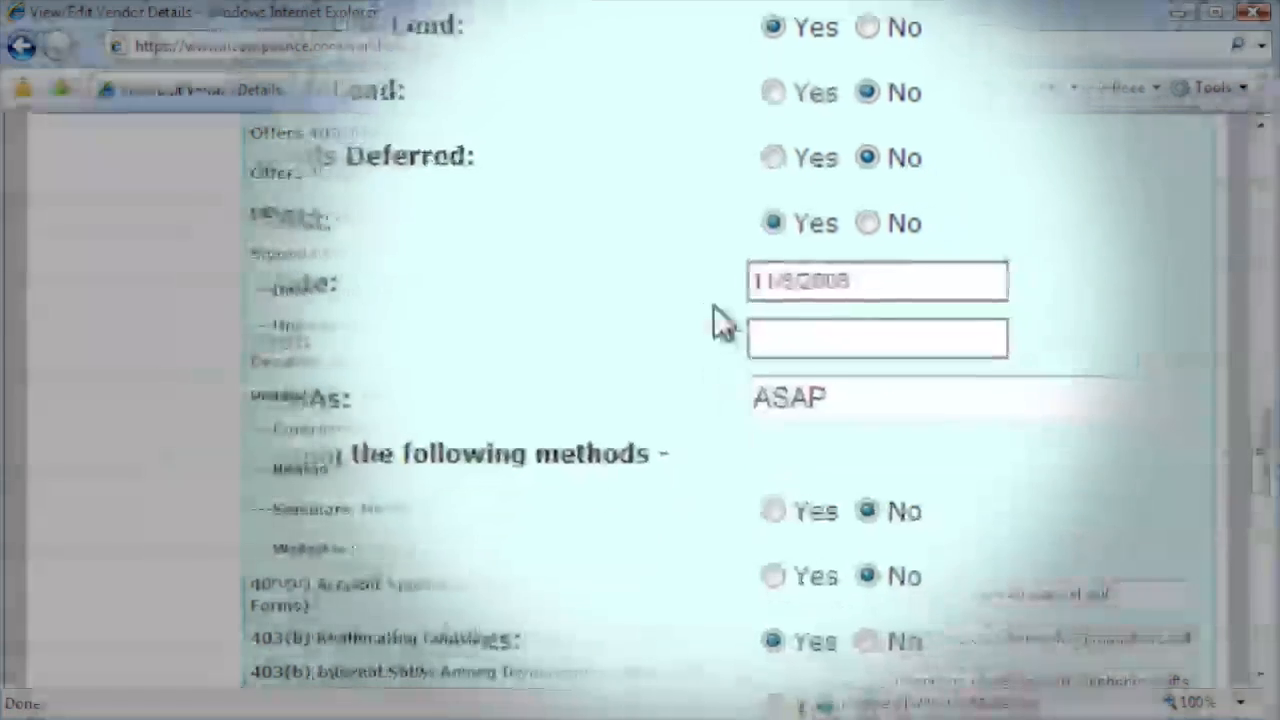
scroll(down, 3)
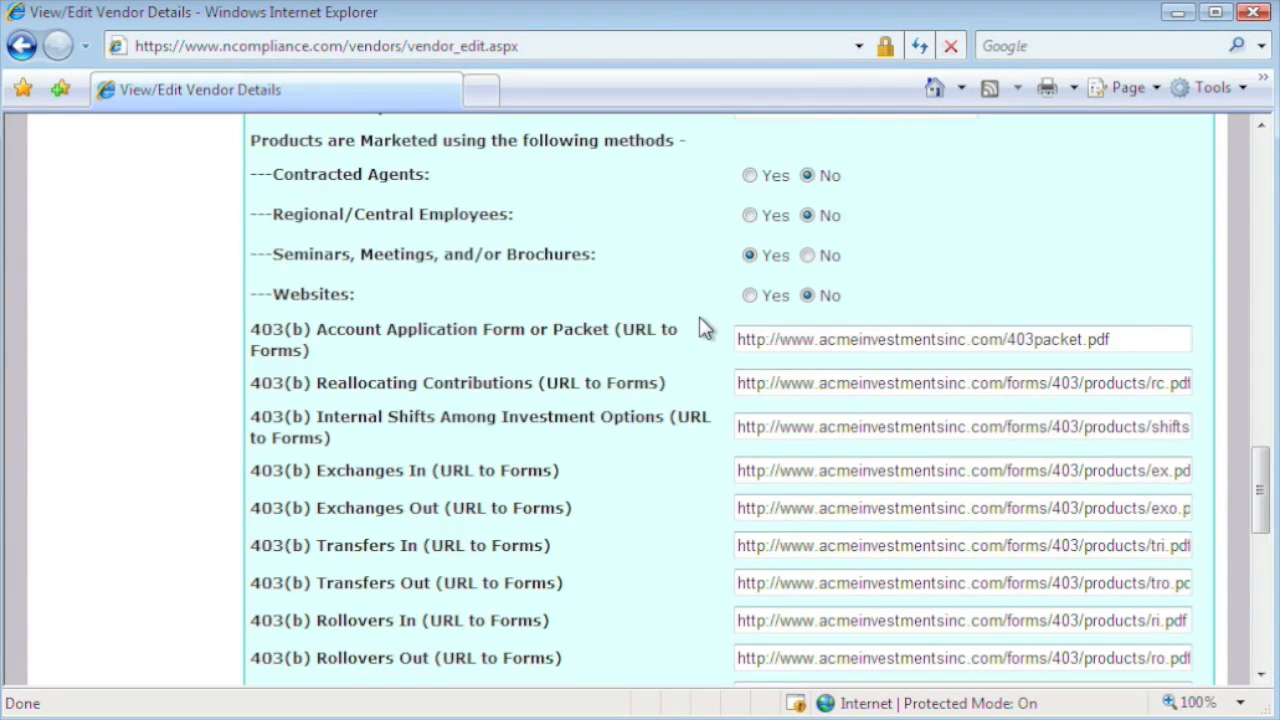
scroll(down, 3)
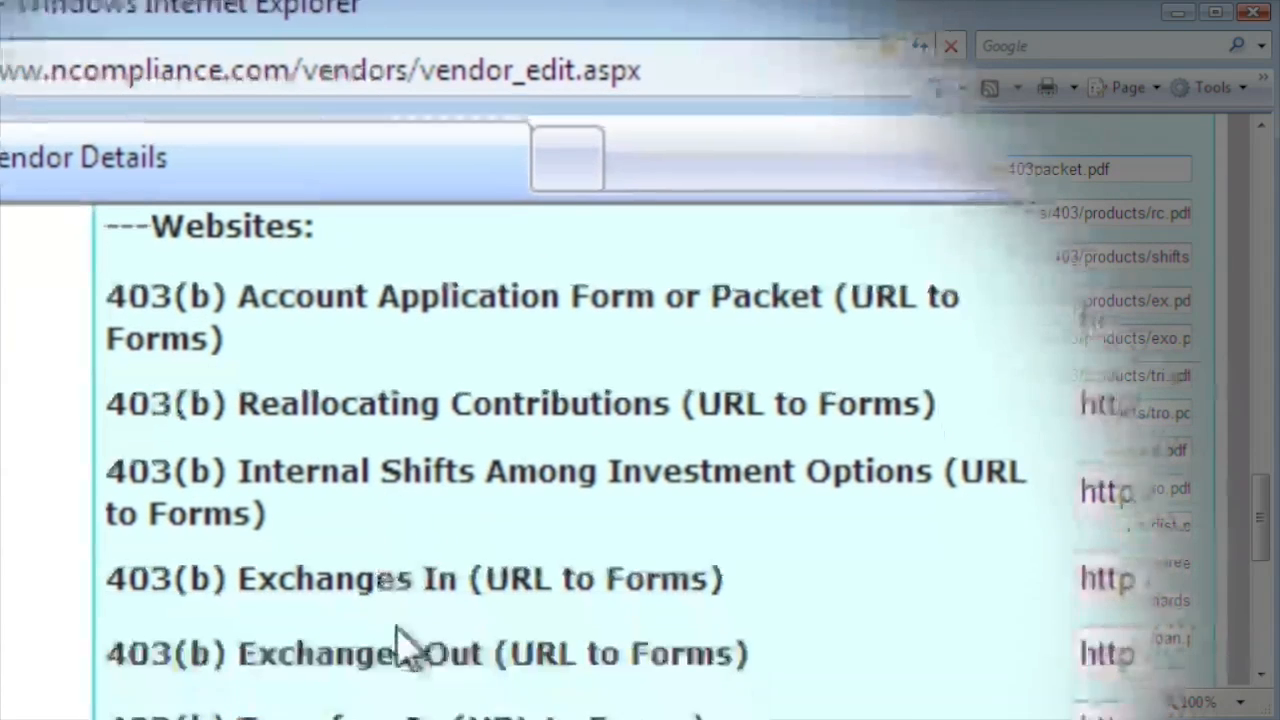
scroll(down, 3)
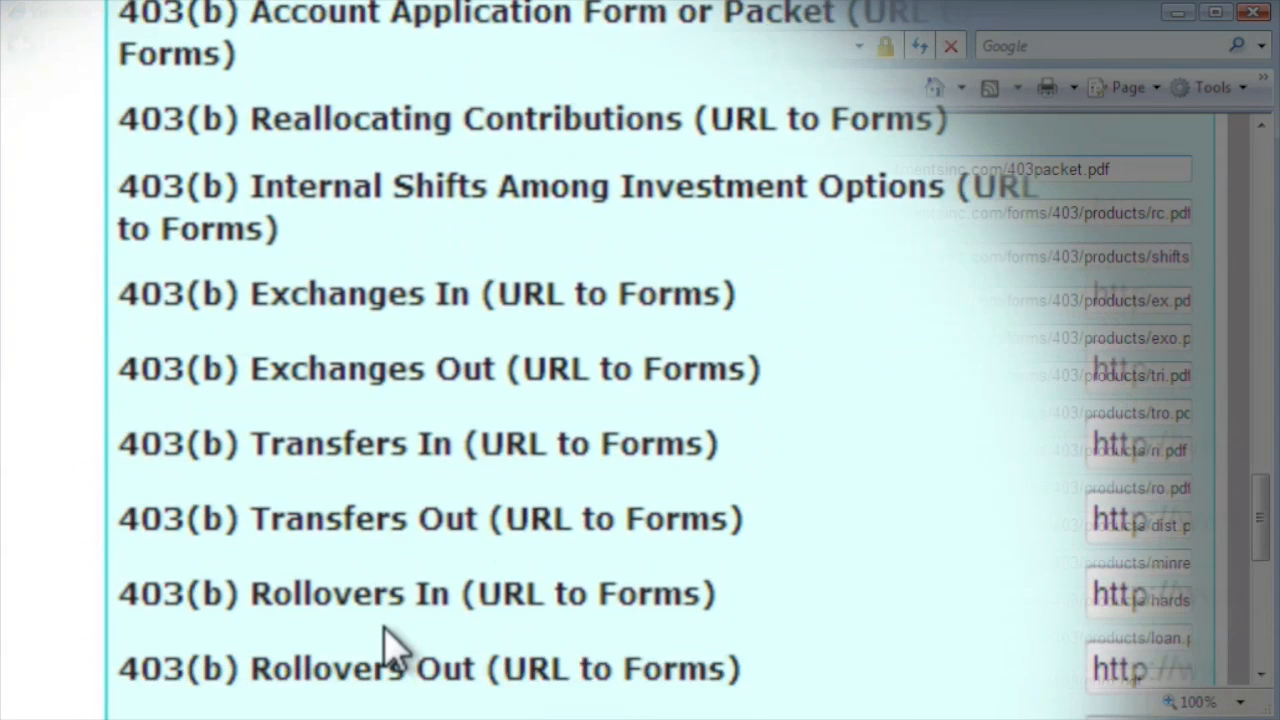
scroll(down, 3)
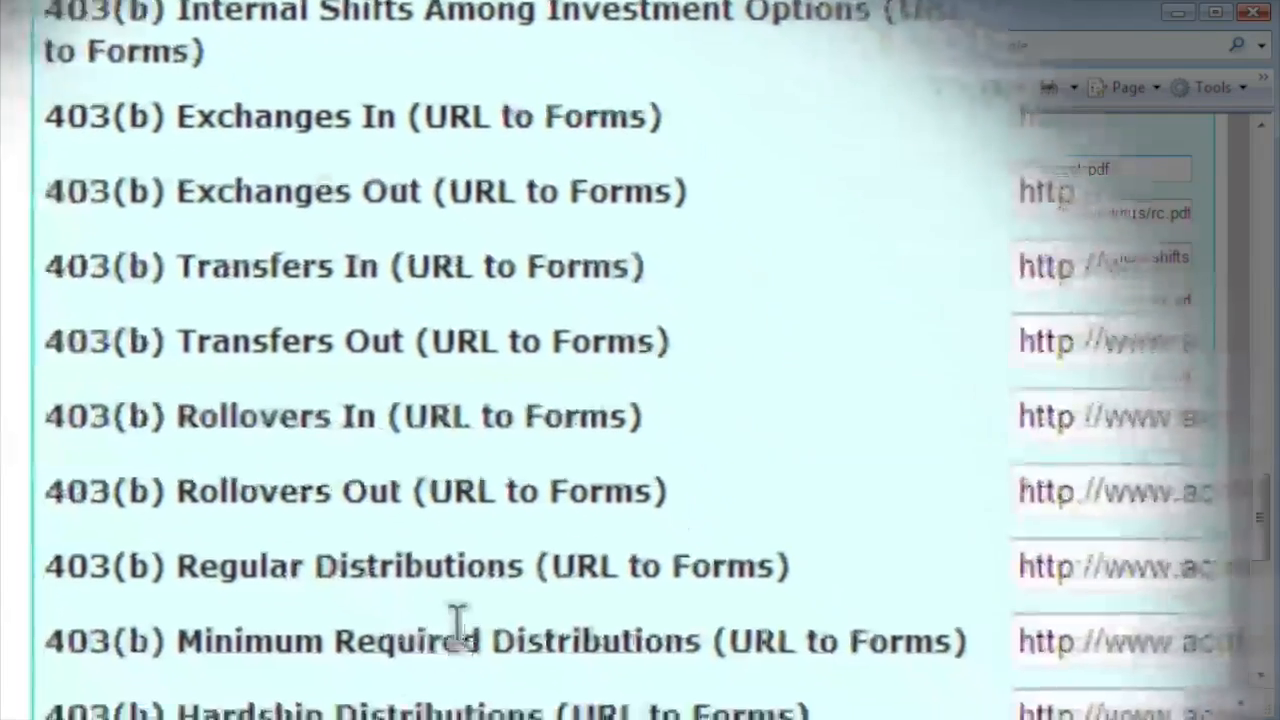
scroll(down, 3)
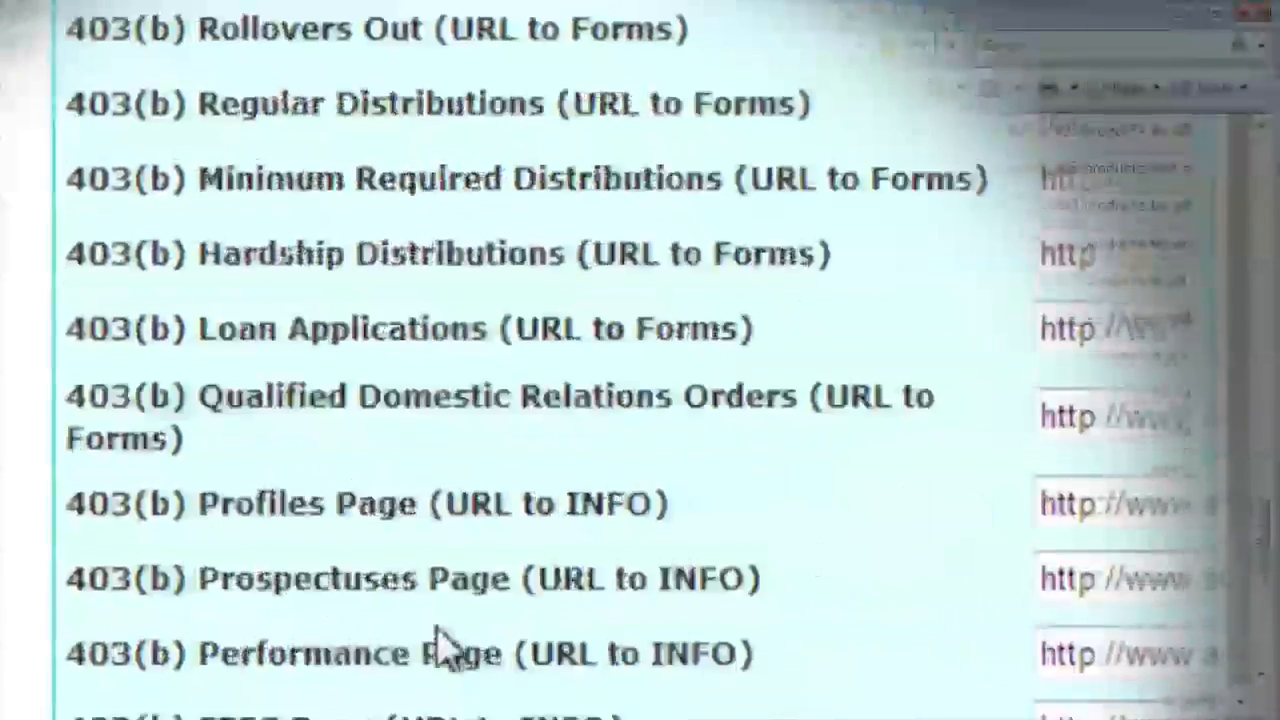
scroll(down, 3)
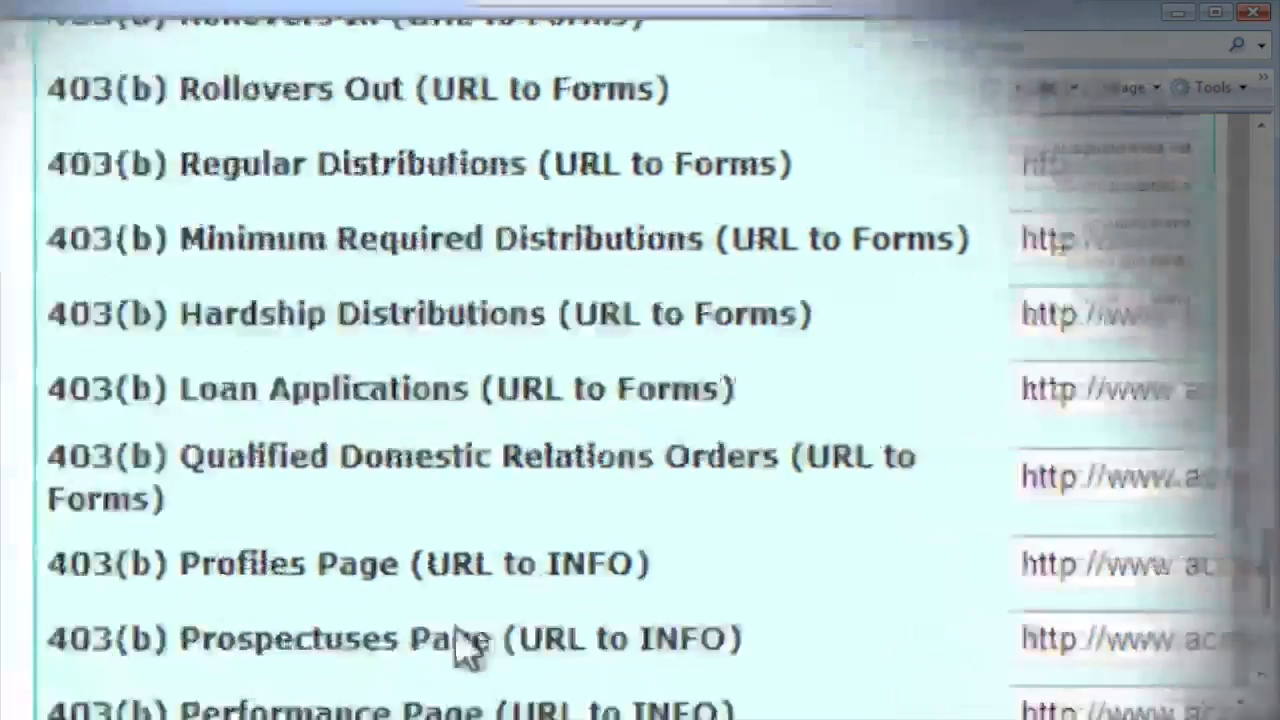
scroll(down, 3)
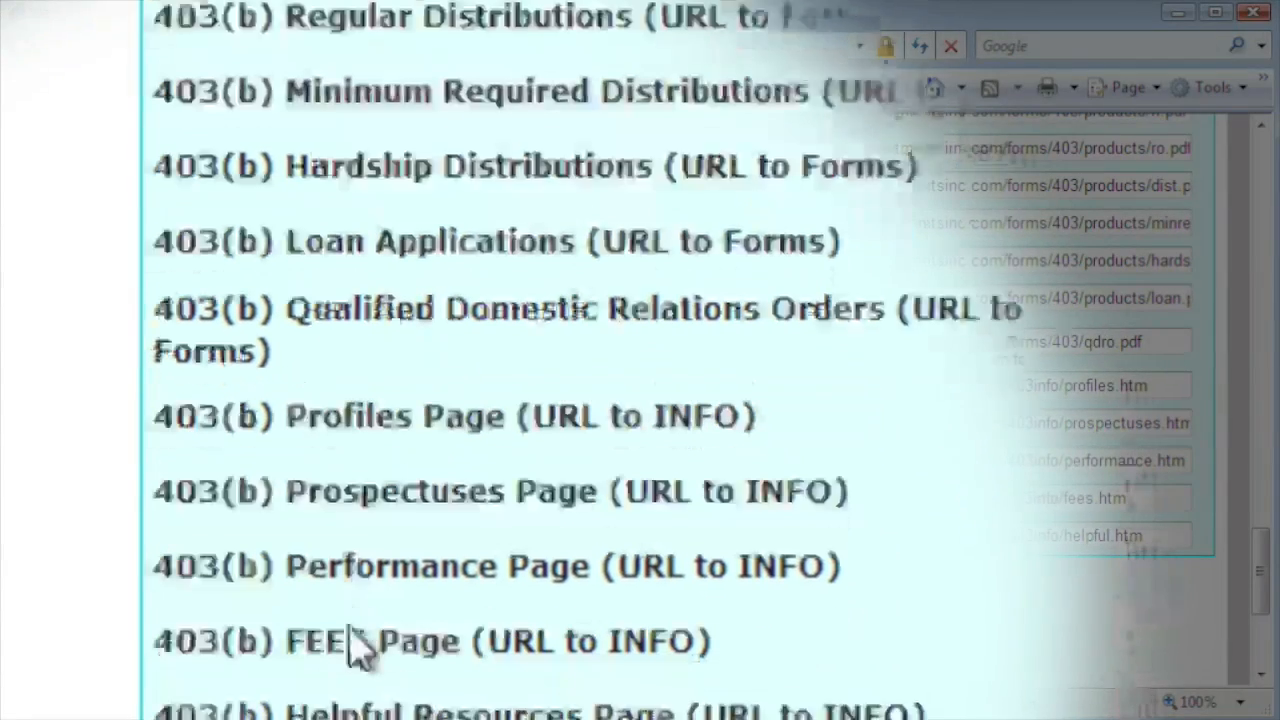
scroll(down, 3)
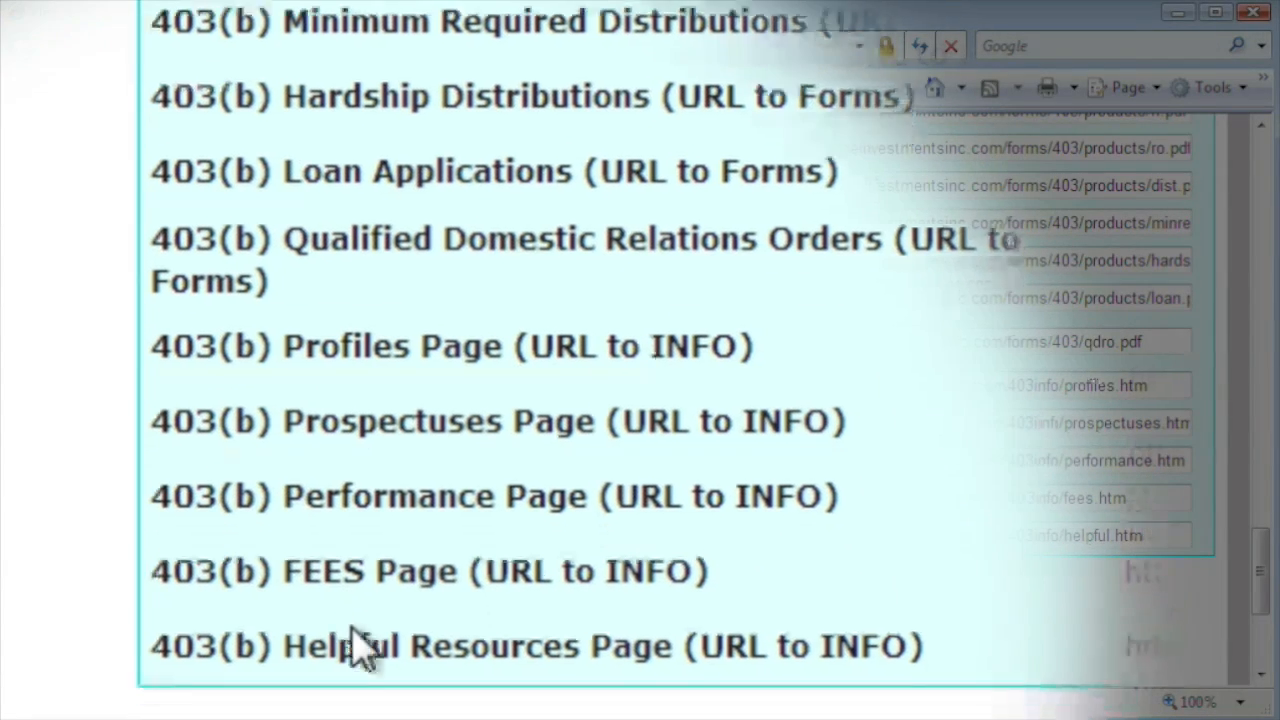
scroll(down, 3)
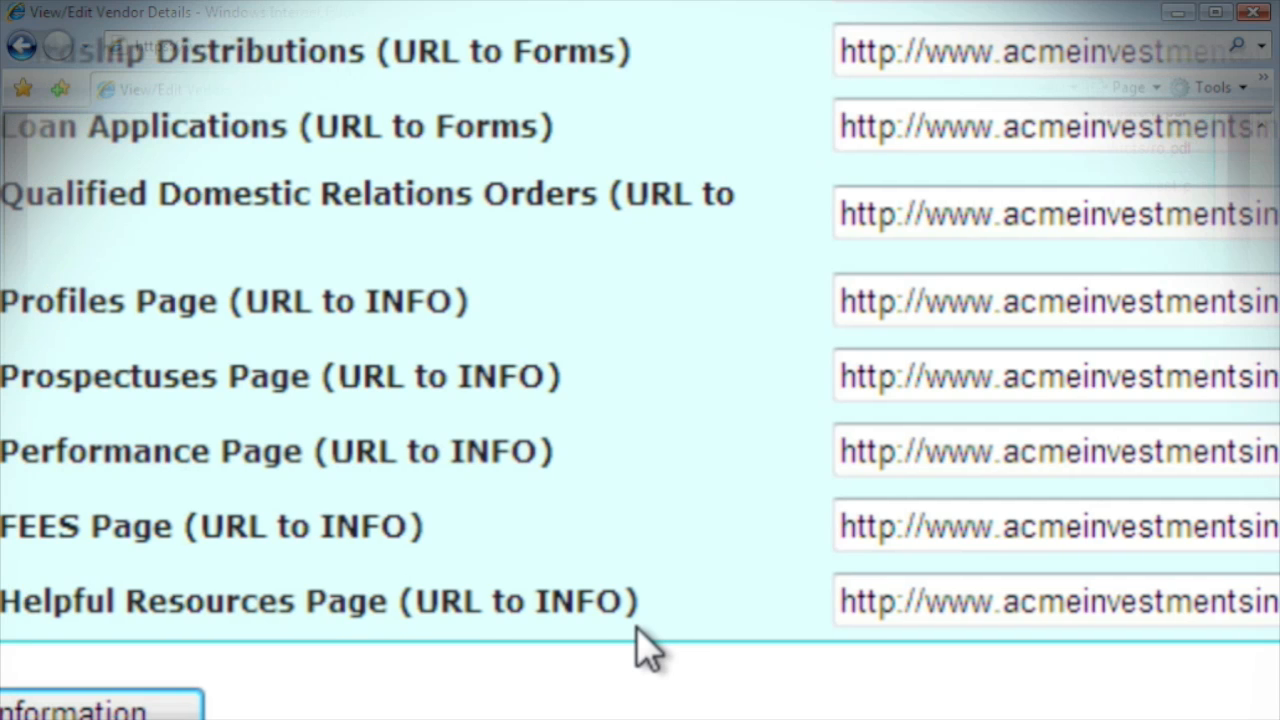
Step: Save the vendor profile changes on the View/Edit Vendor Details form
scroll(down, 3)
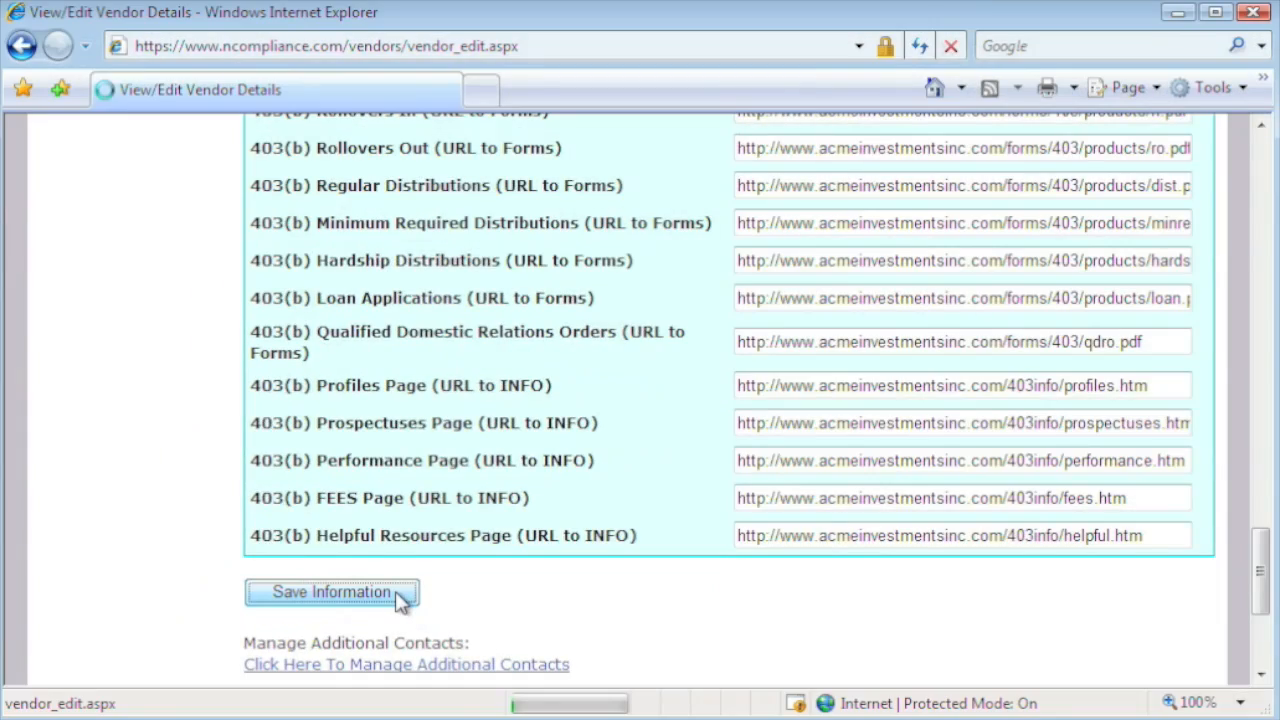
click(331, 591)
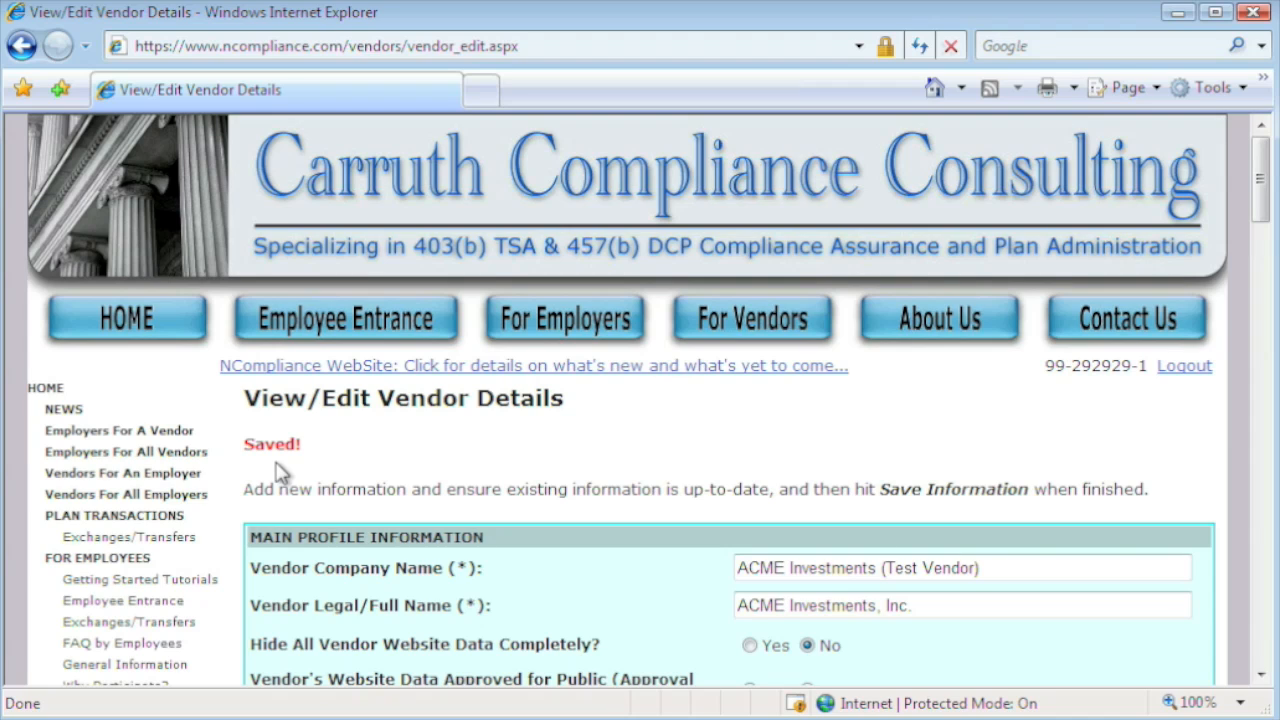
mouse_move(258, 472)
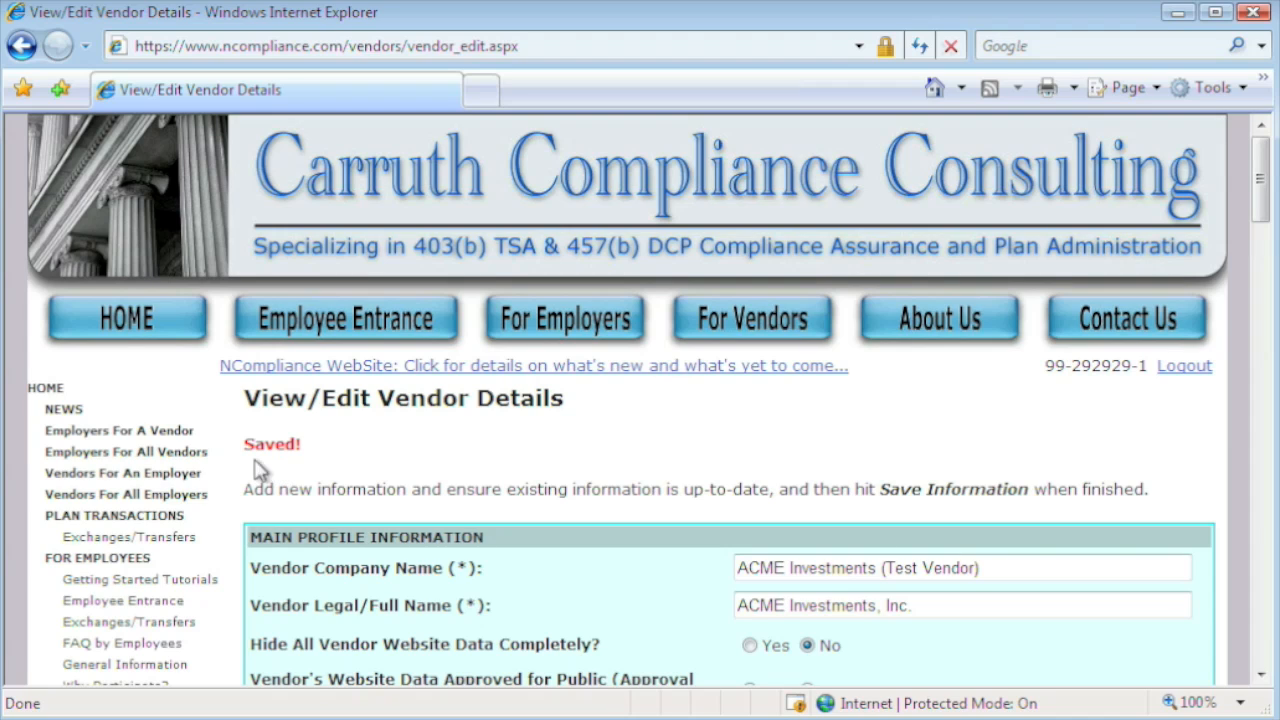
mouse_move(258, 467)
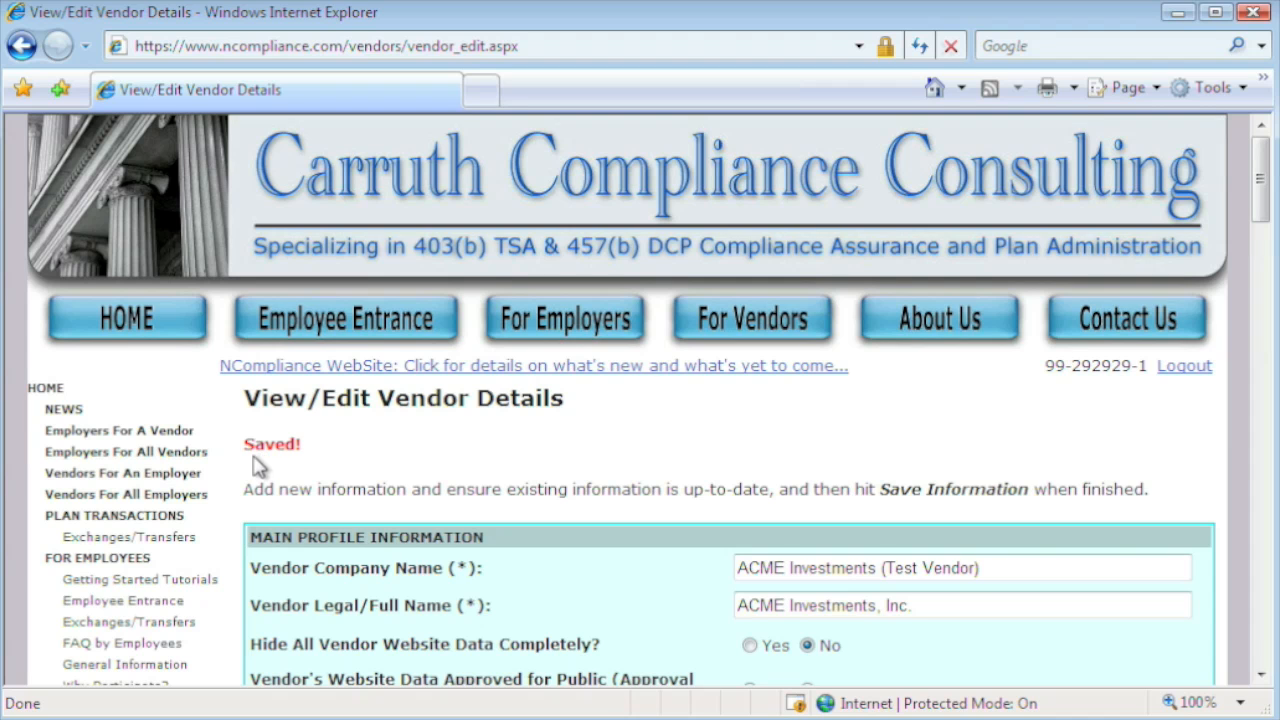
mouse_move(120, 472)
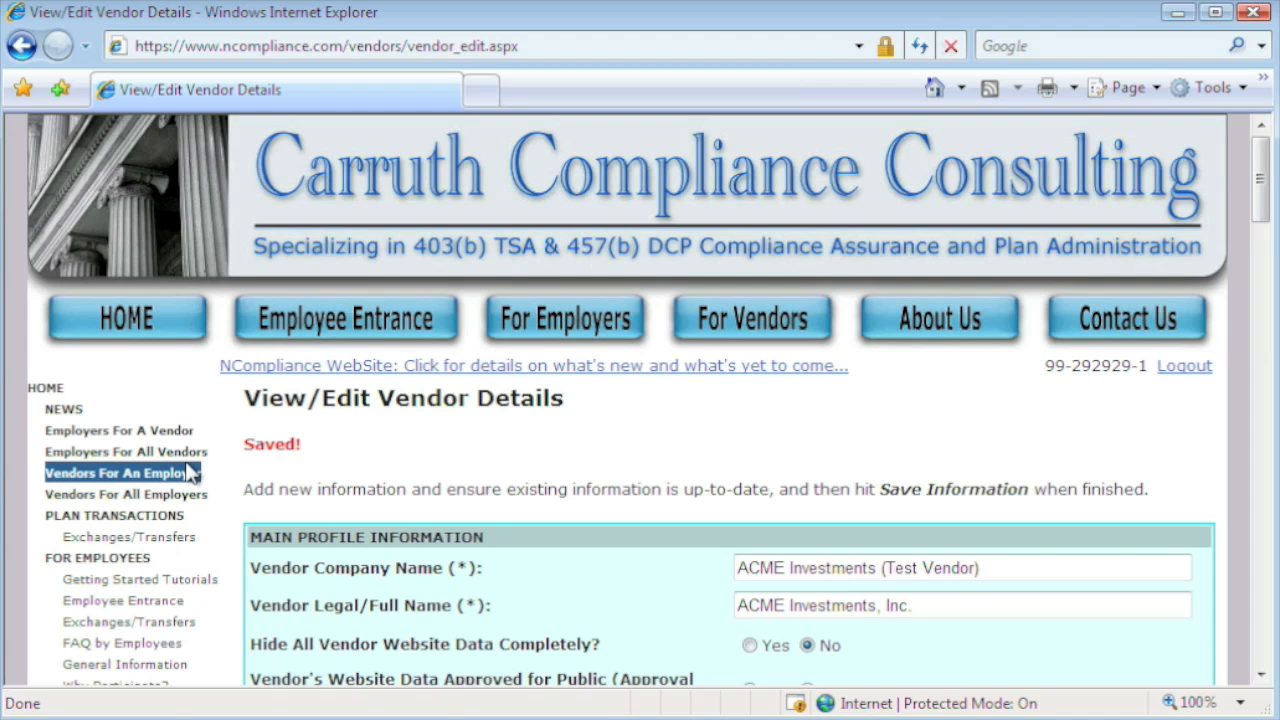
scroll(down, 3)
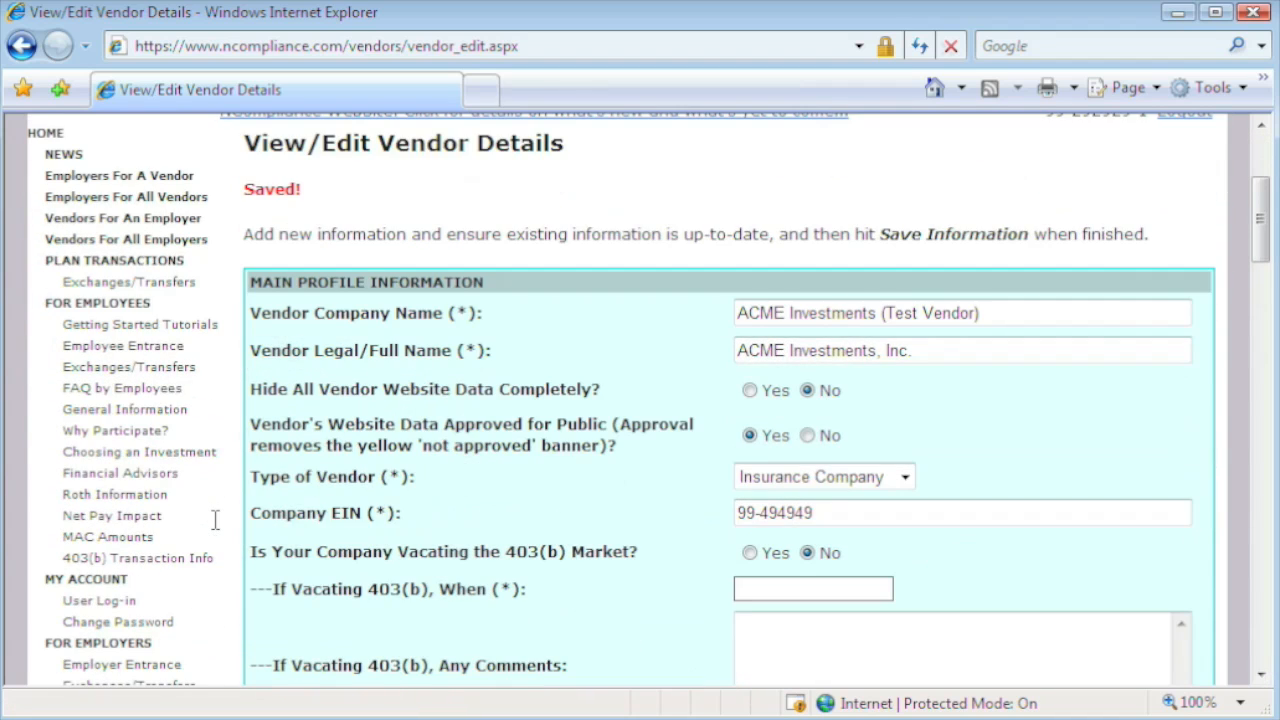
scroll(down, 3)
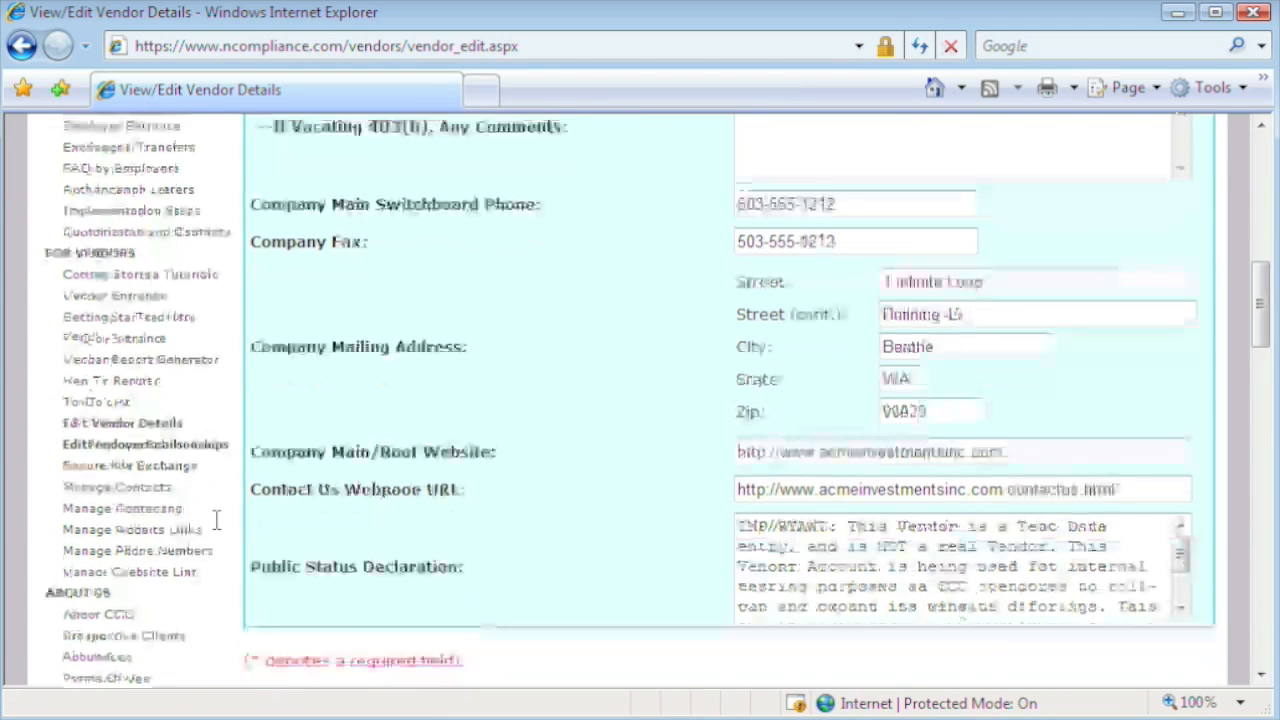
scroll(down, 3)
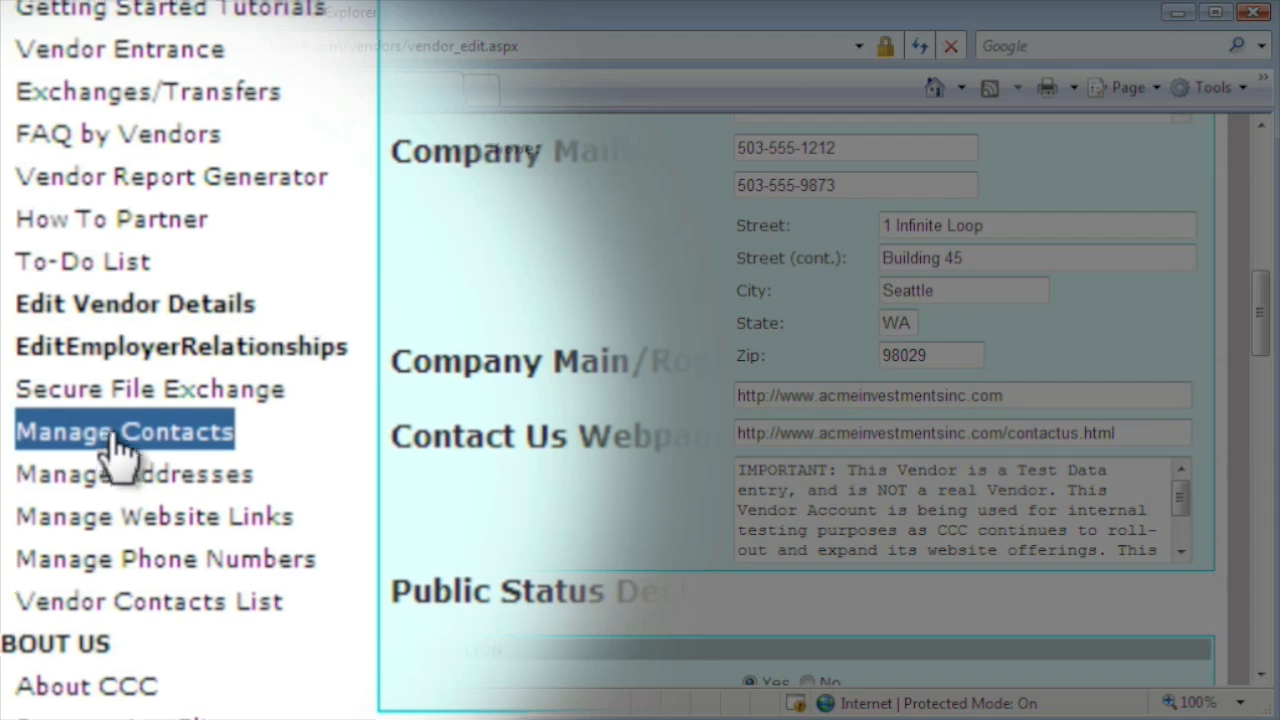
click(124, 430)
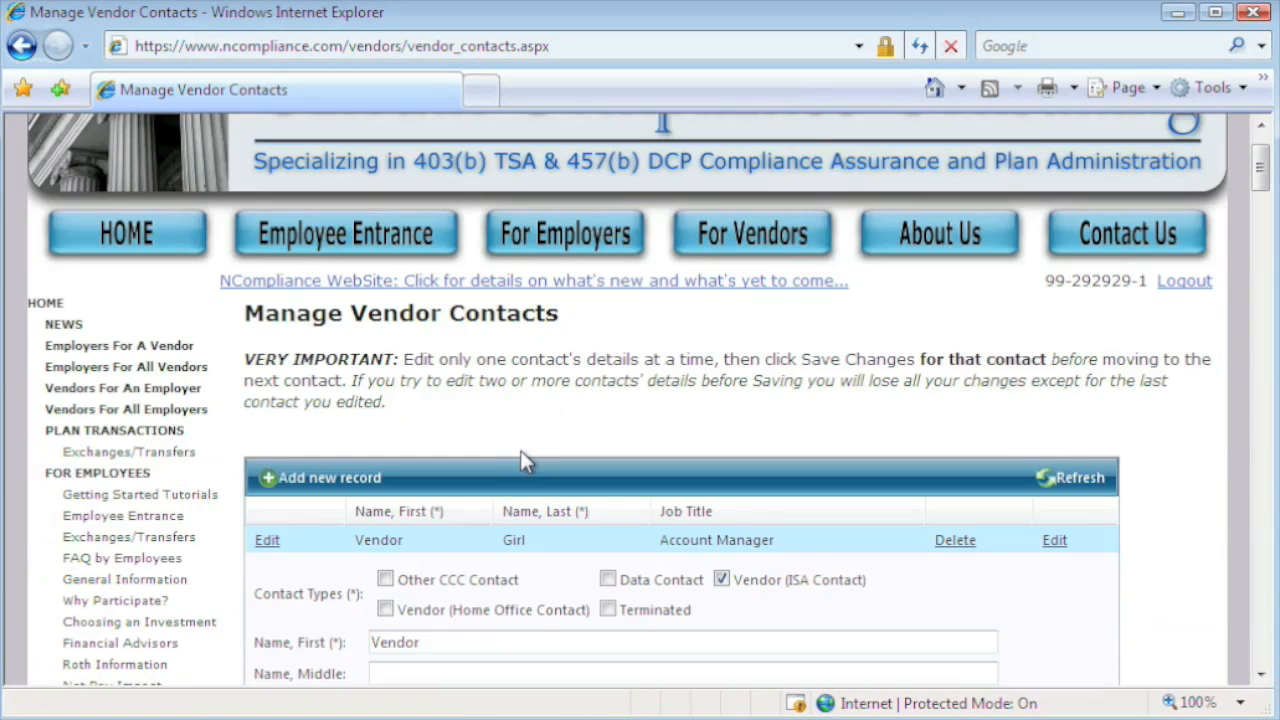
scroll(down, 3)
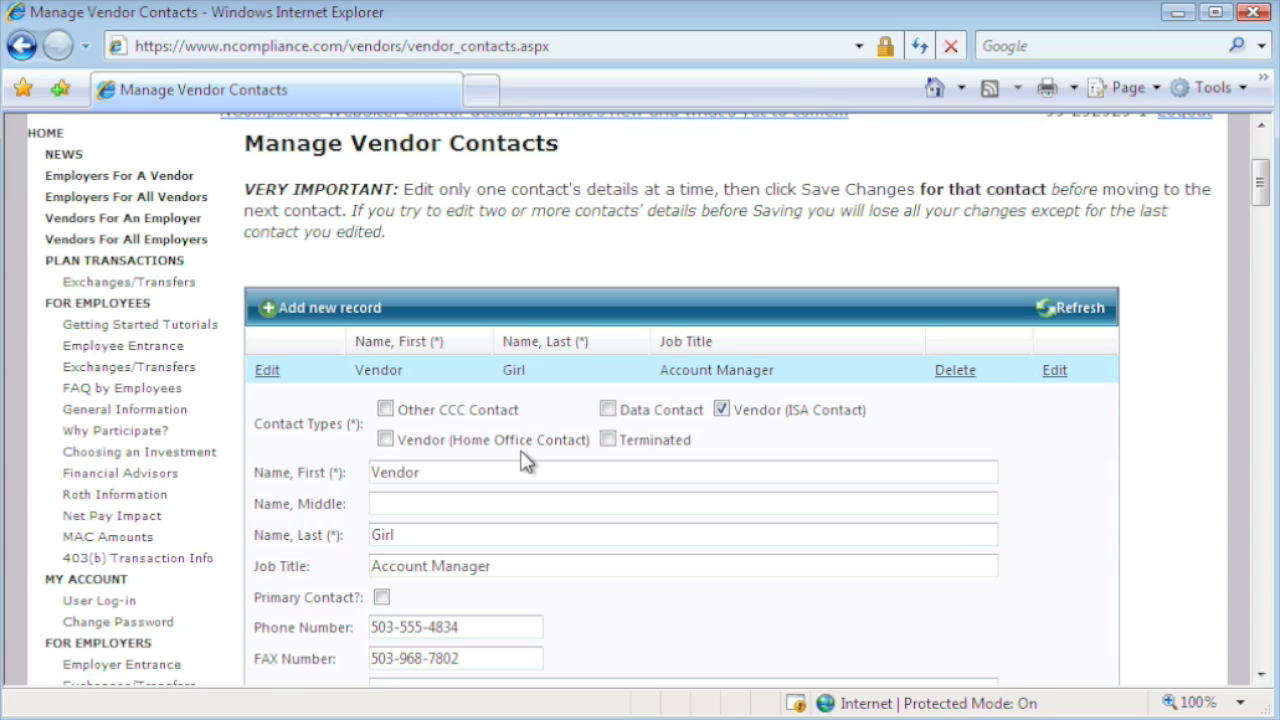
mouse_move(509, 500)
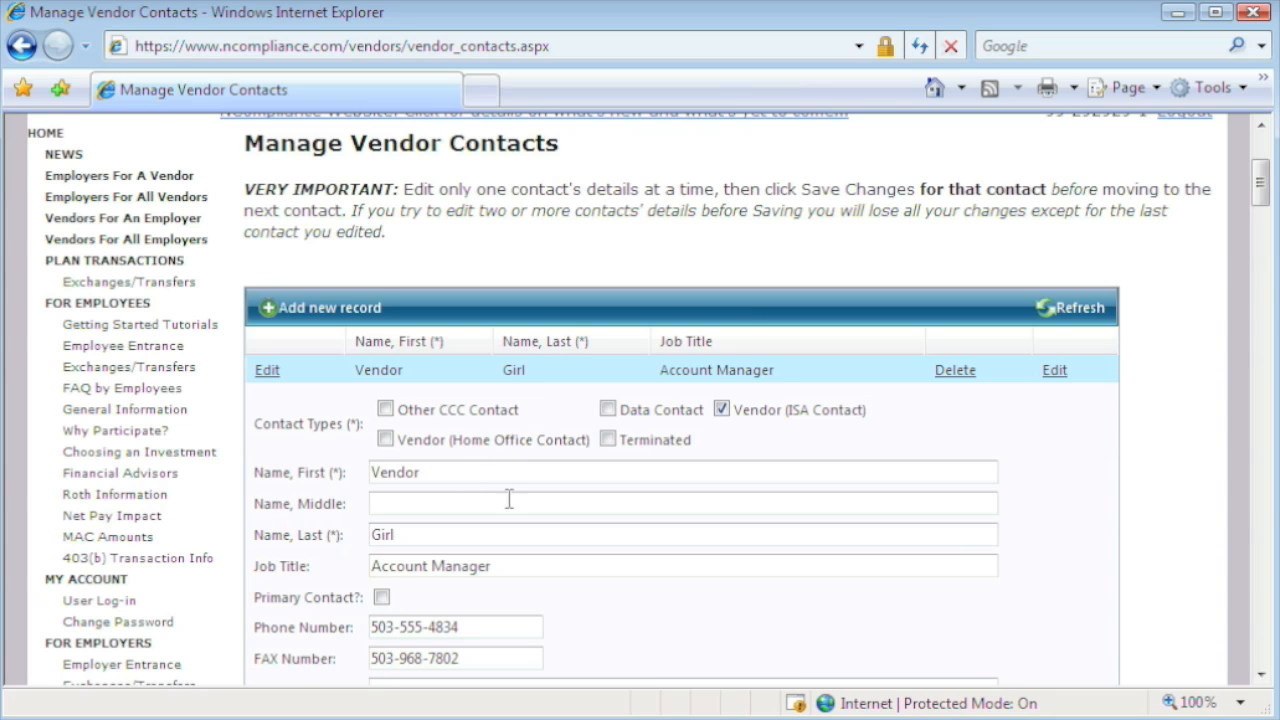
scroll(down, 3)
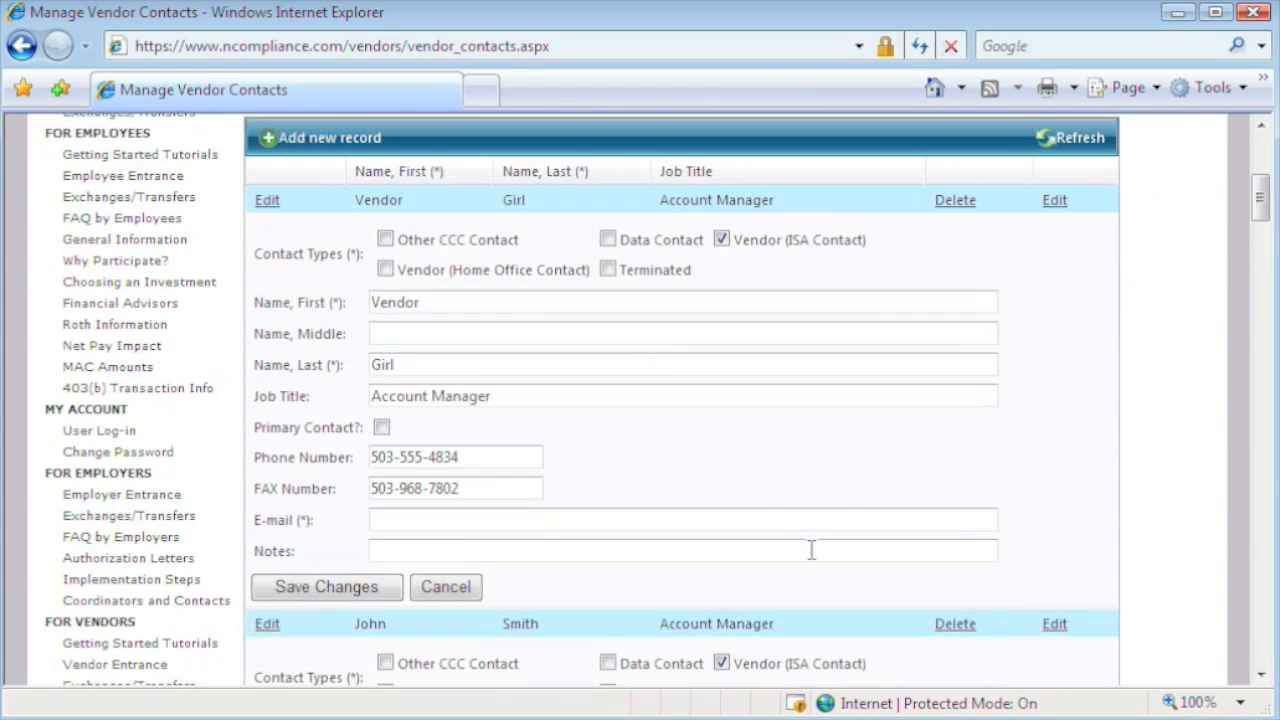
mouse_move(390, 155)
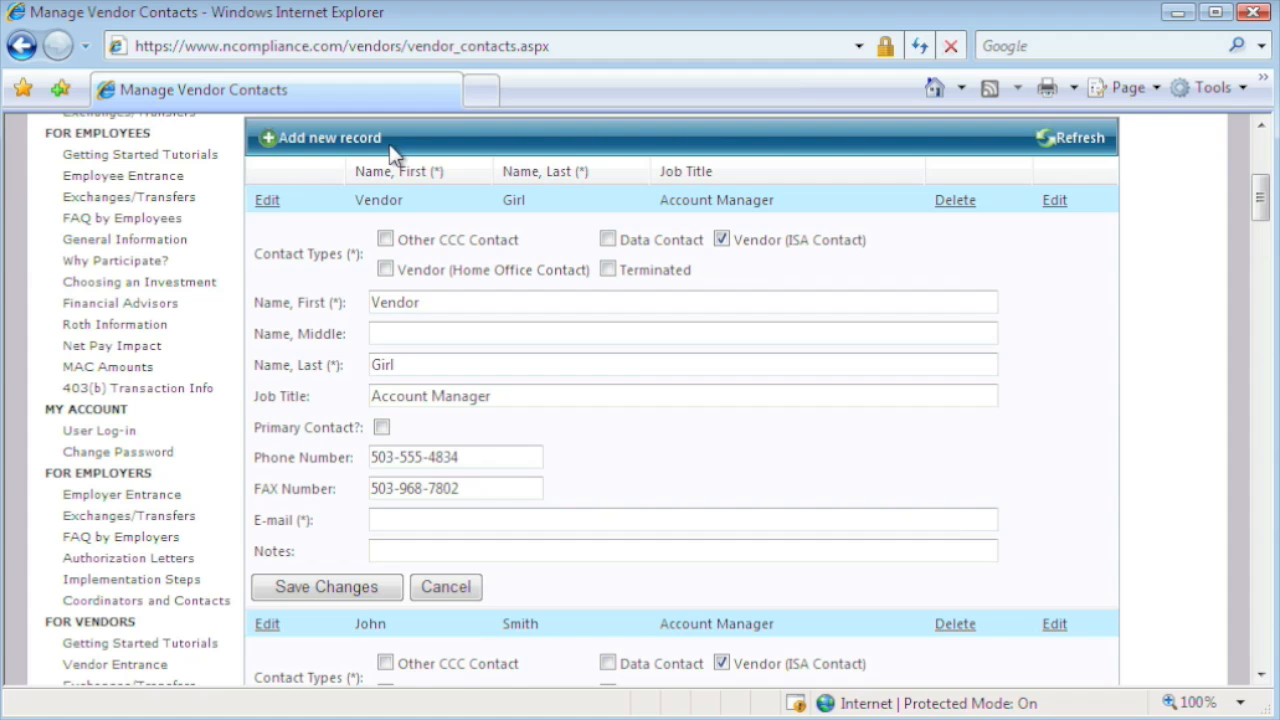
mouse_move(318, 278)
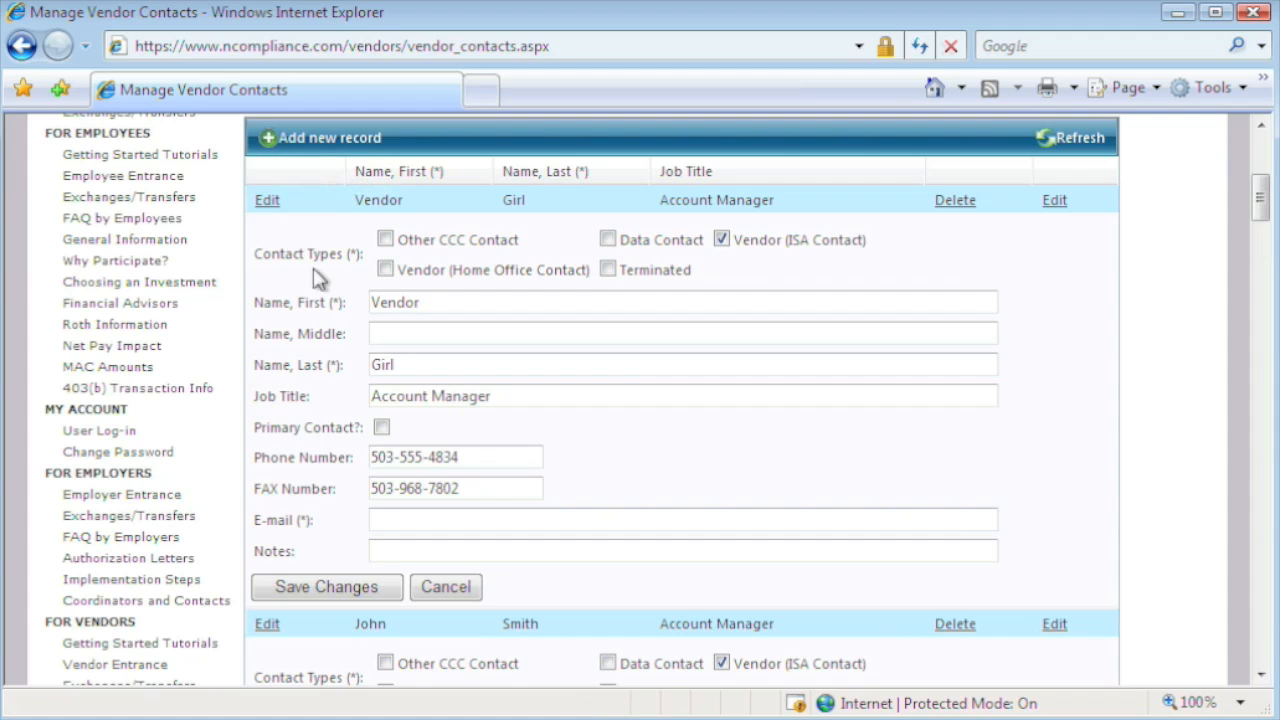
scroll(down, 3)
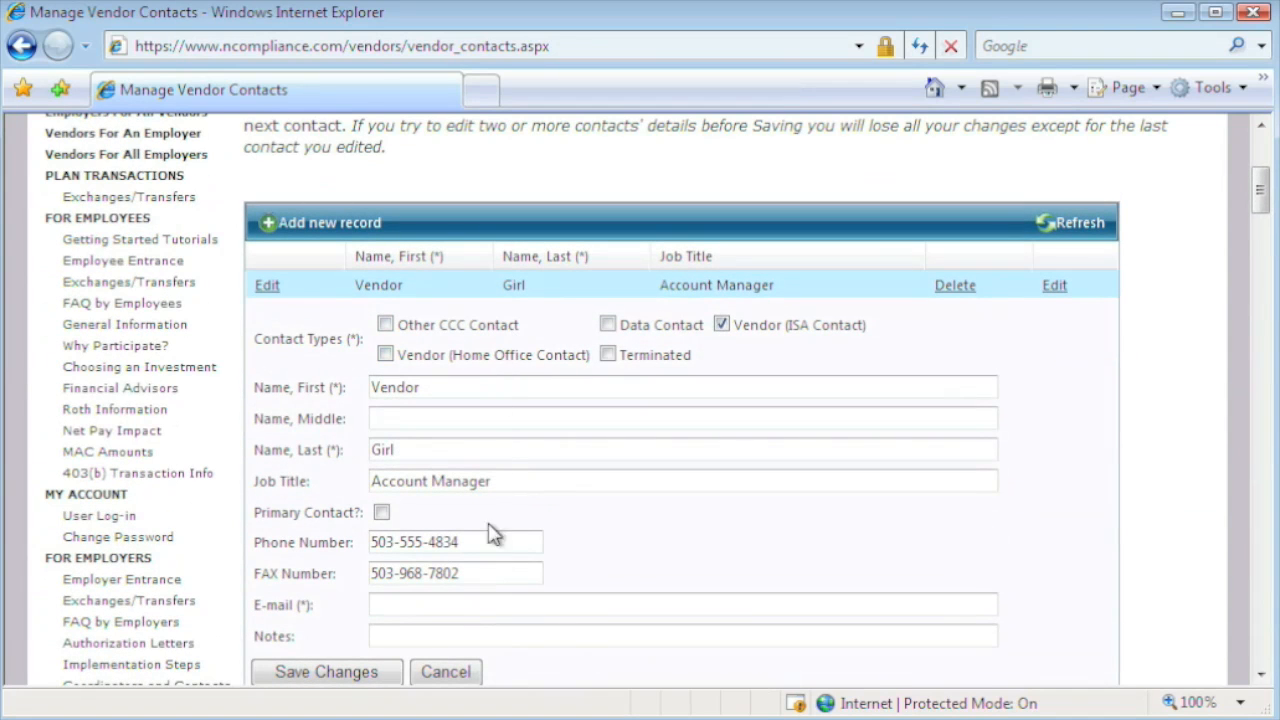
mouse_move(370, 240)
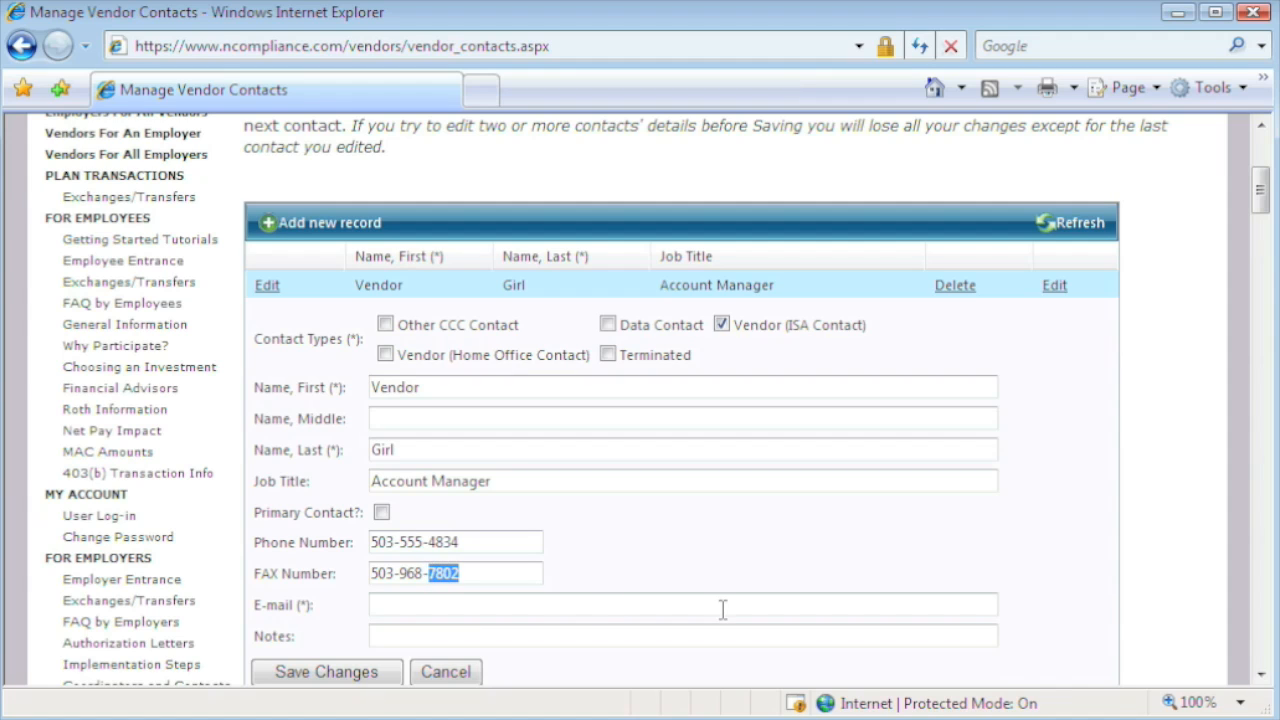
mouse_move(598, 573)
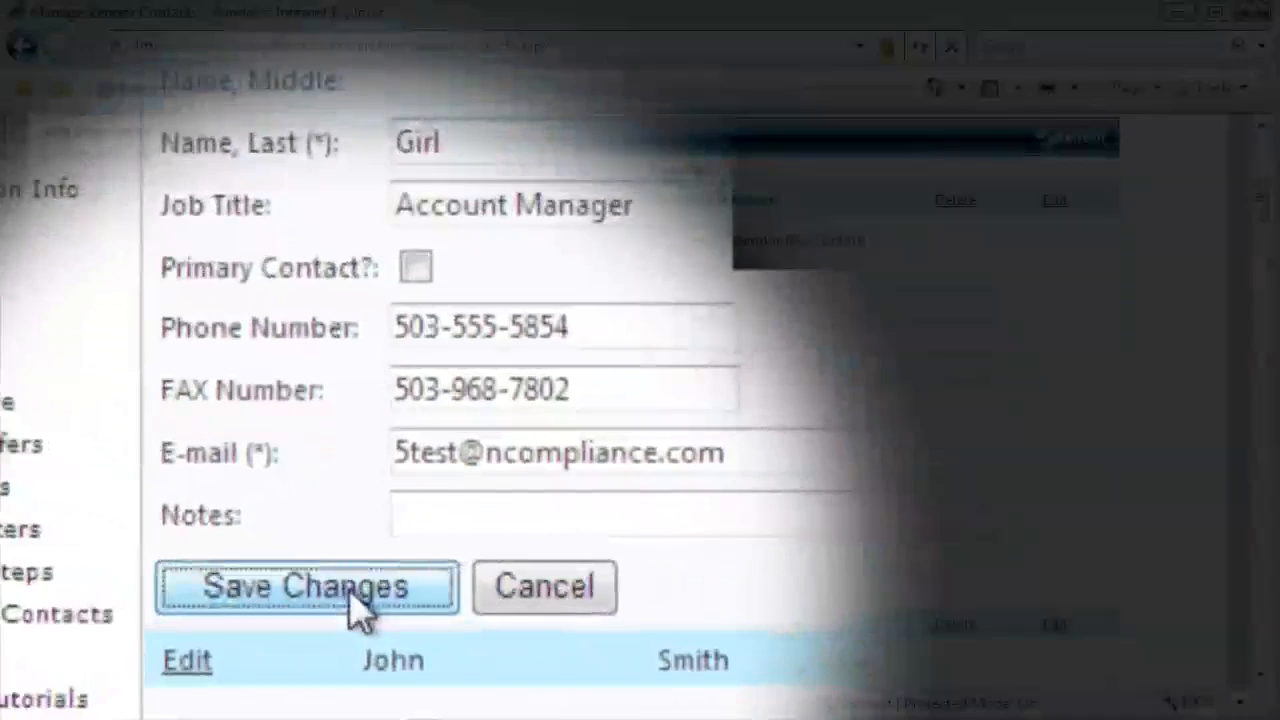
click(306, 586)
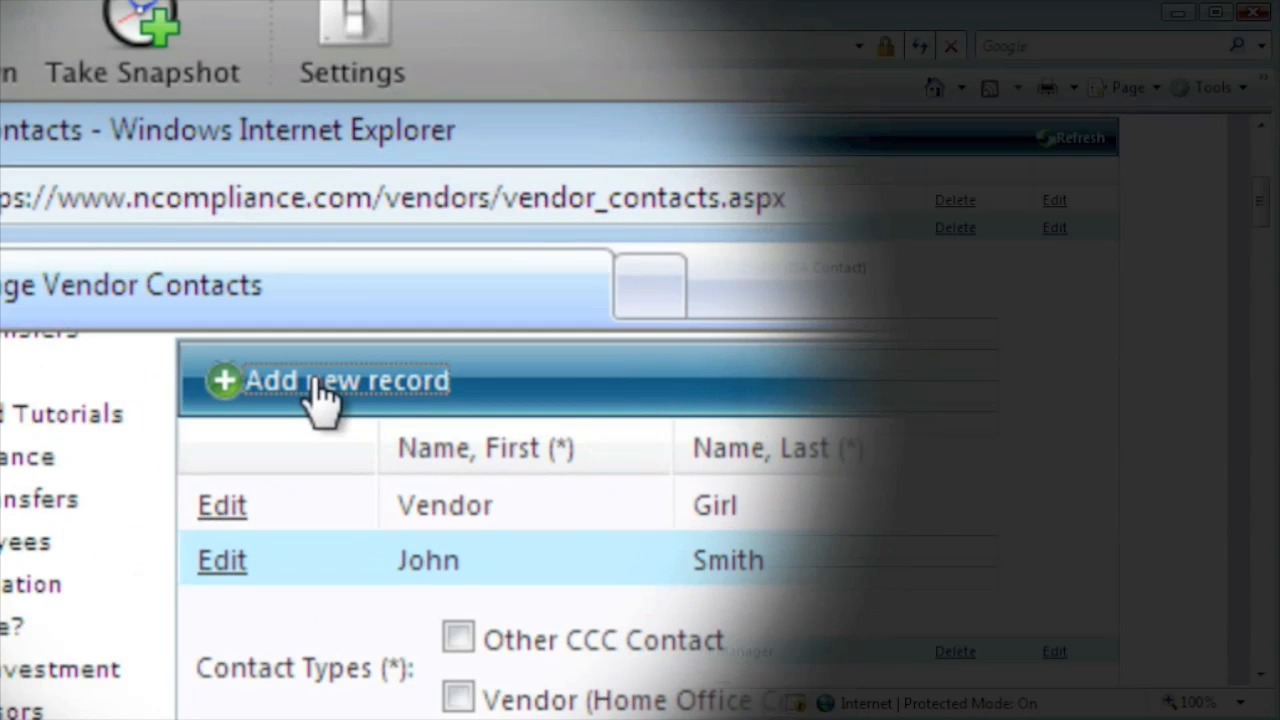
click(330, 381)
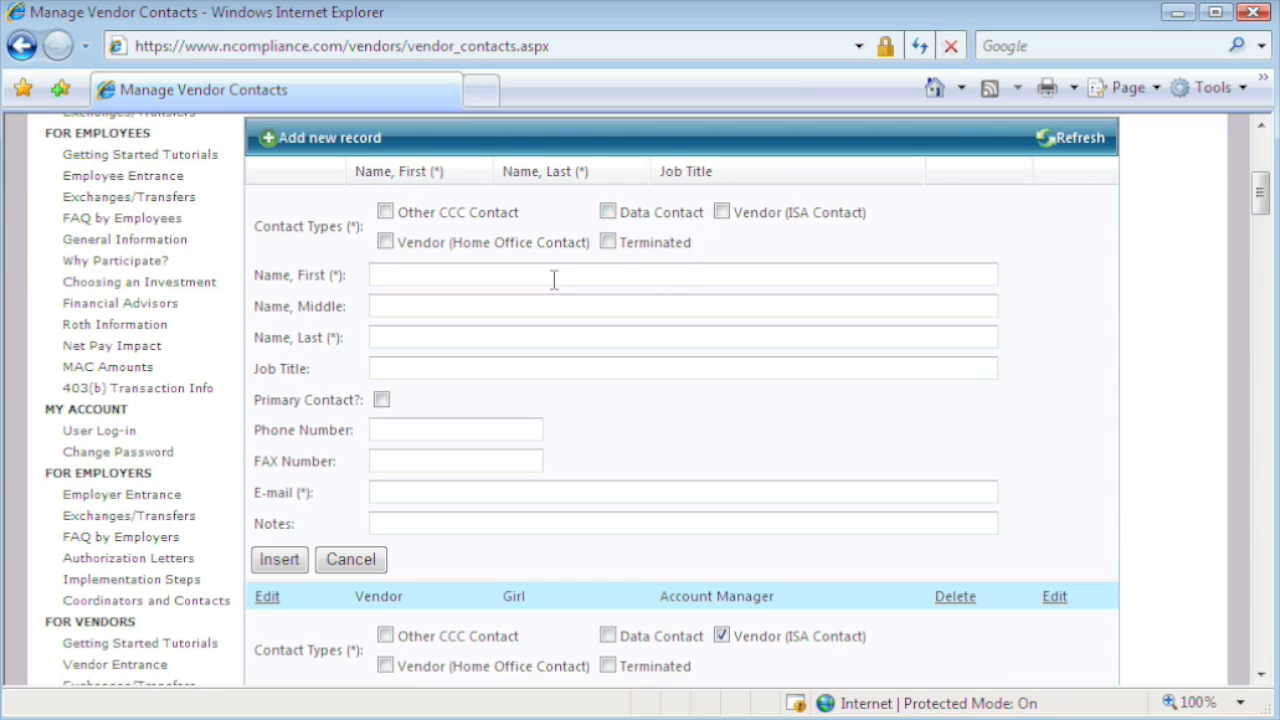
mouse_move(710, 250)
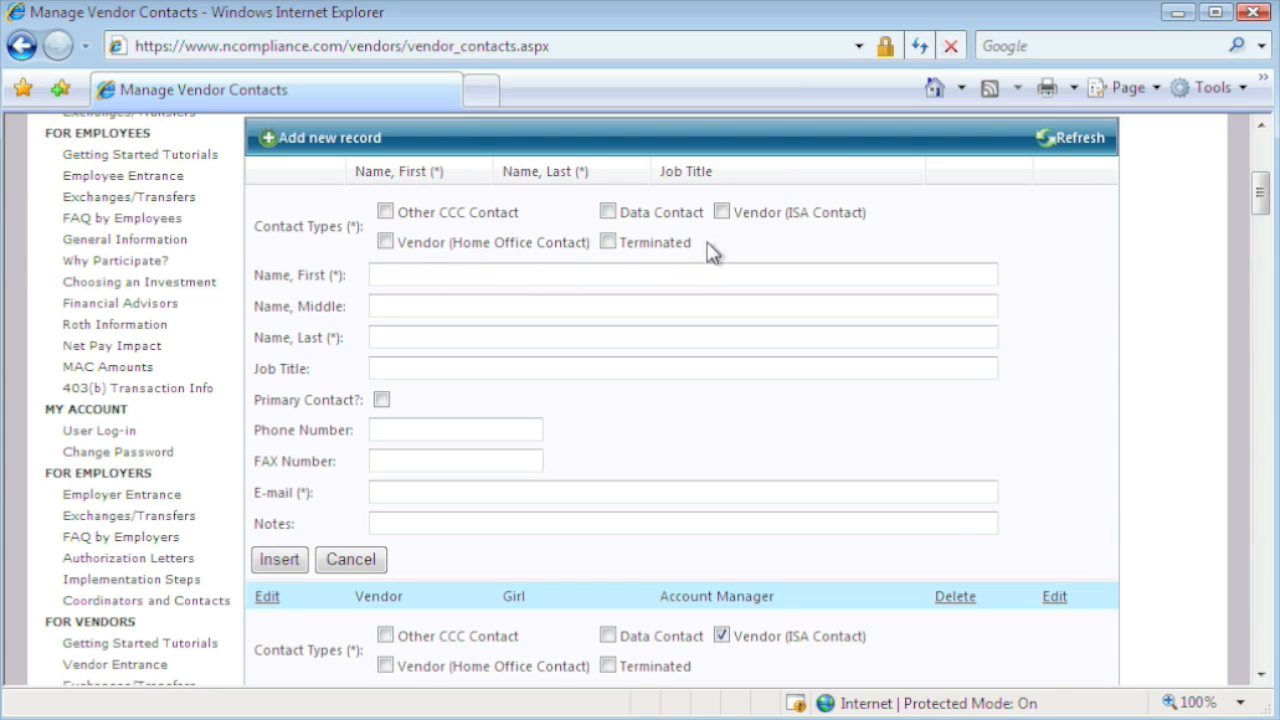
click(721, 212)
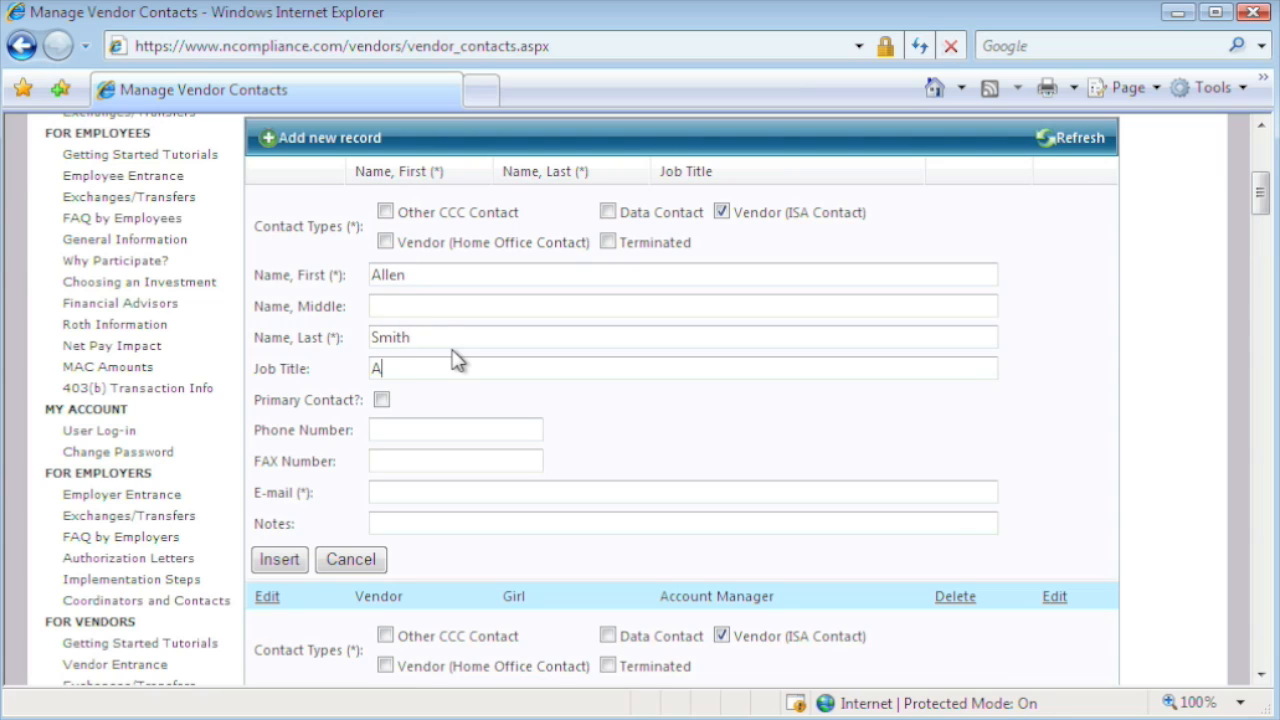
text(ccount Manager)
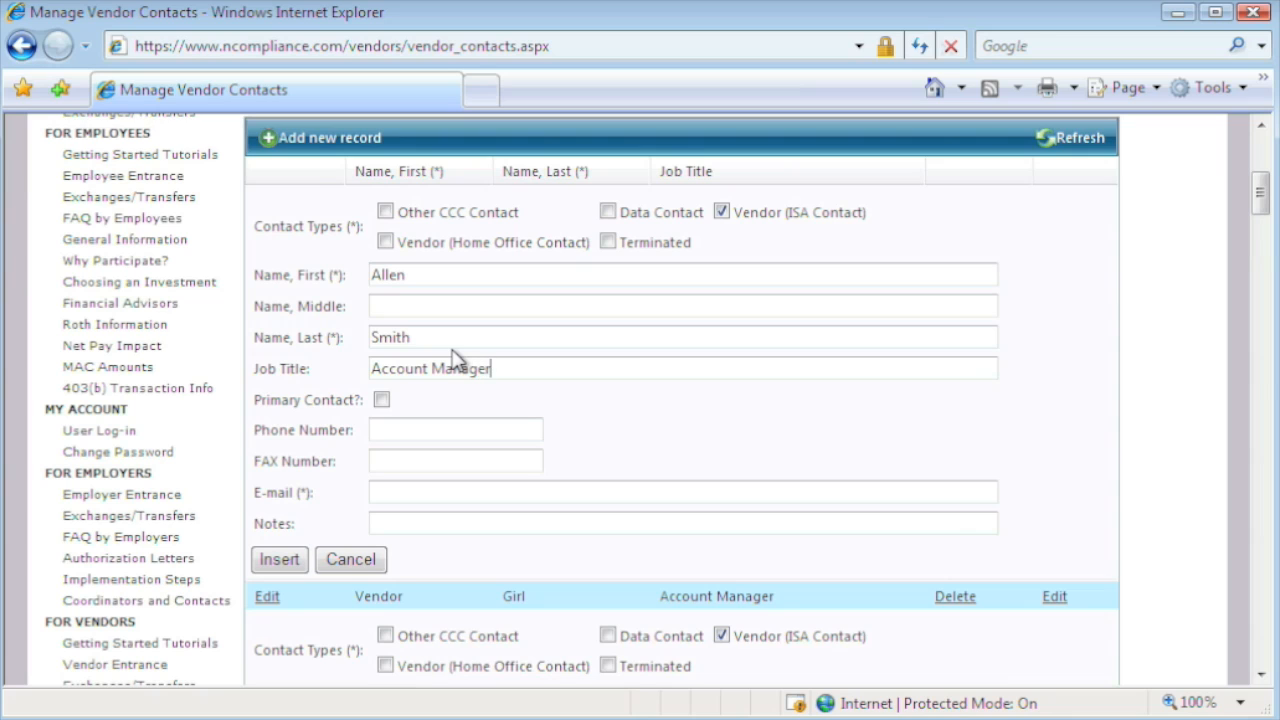
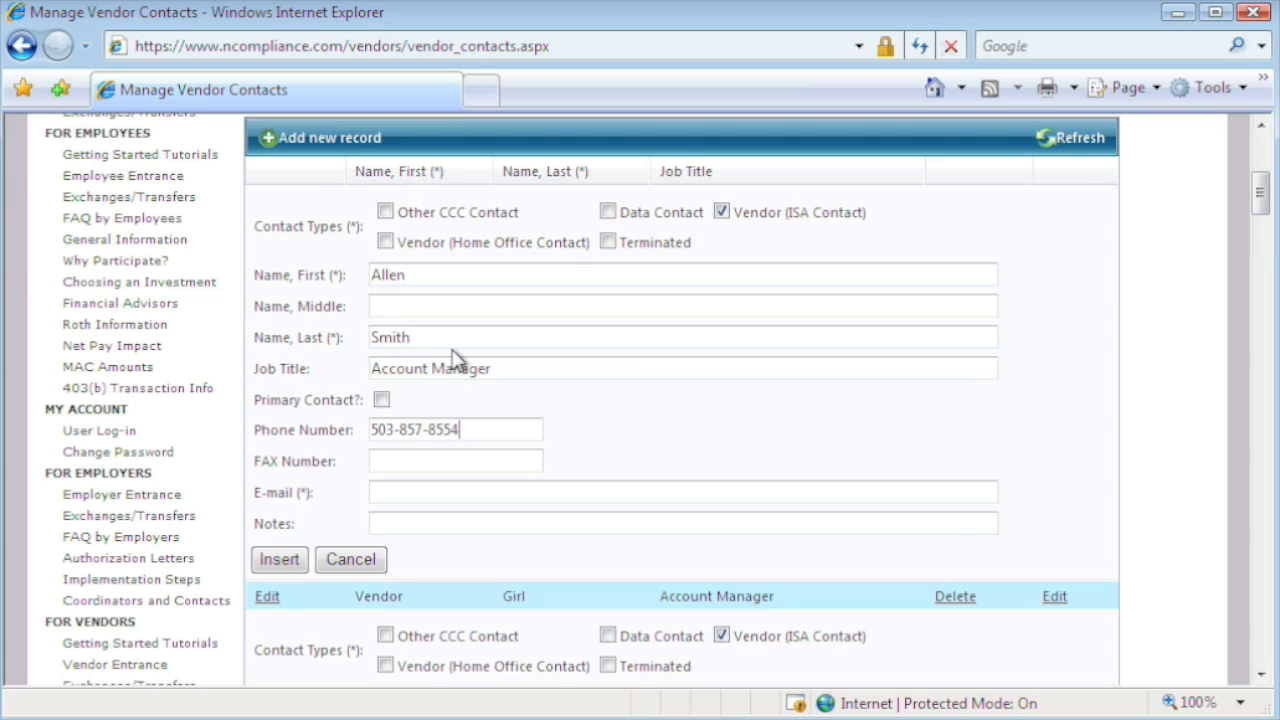
text(503-555-)
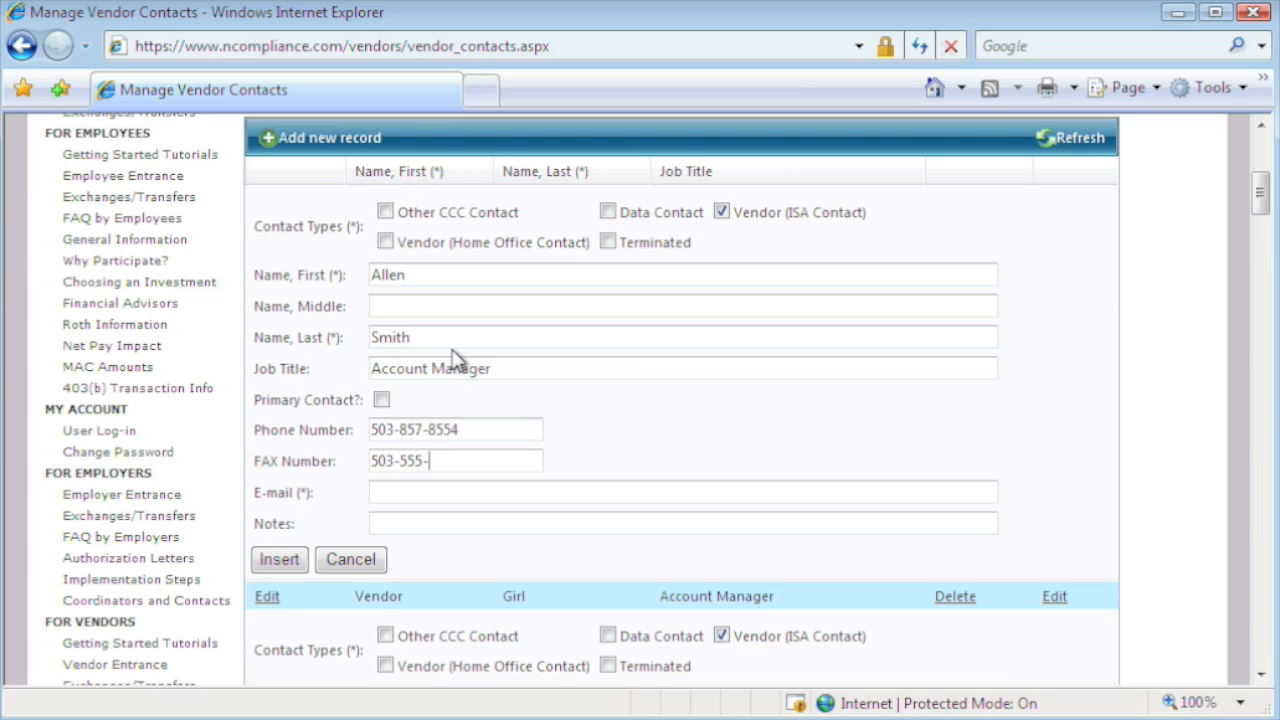
text(1245)
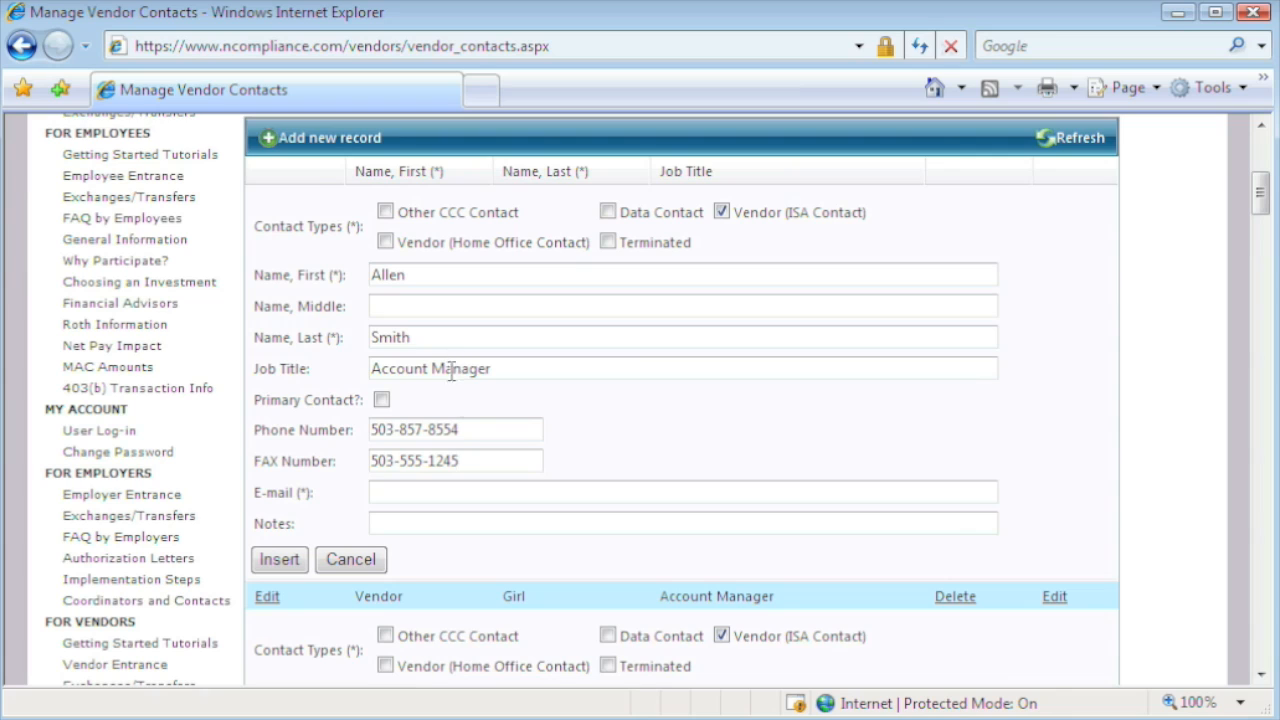
text(test)
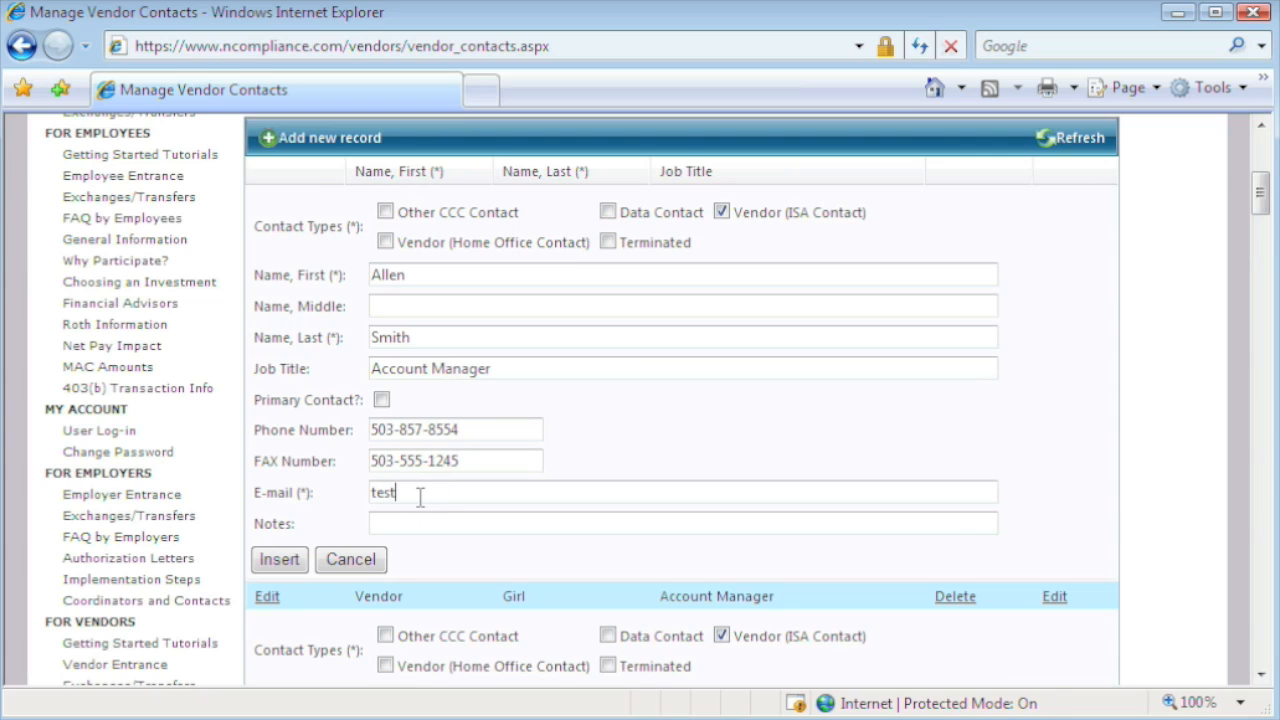
text(596)
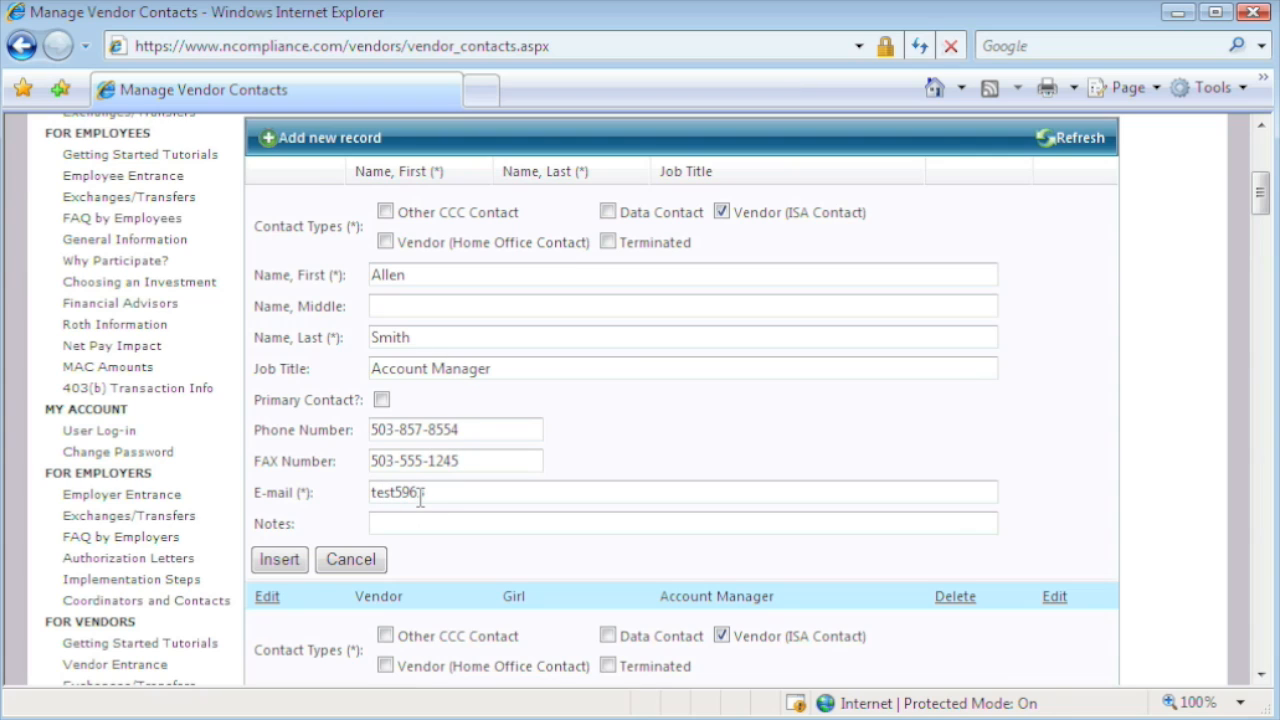
text(@acm)
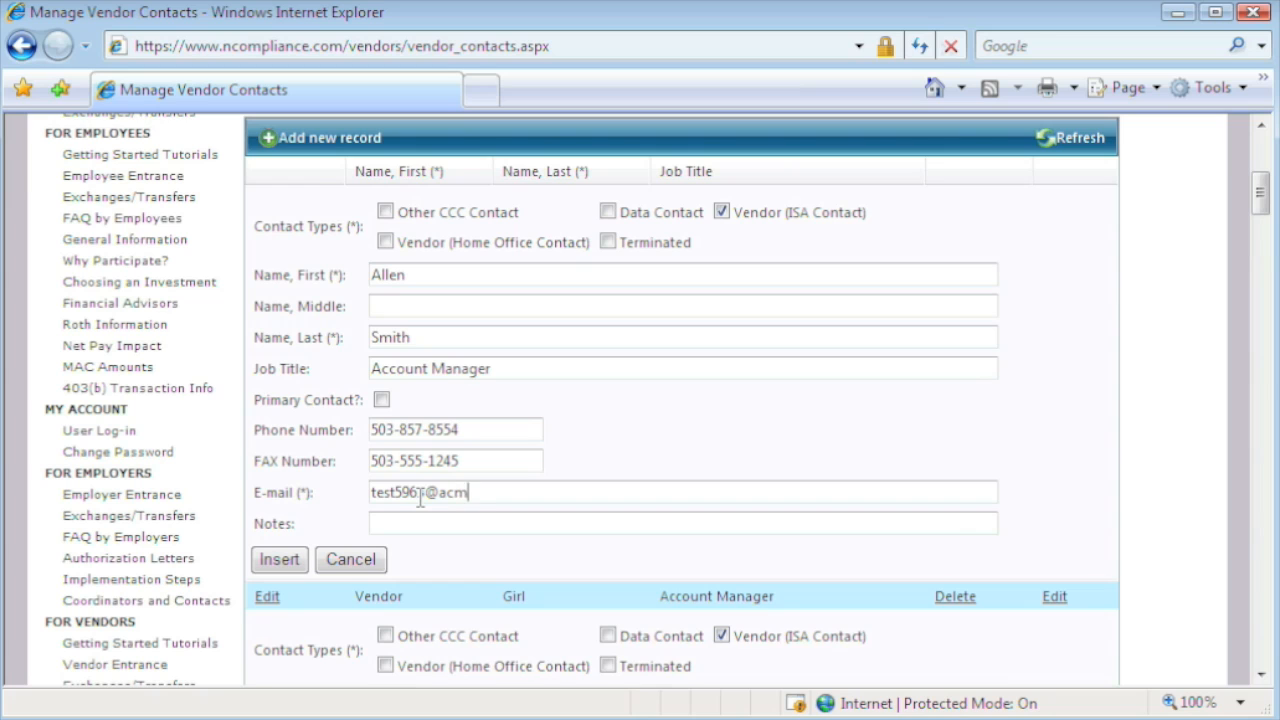
text(e.com)
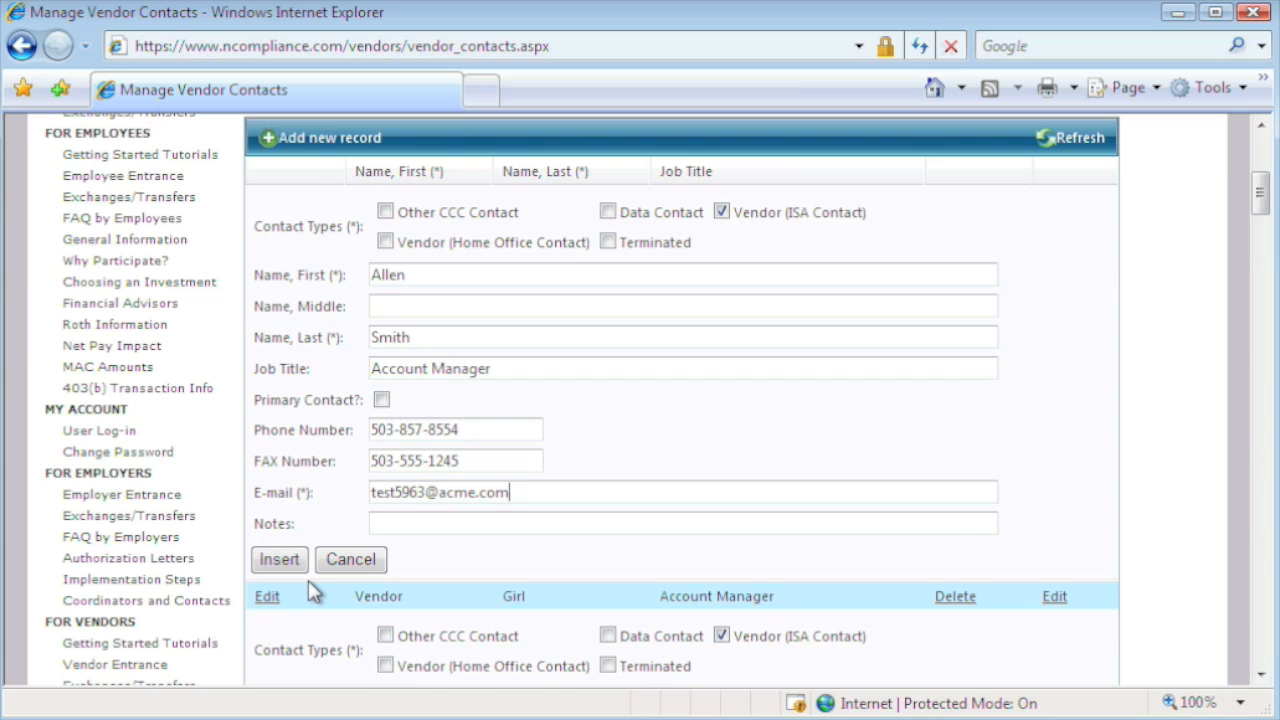
mouse_move(333, 516)
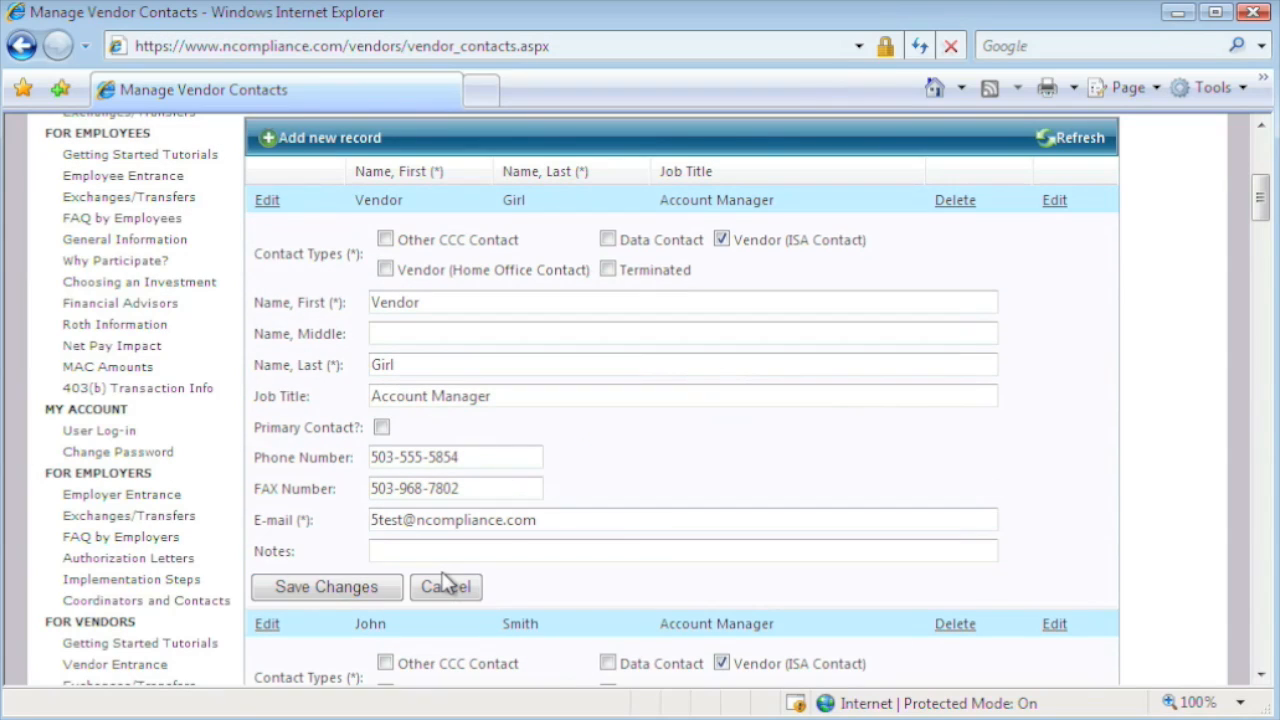
scroll(down, 3)
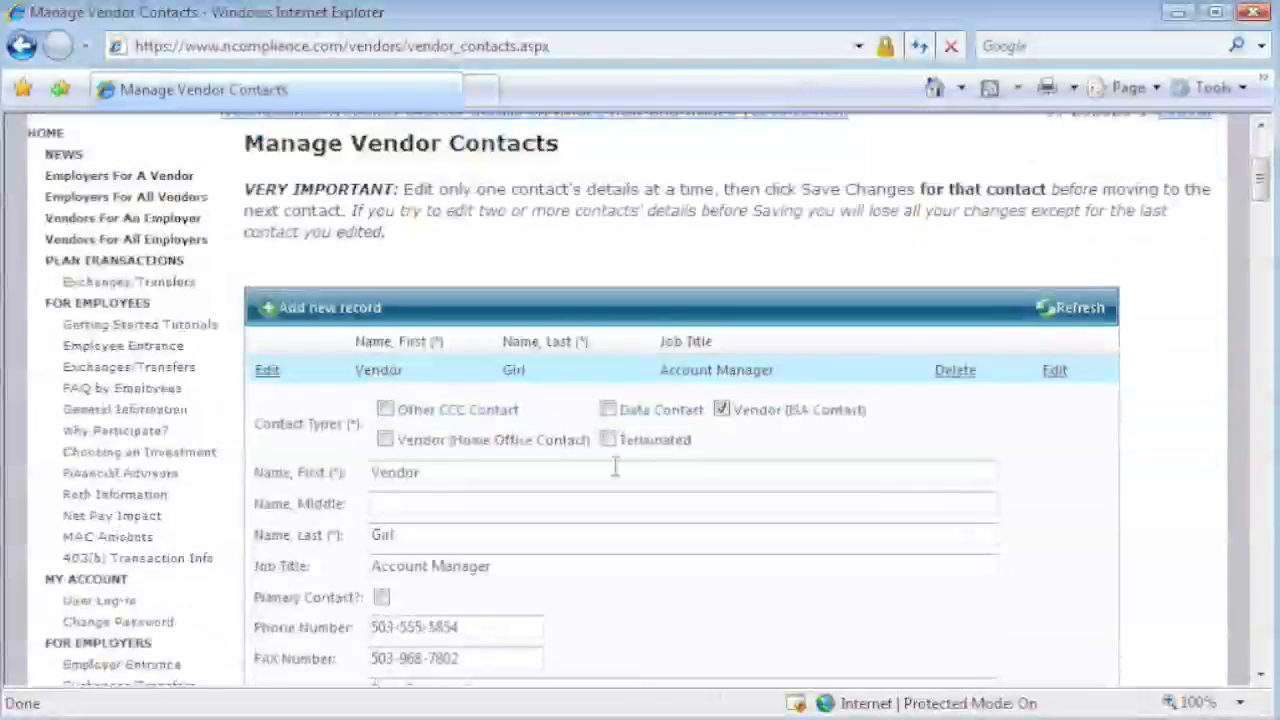
scroll(down, 3)
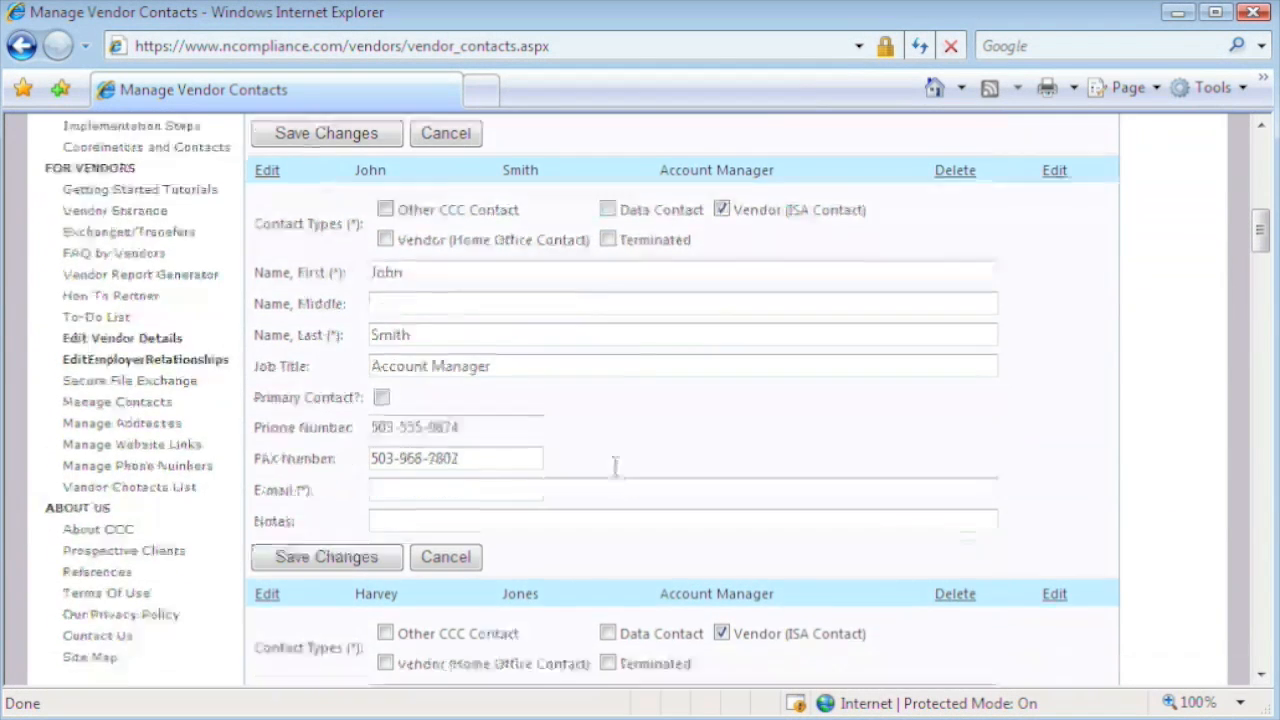
scroll(down, 3)
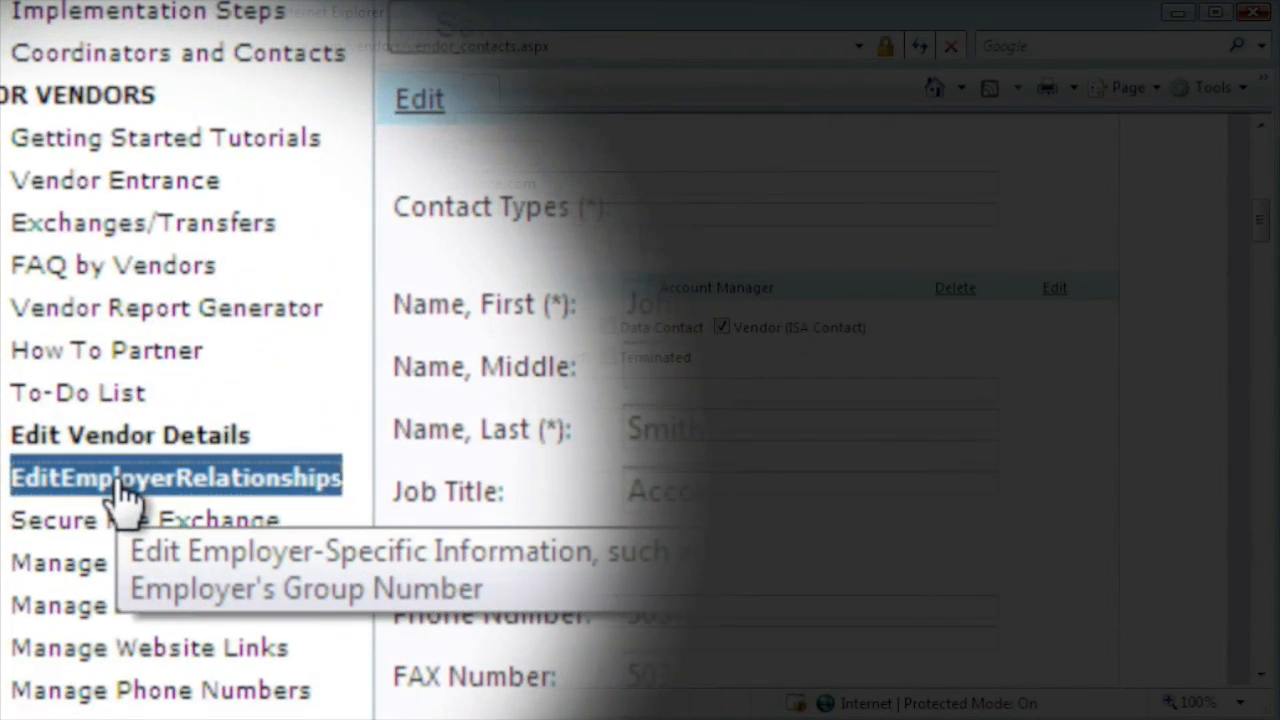
Step: Open the employer relationships list and edit the ABC Schools (Test Employer) relationship
click(175, 476)
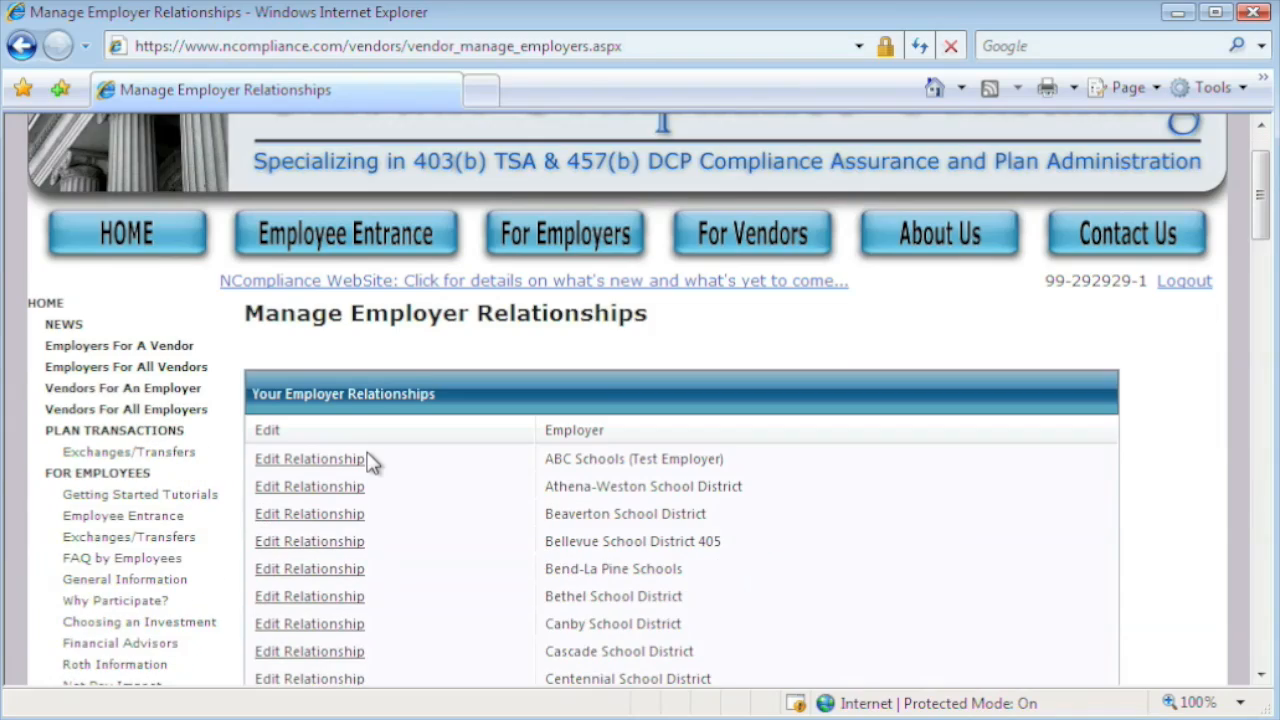
scroll(down, 3)
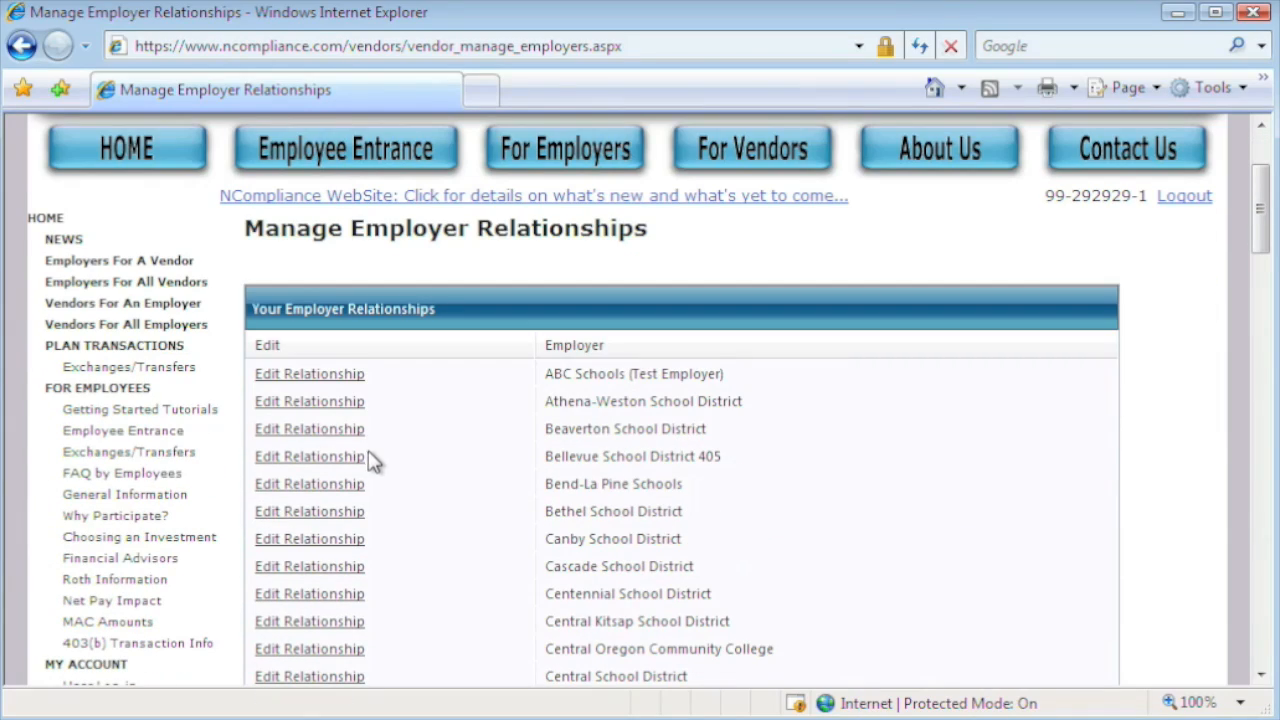
mouse_move(387, 429)
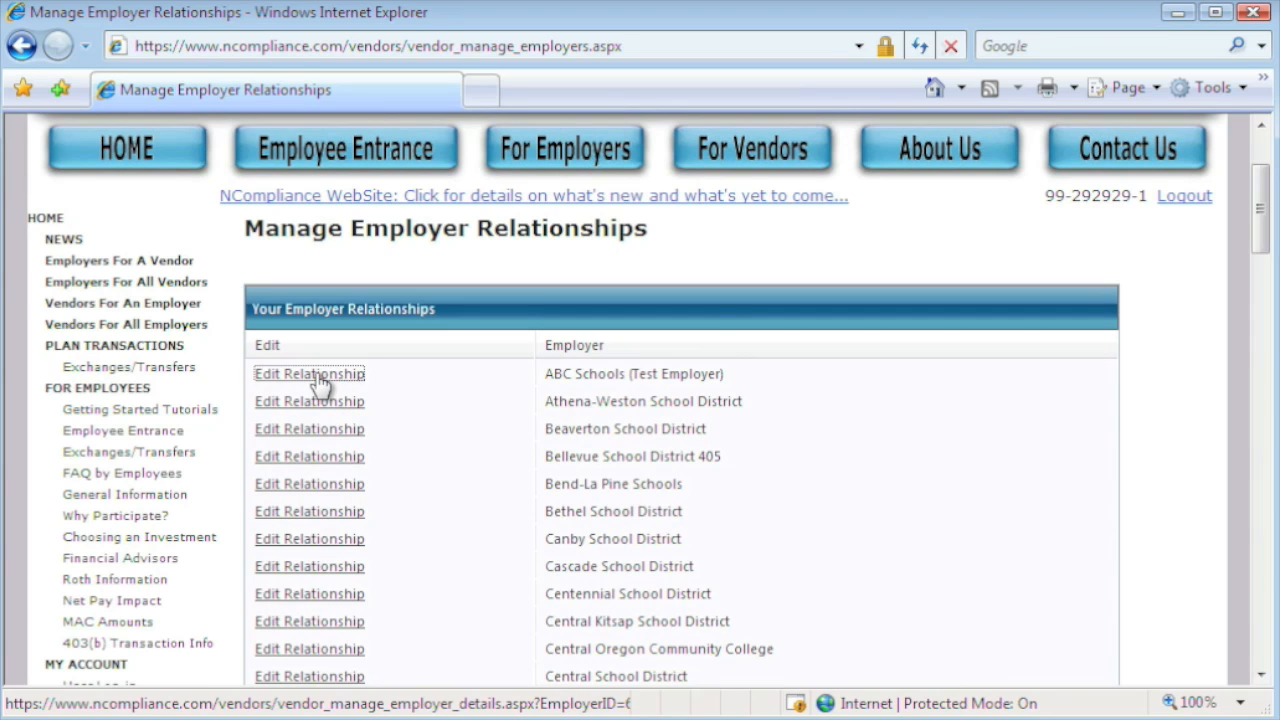
click(309, 373)
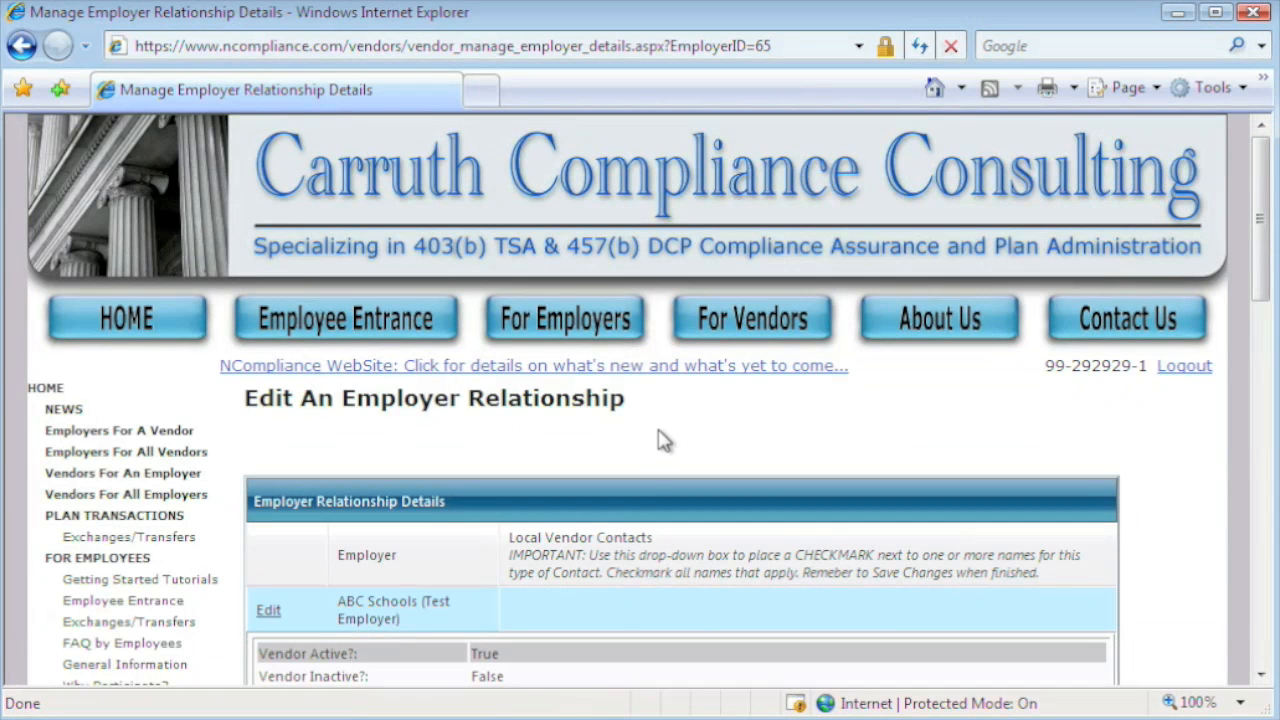
scroll(down, 3)
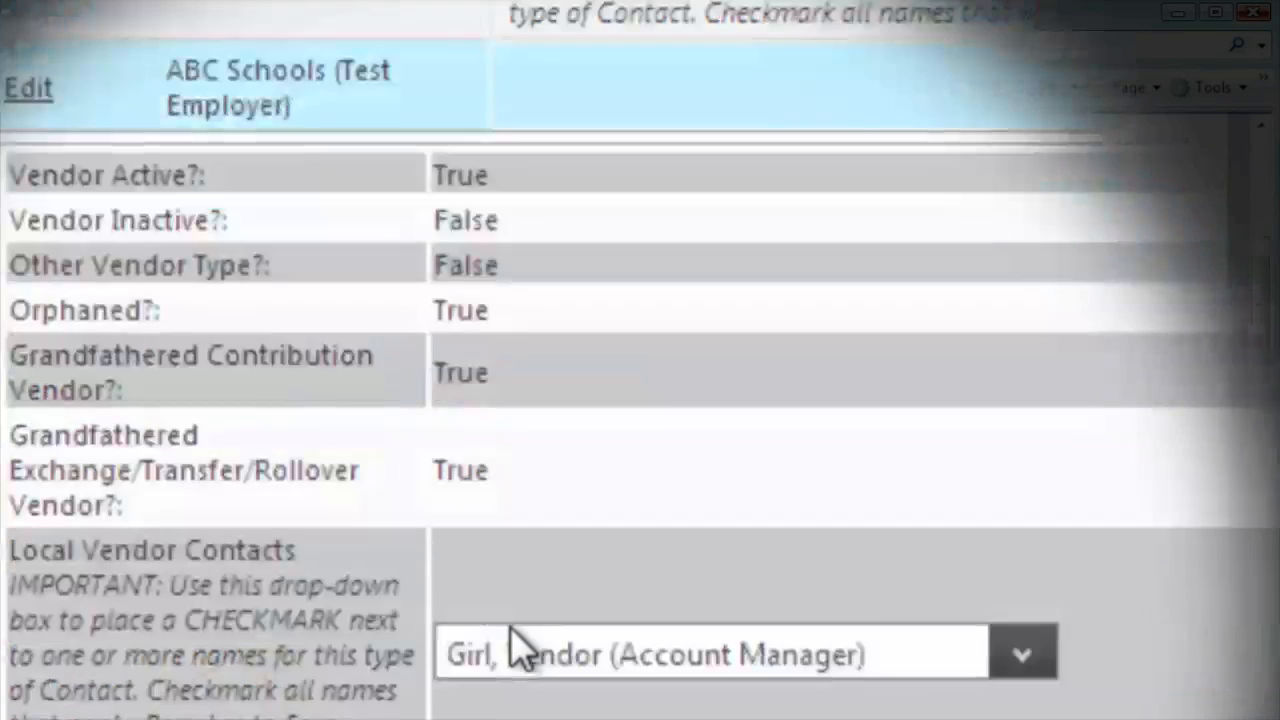
scroll(down, 3)
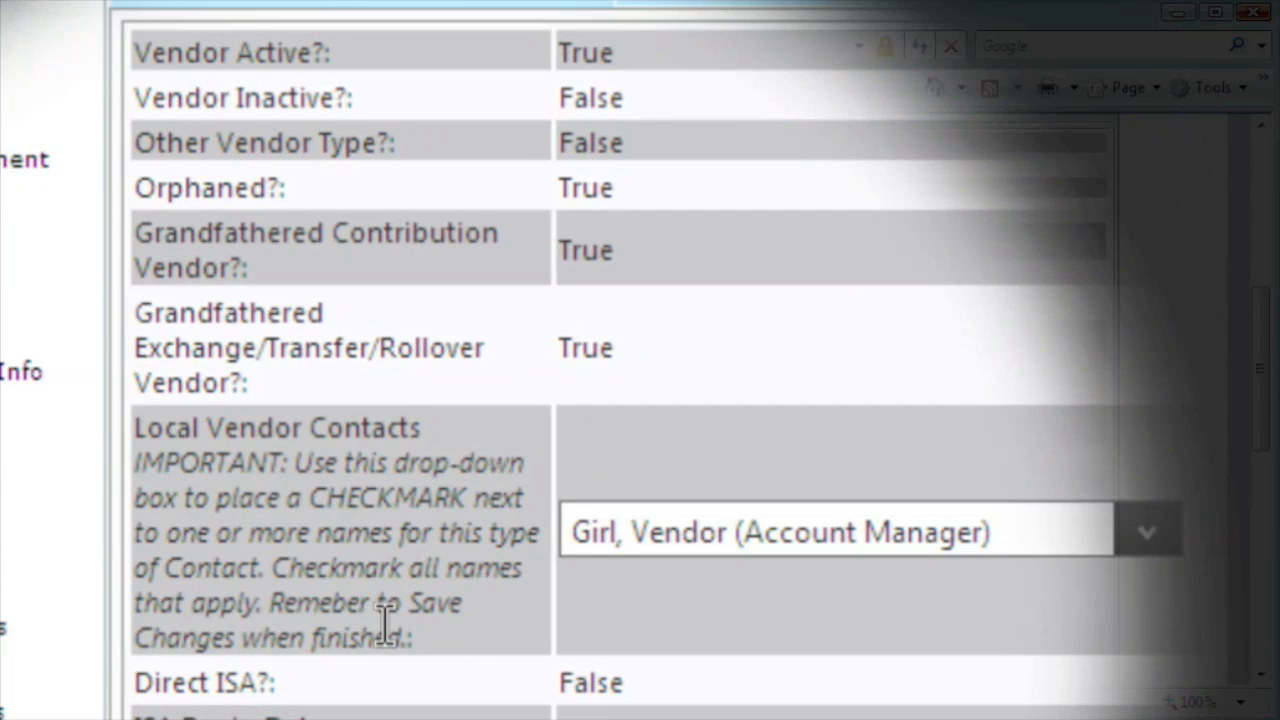
scroll(down, 3)
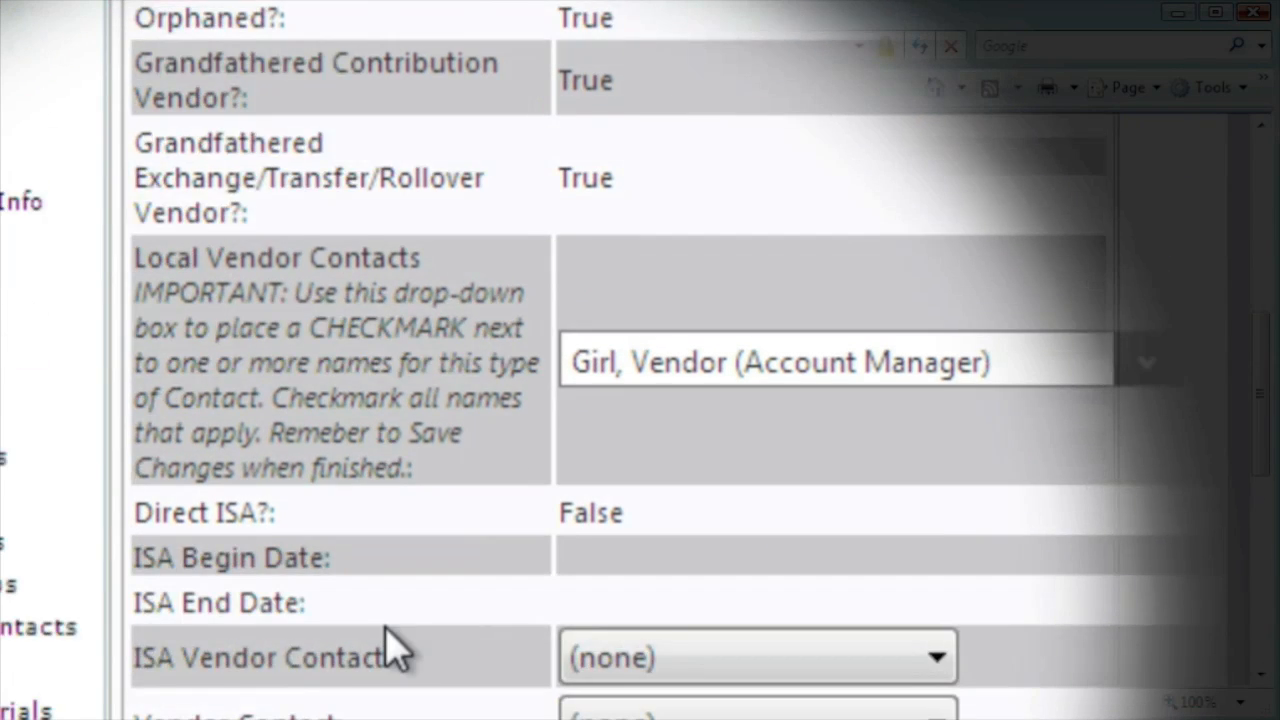
scroll(down, 3)
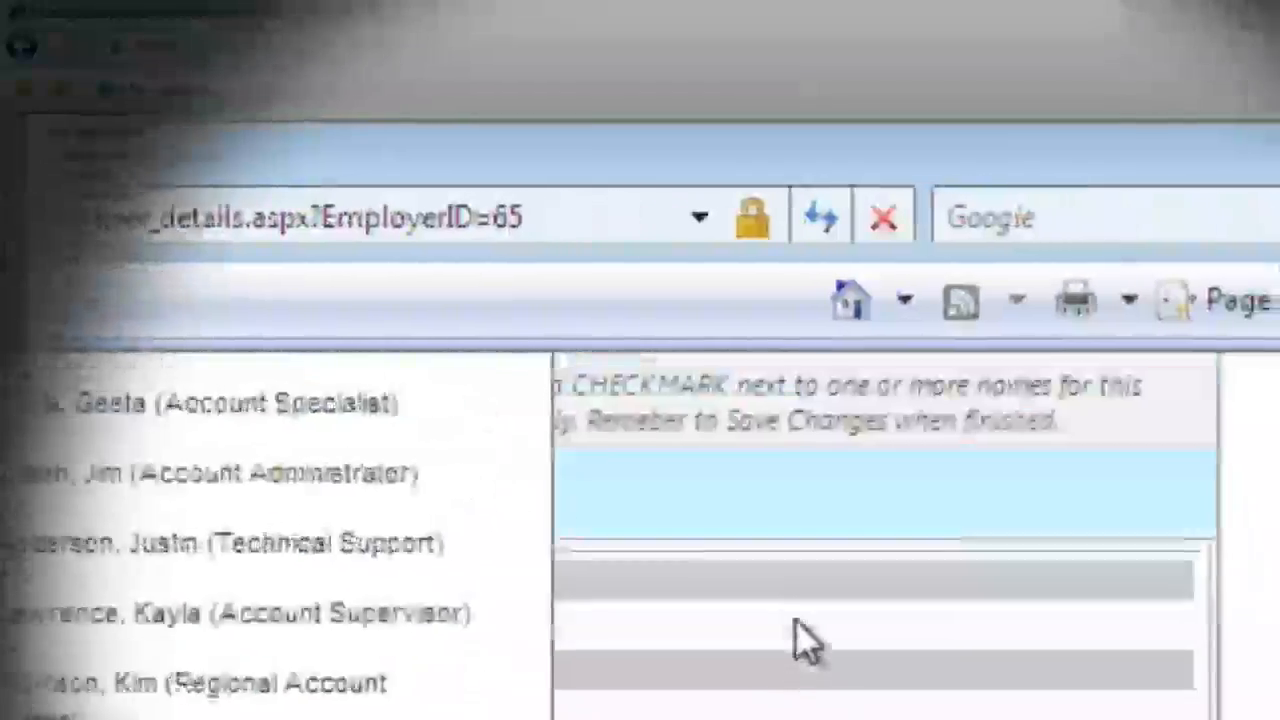
click(487, 426)
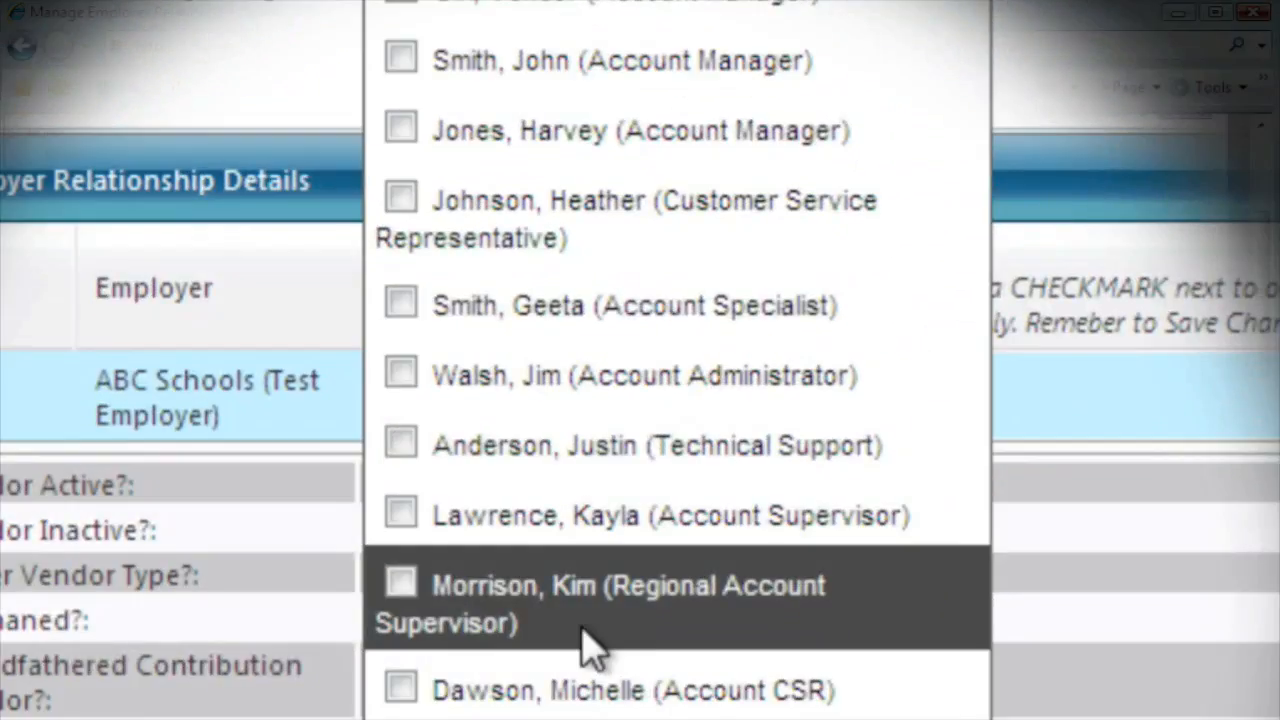
click(765, 637)
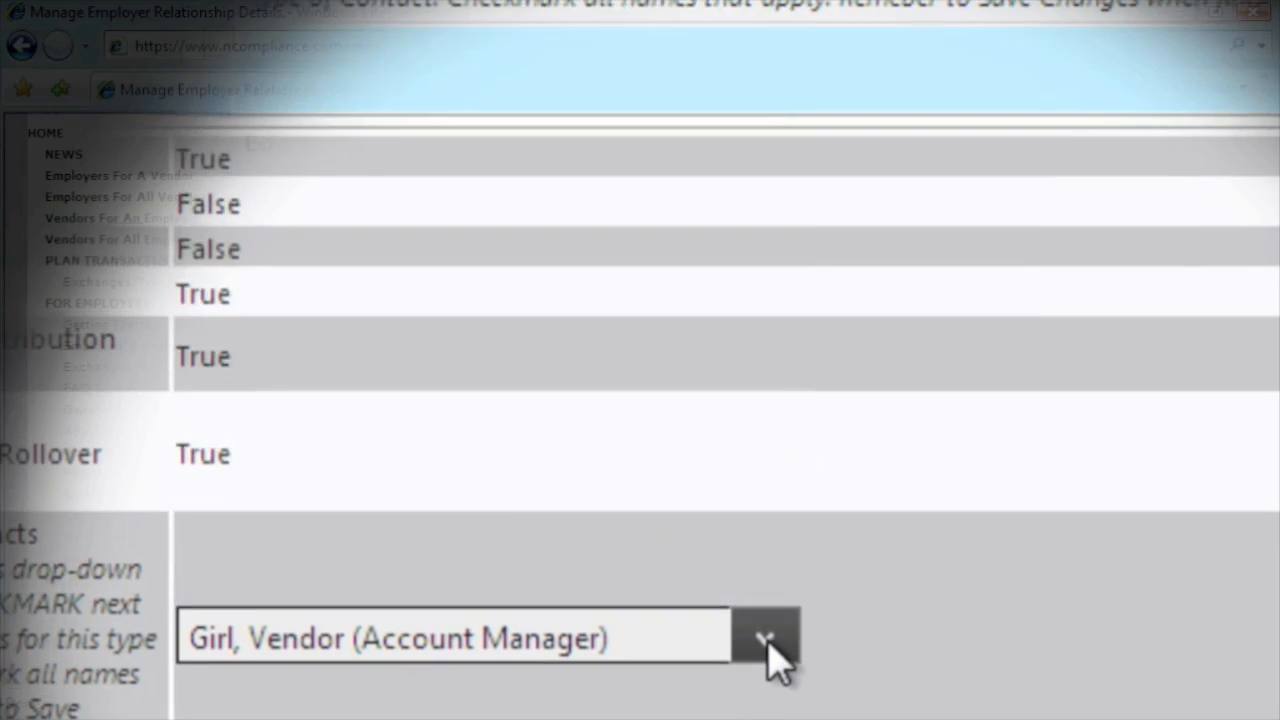
click(766, 637)
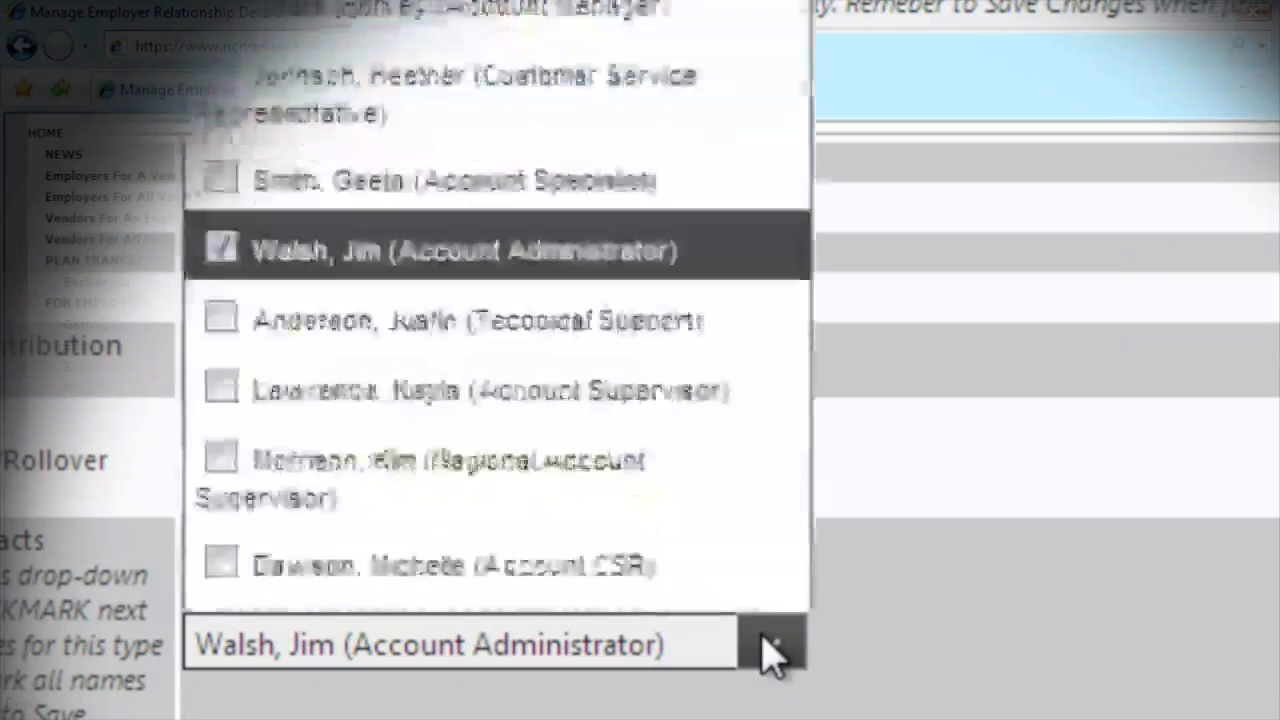
click(770, 645)
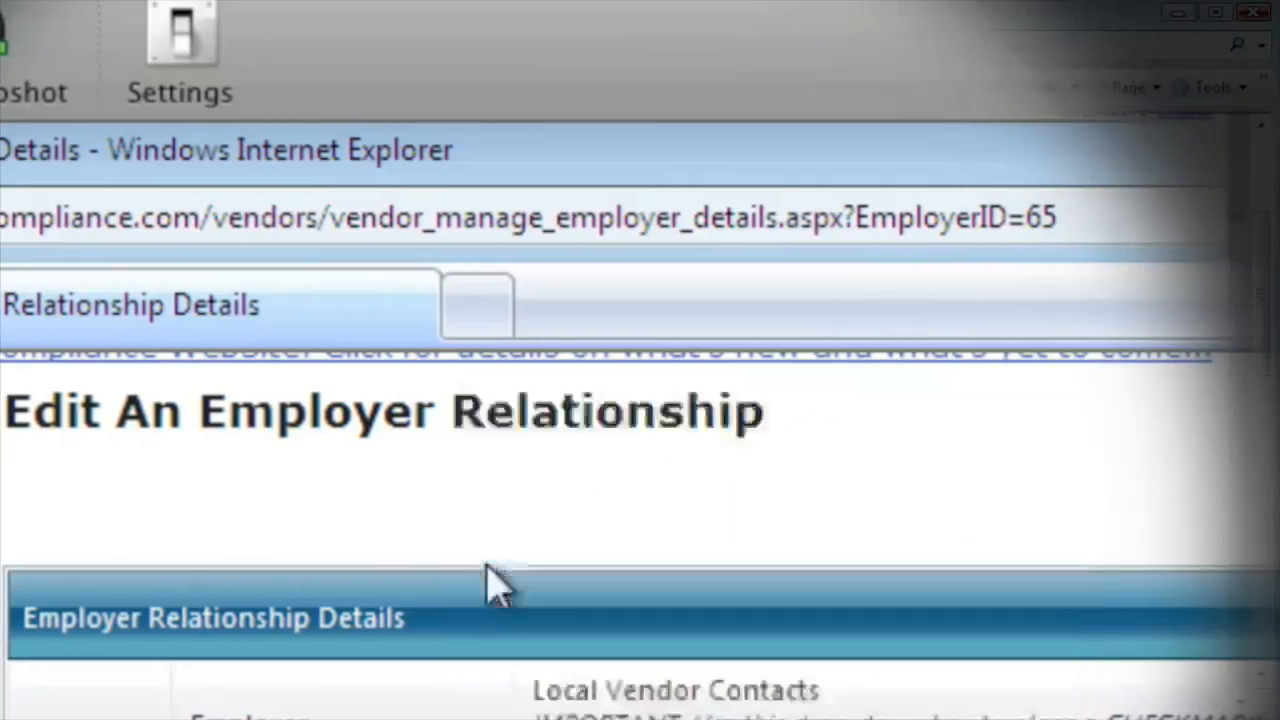
click(762, 643)
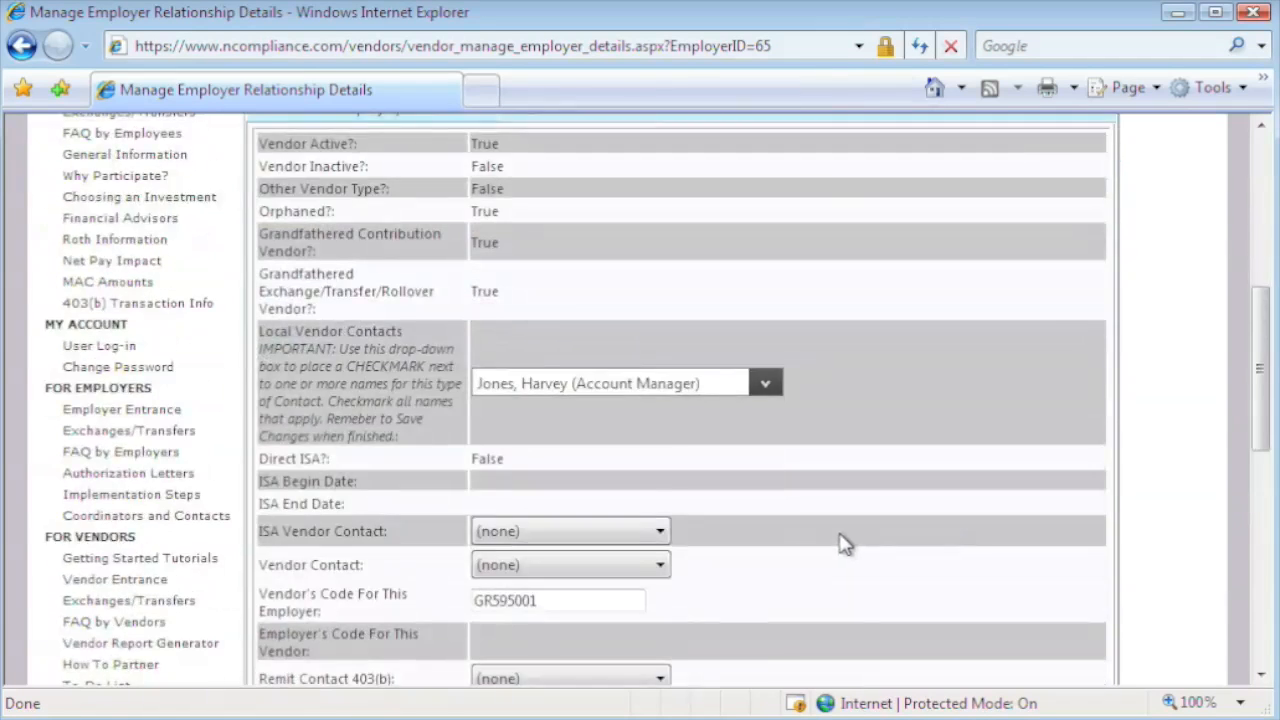
scroll(down, 3)
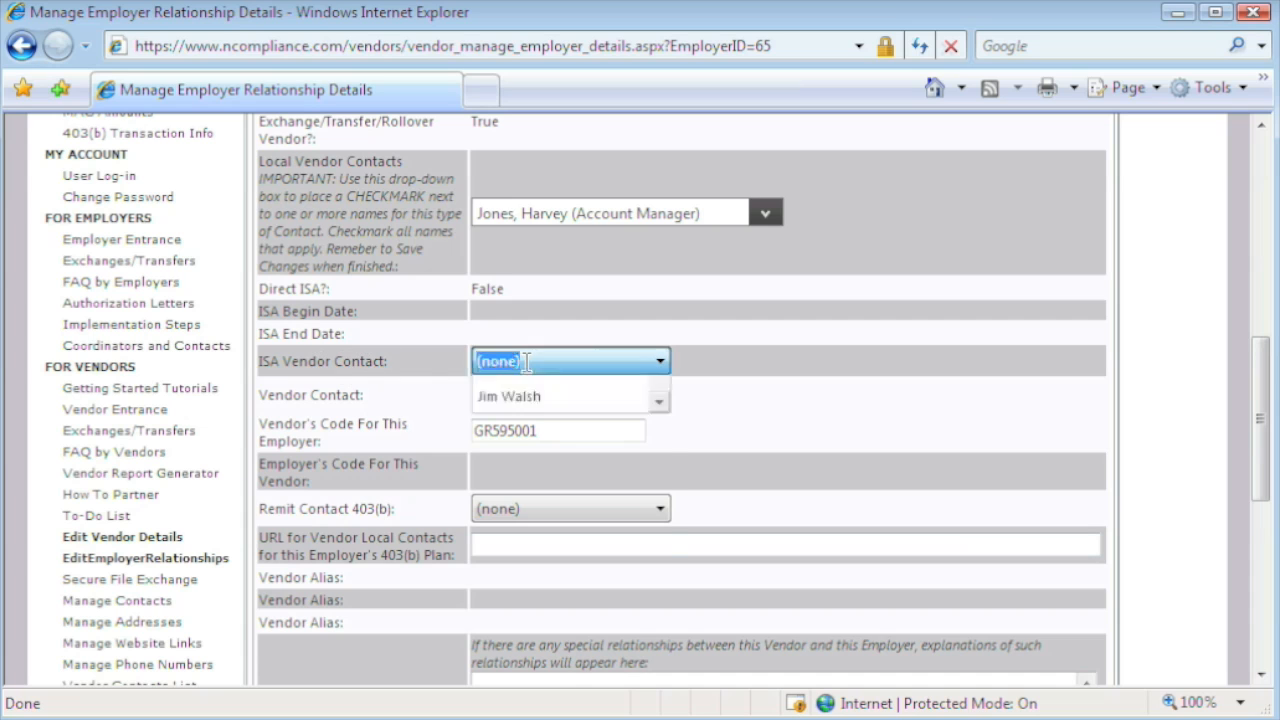
click(570, 361)
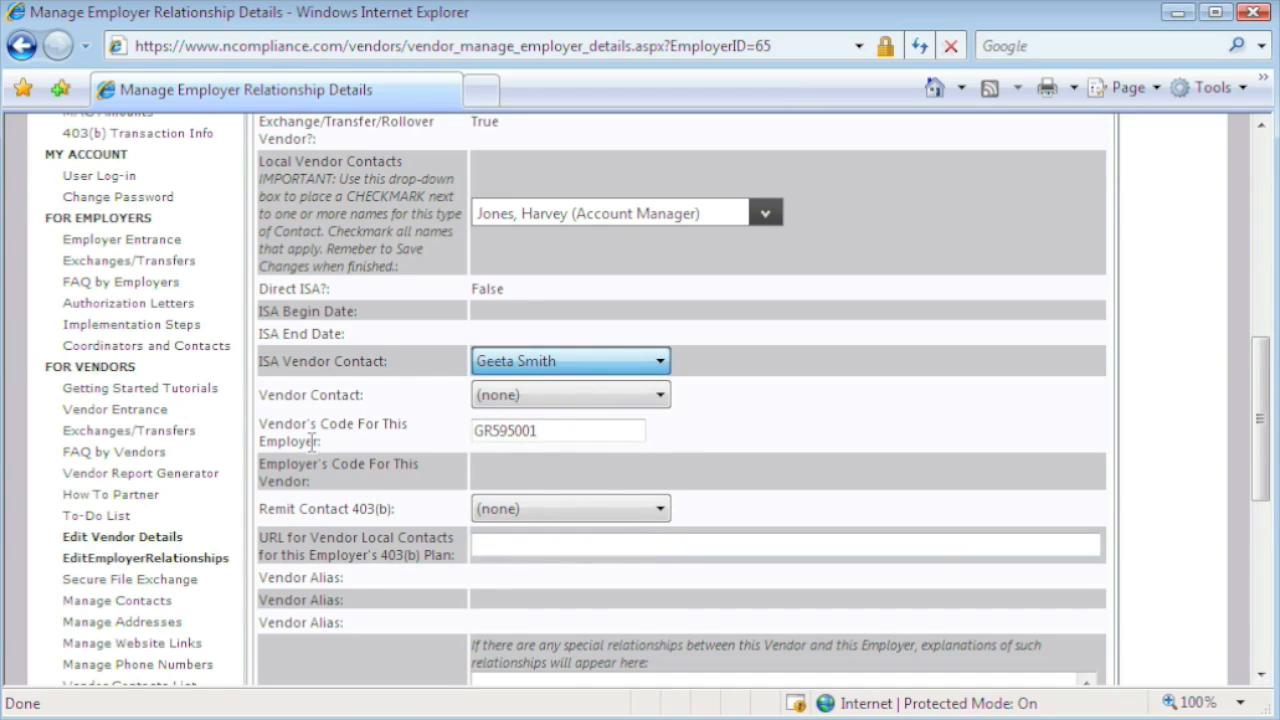
click(570, 394)
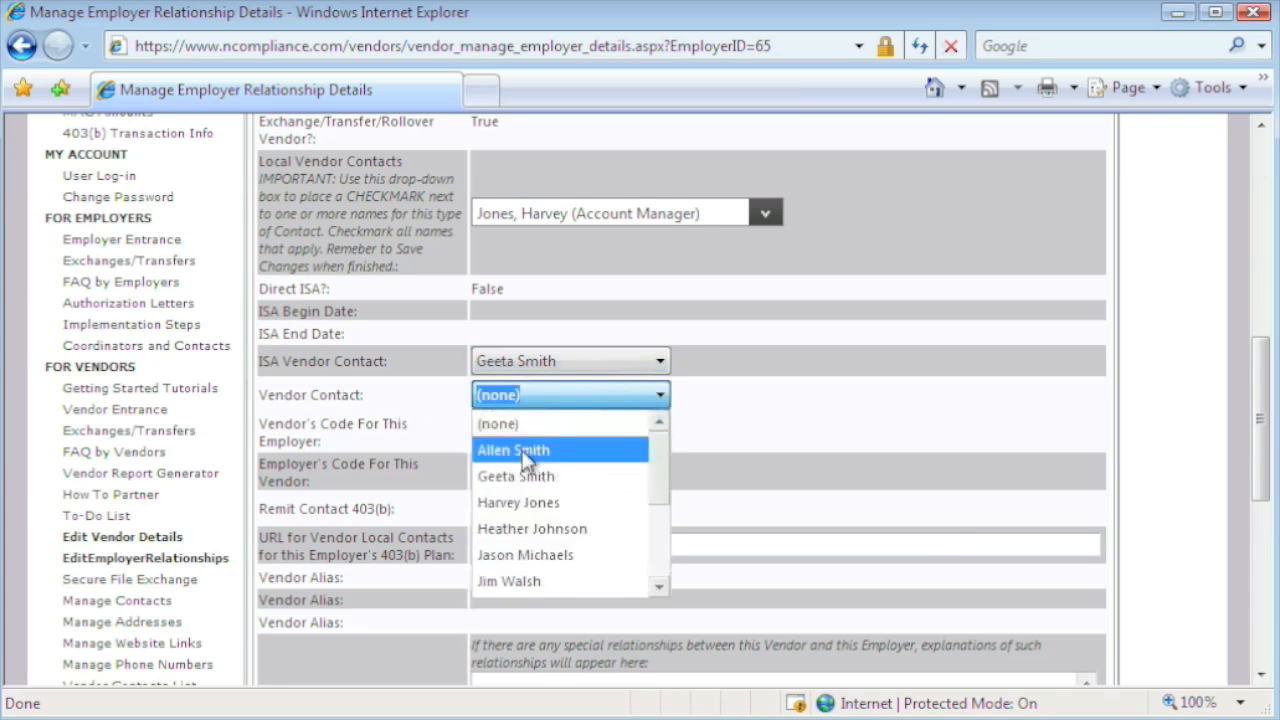
click(532, 528)
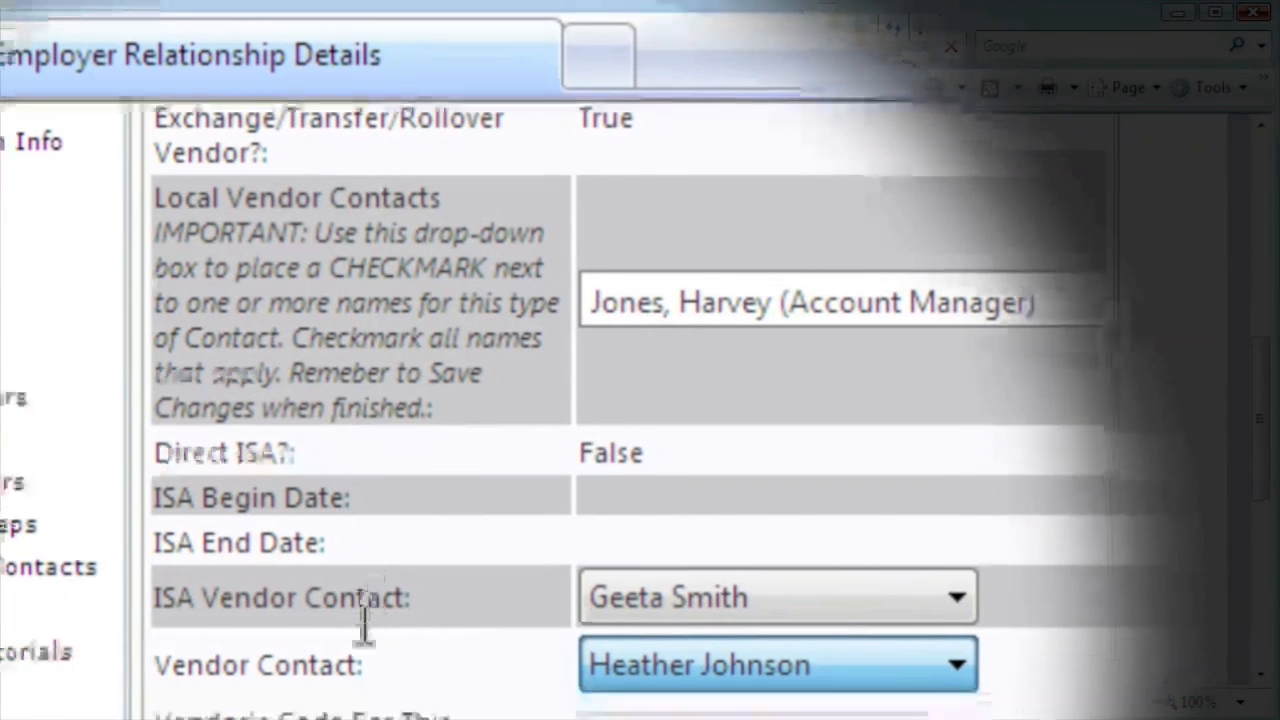
scroll(down, 3)
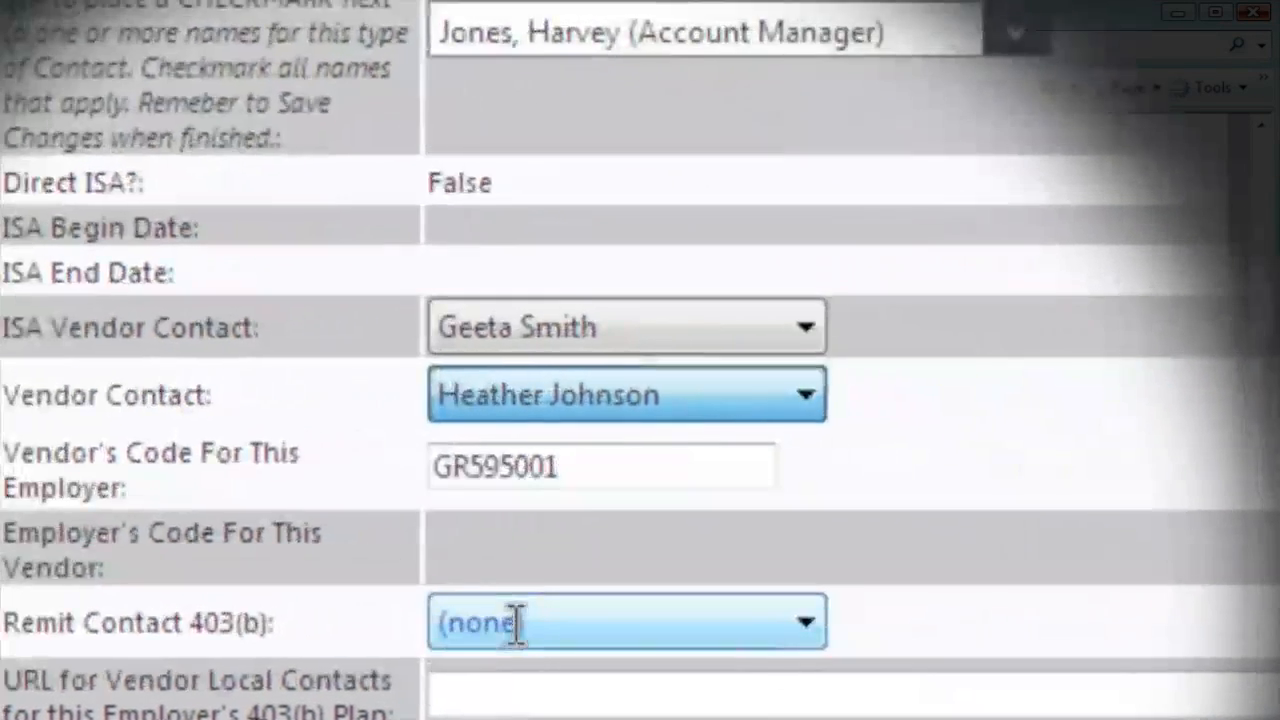
scroll(down, 3)
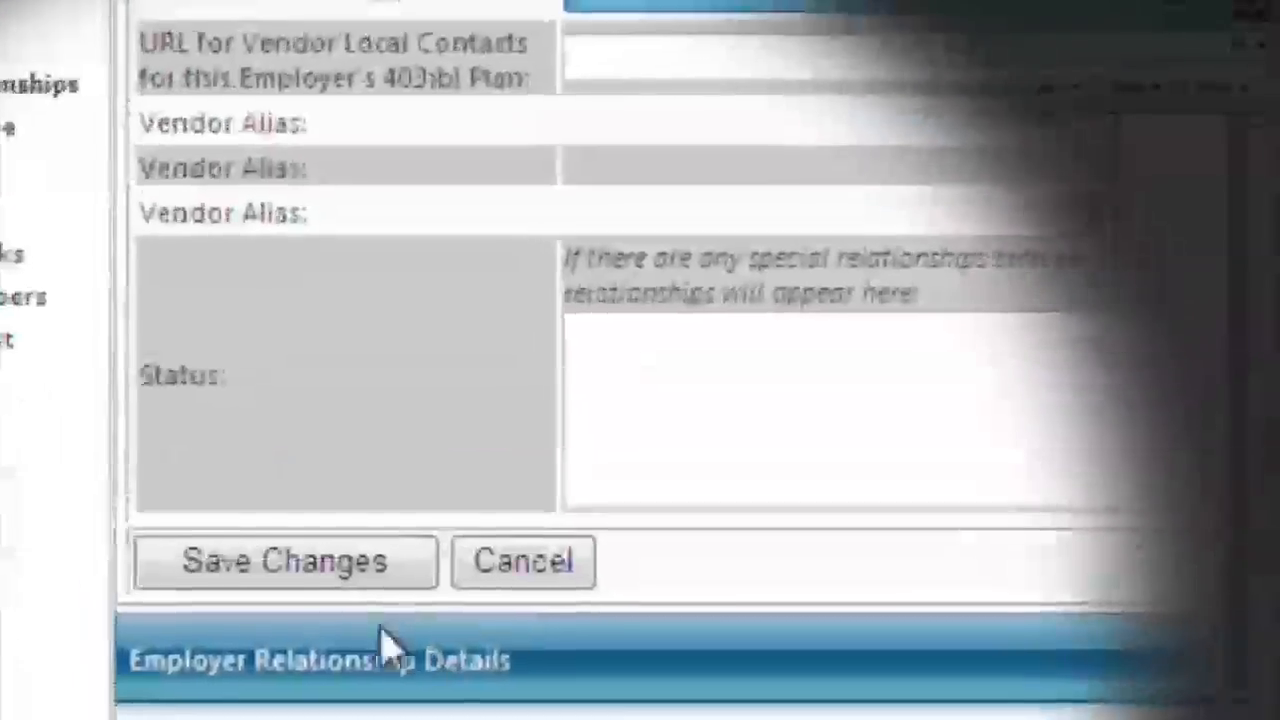
click(285, 561)
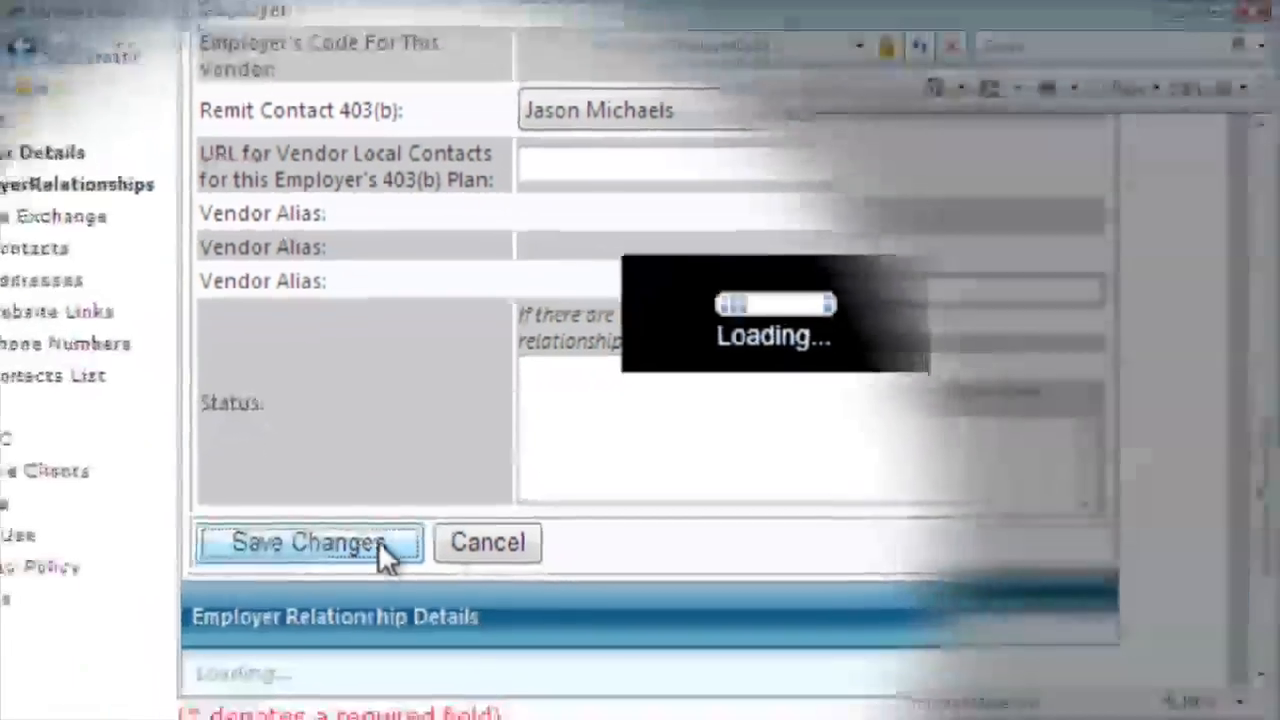
click(308, 542)
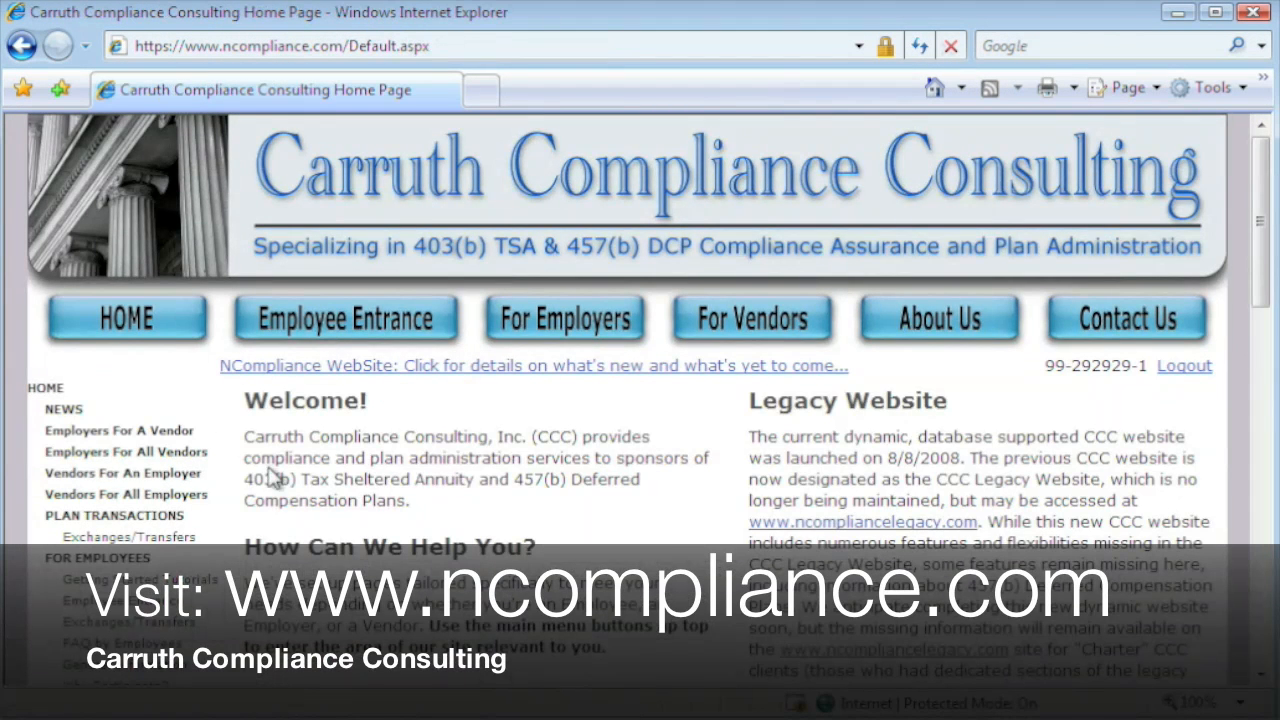
mouse_move(650, 538)
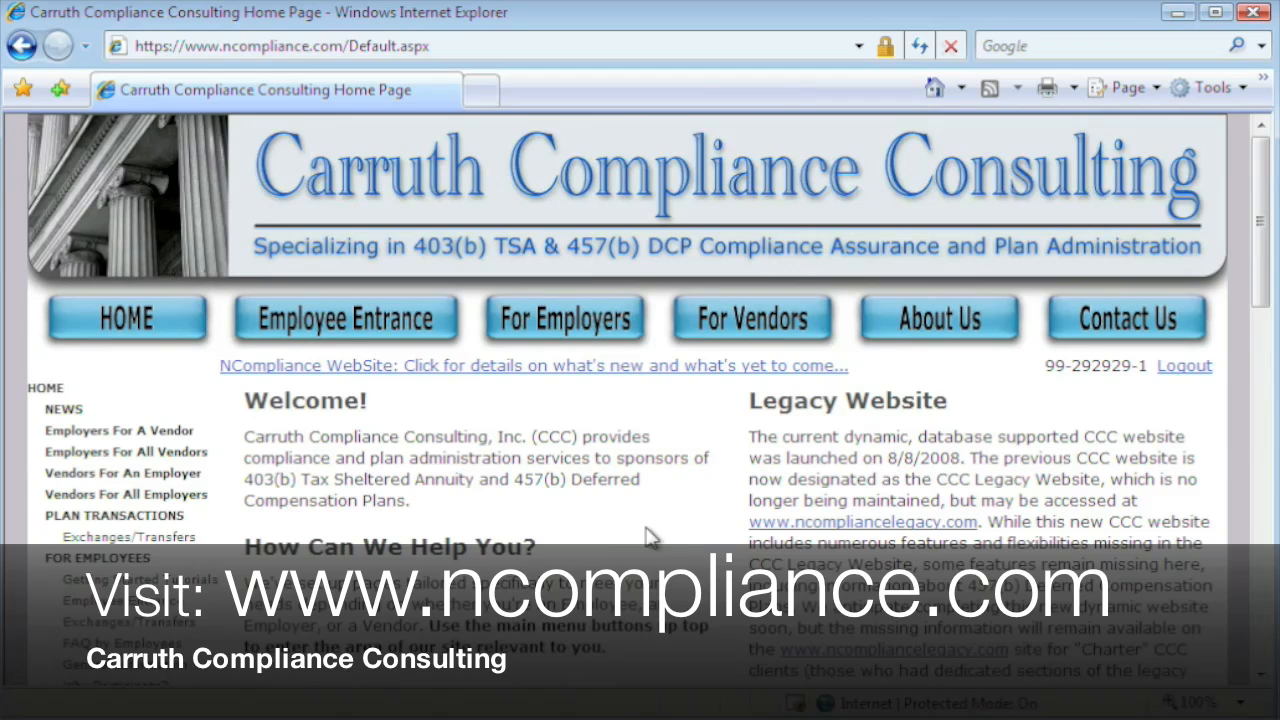